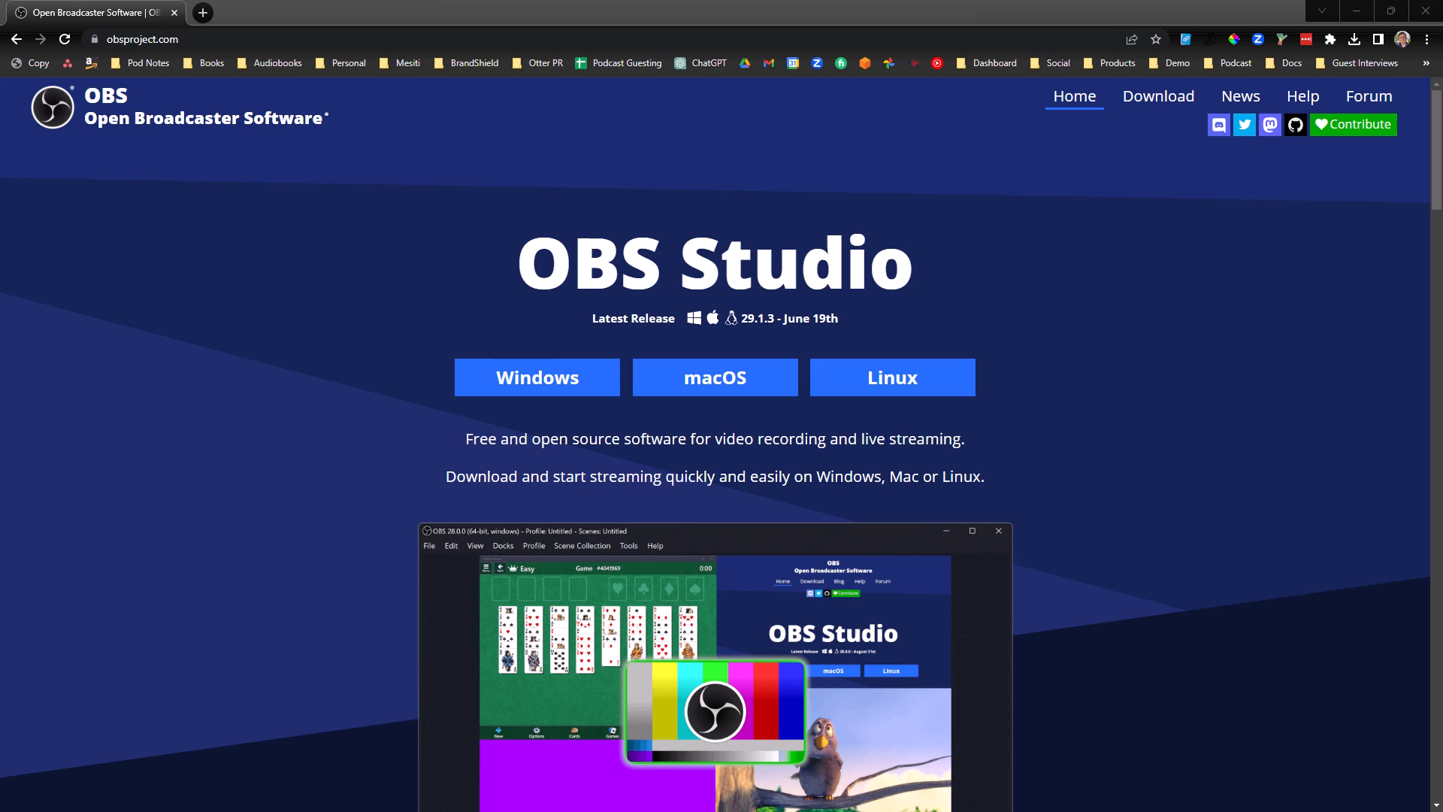
Hide the Blue Background and show the MOTD neon backdrop behind the webcam in the Podcast scene
double_click(713, 263)
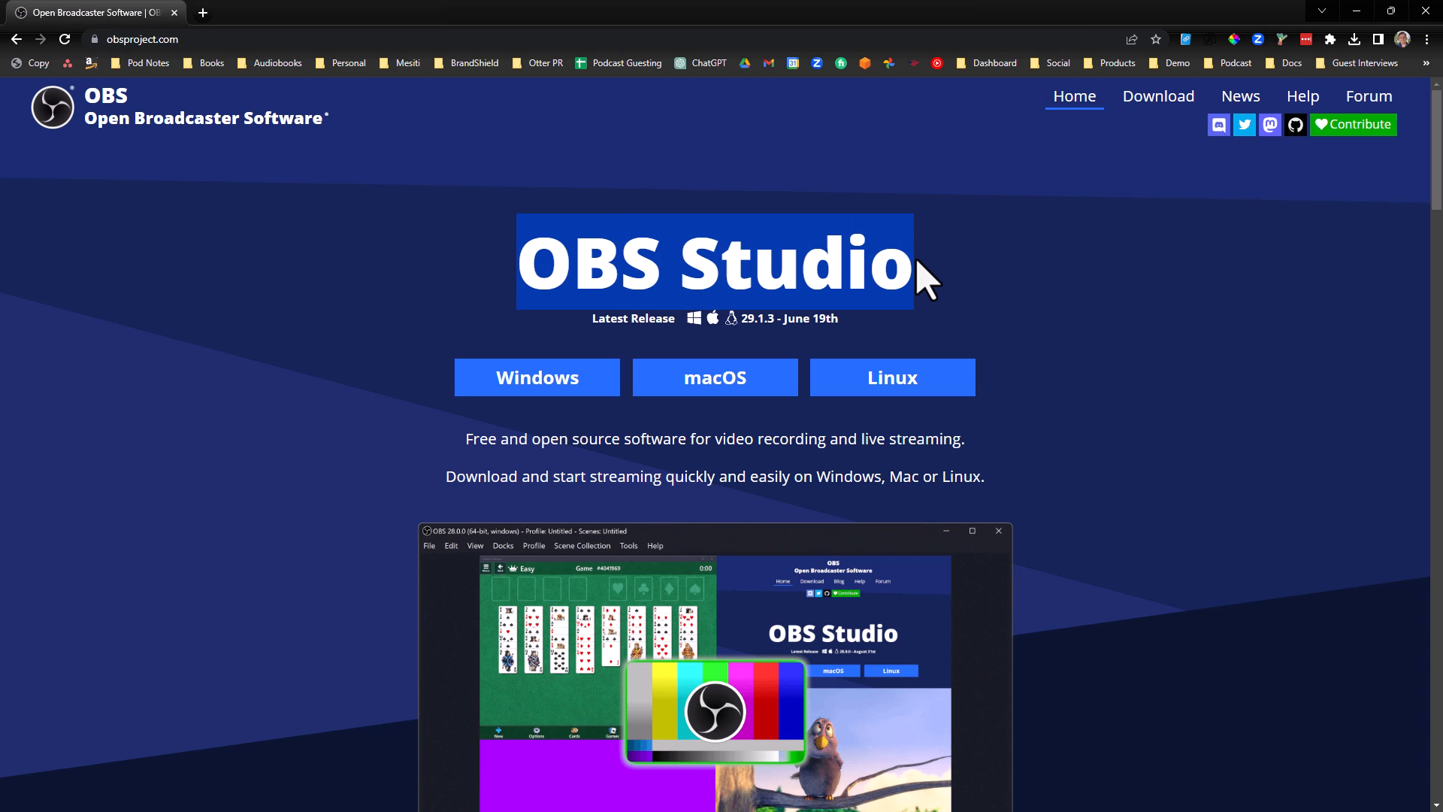
click(150, 40)
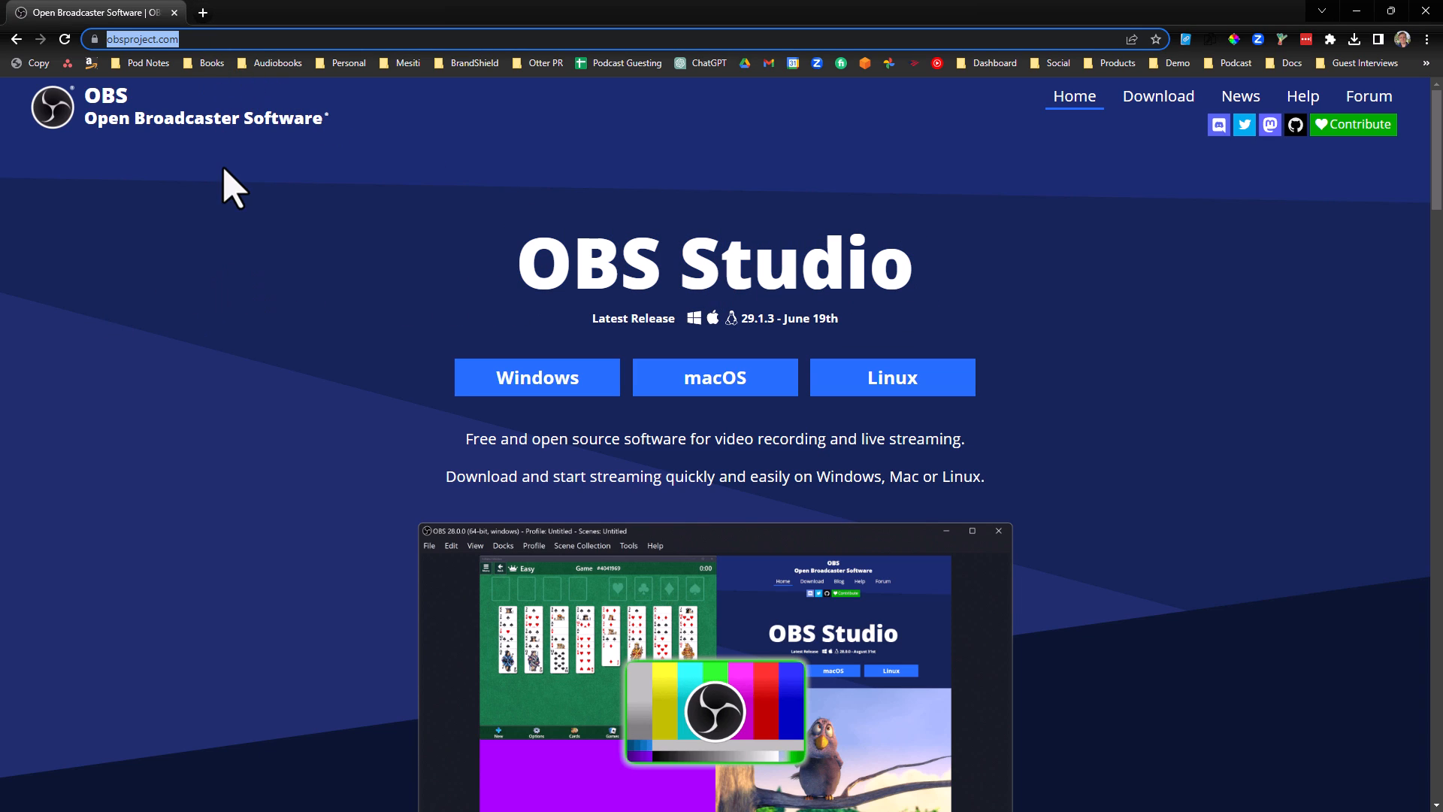
mouse_move(689, 400)
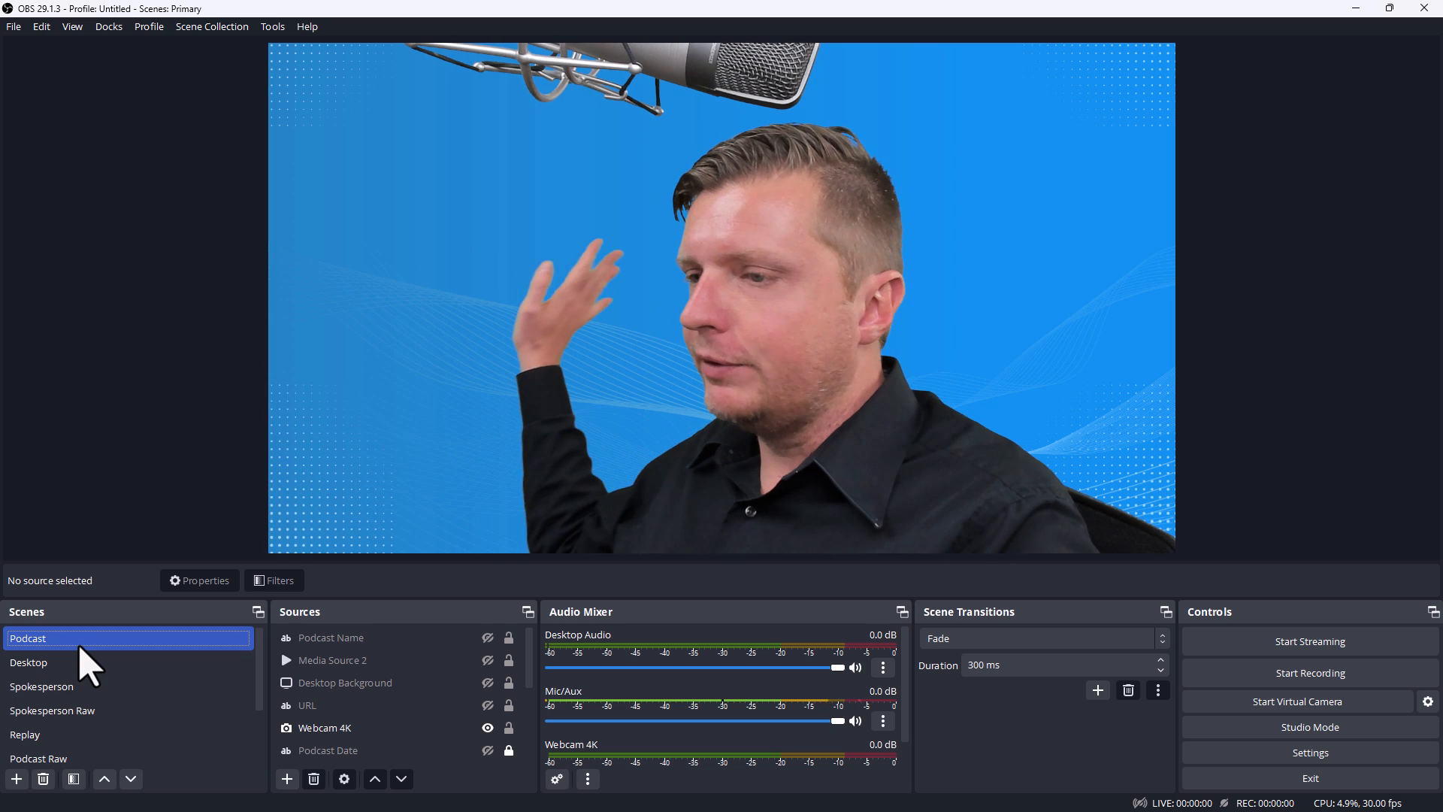
click(344, 682)
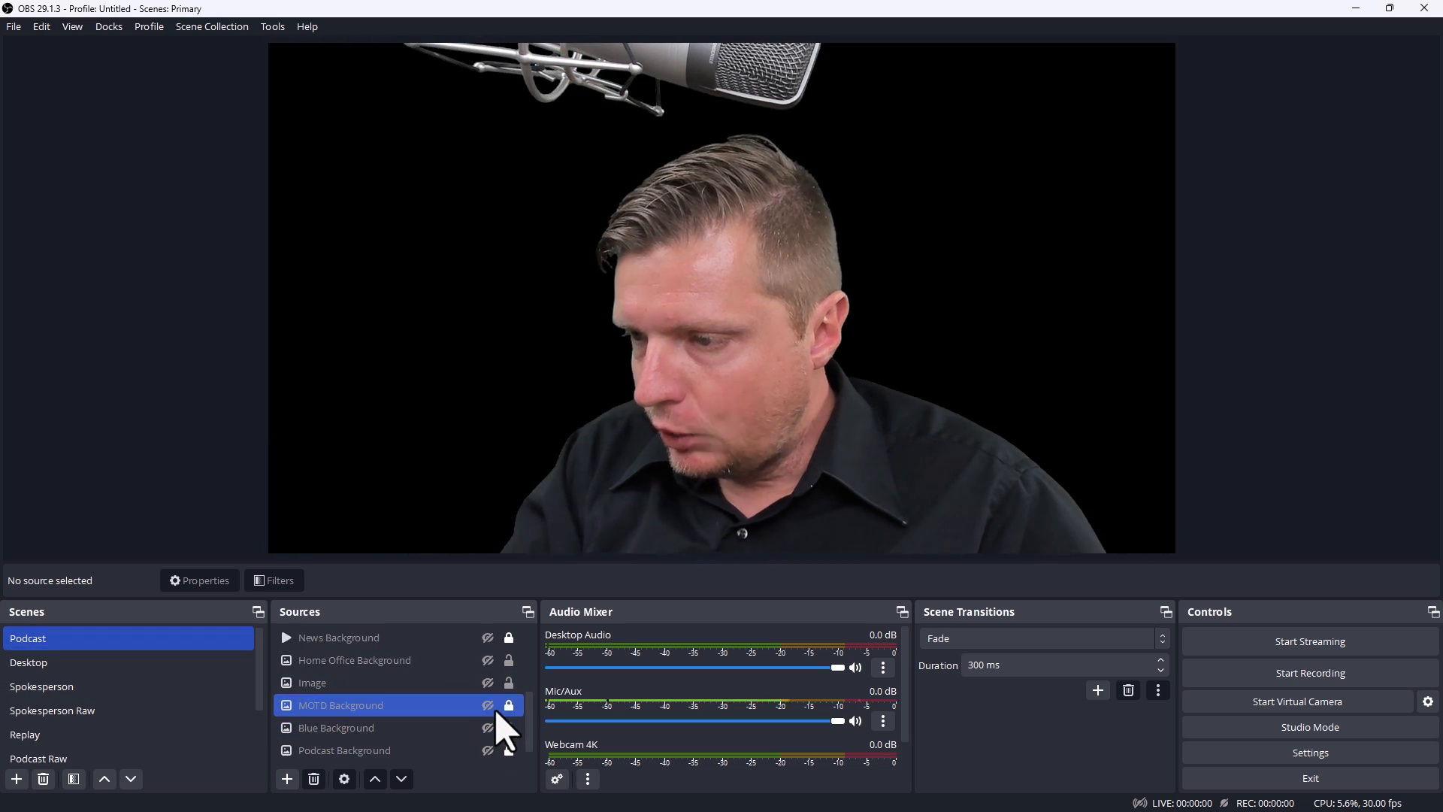
click(487, 706)
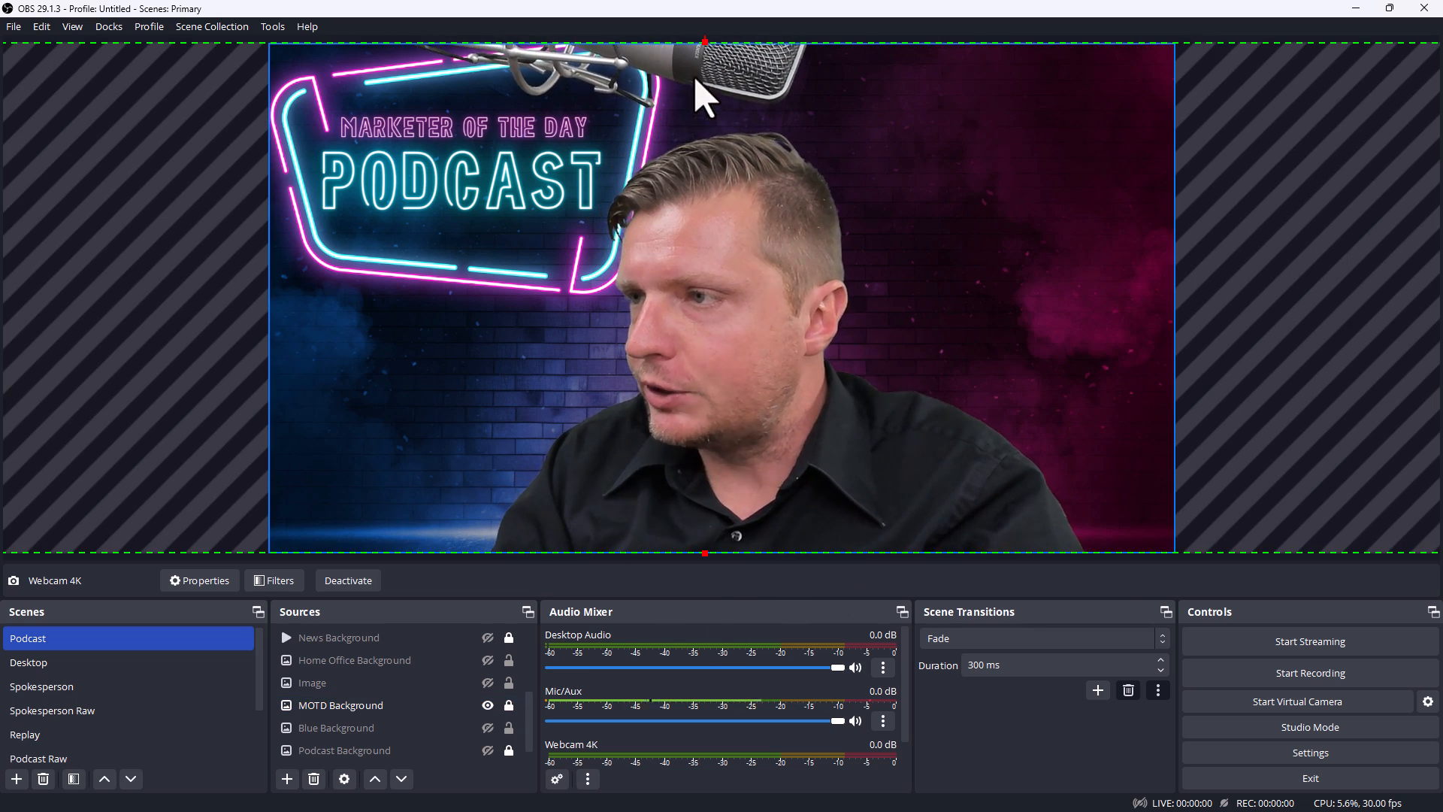
Crop the microphone off the top of the webcam feed and deselect it
drag(704, 42, 704, 108)
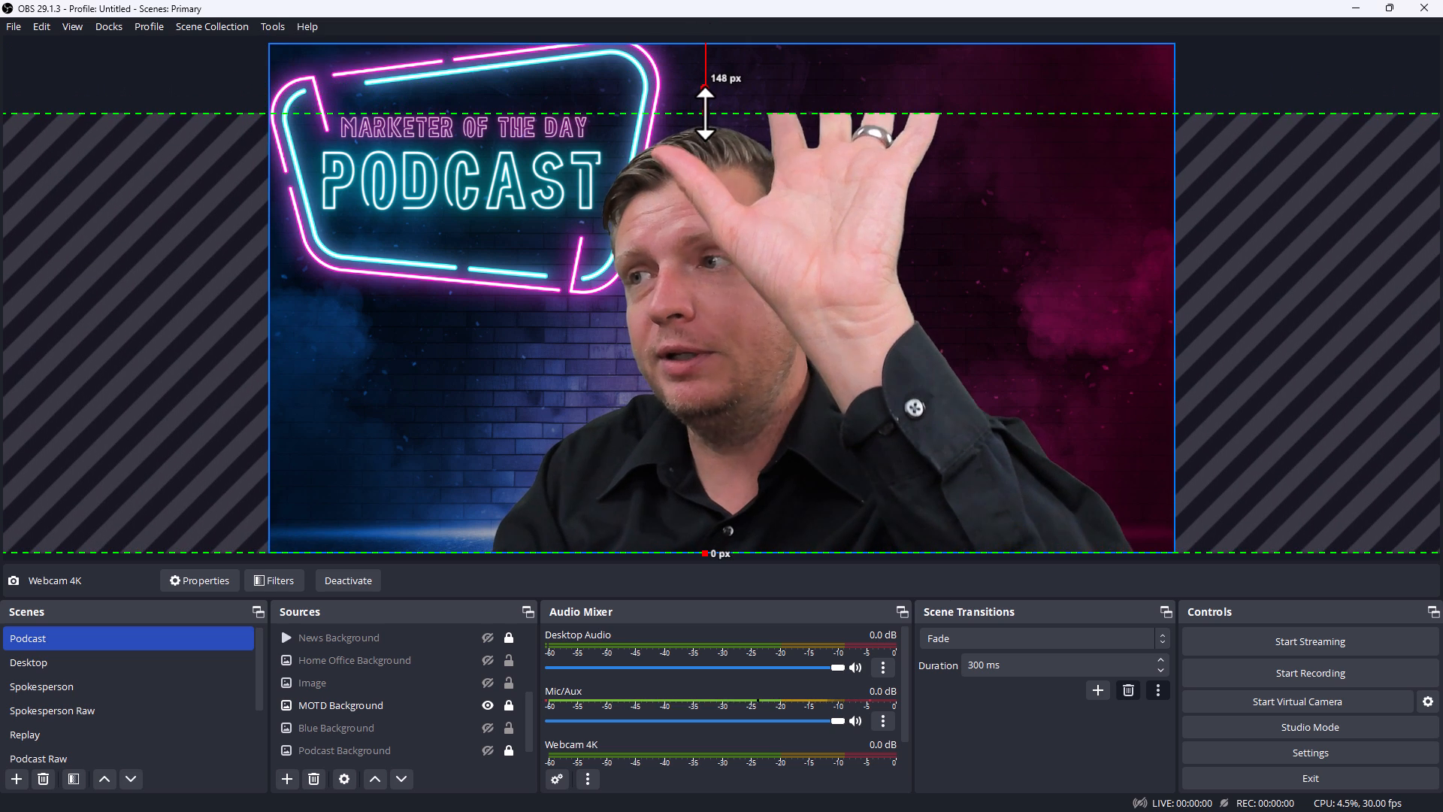
click(134, 105)
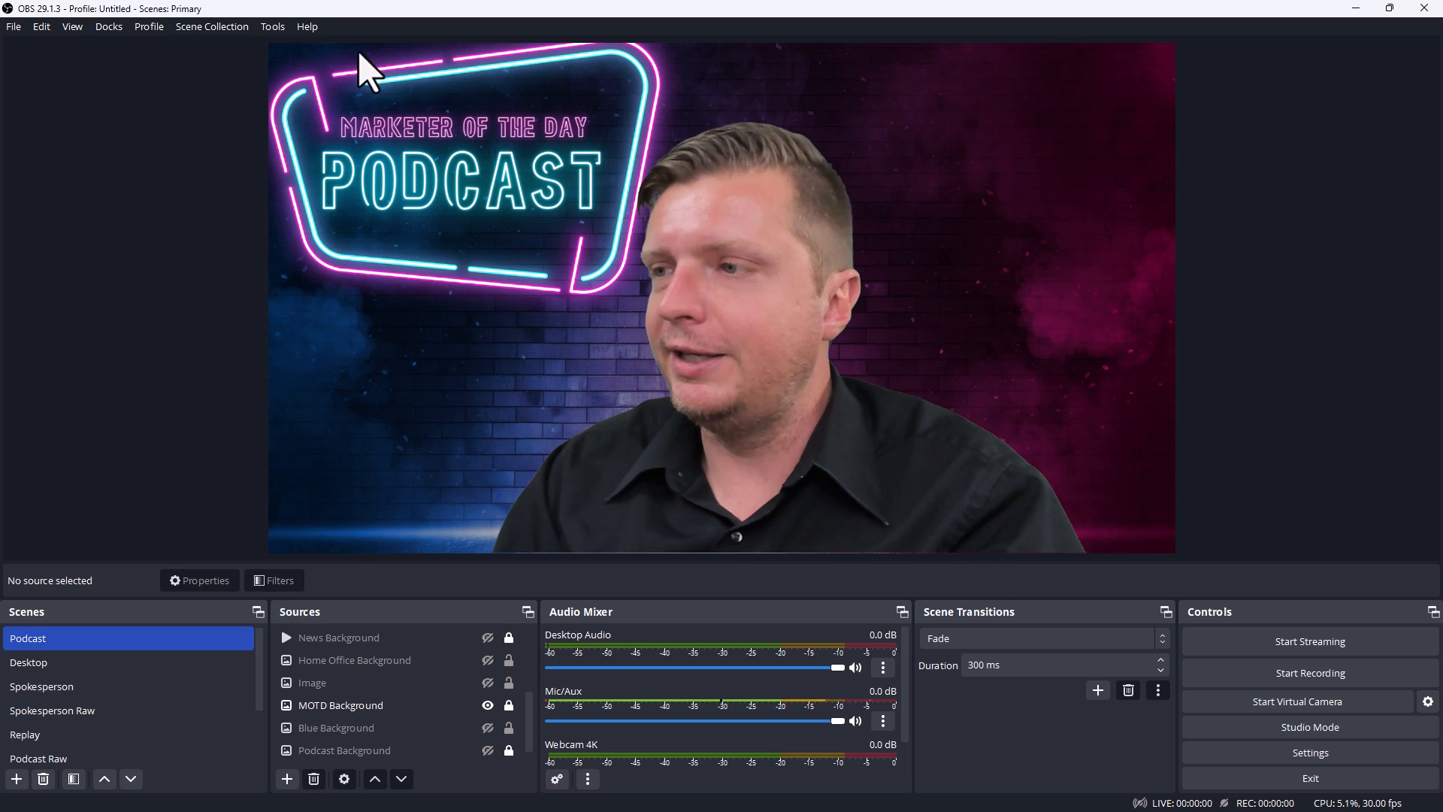
click(29, 661)
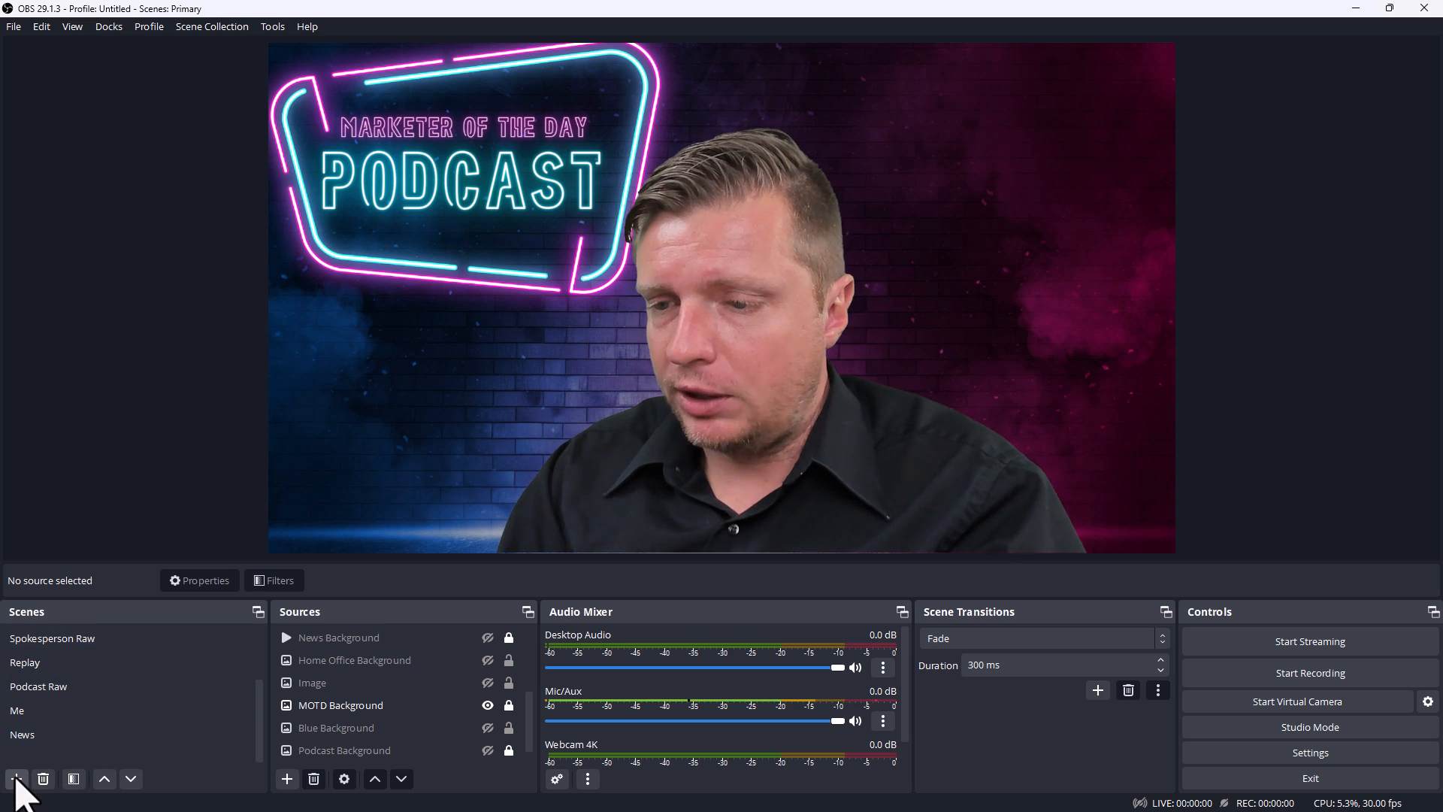
Create a new scene named Scene 2 and switch to it
click(18, 779)
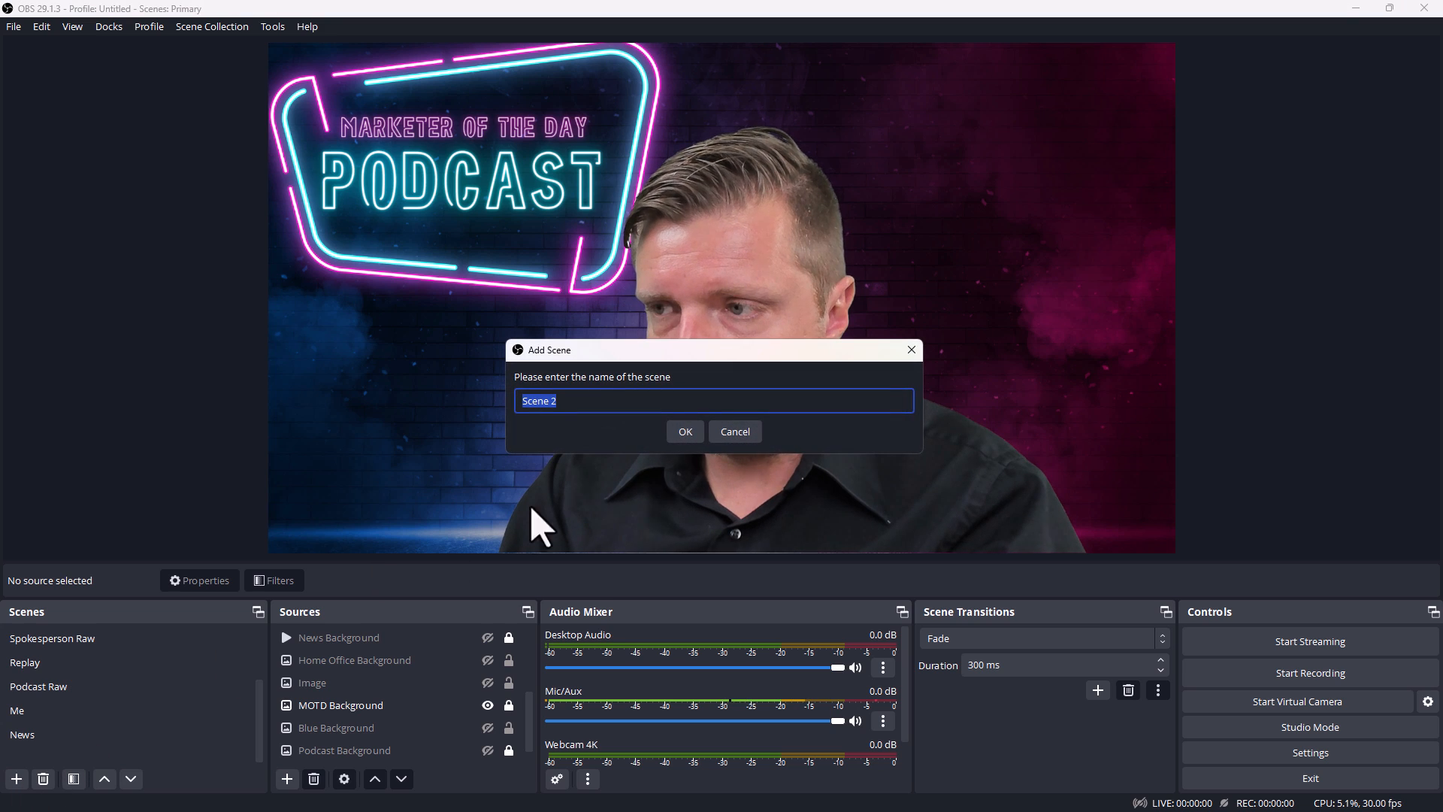
click(686, 432)
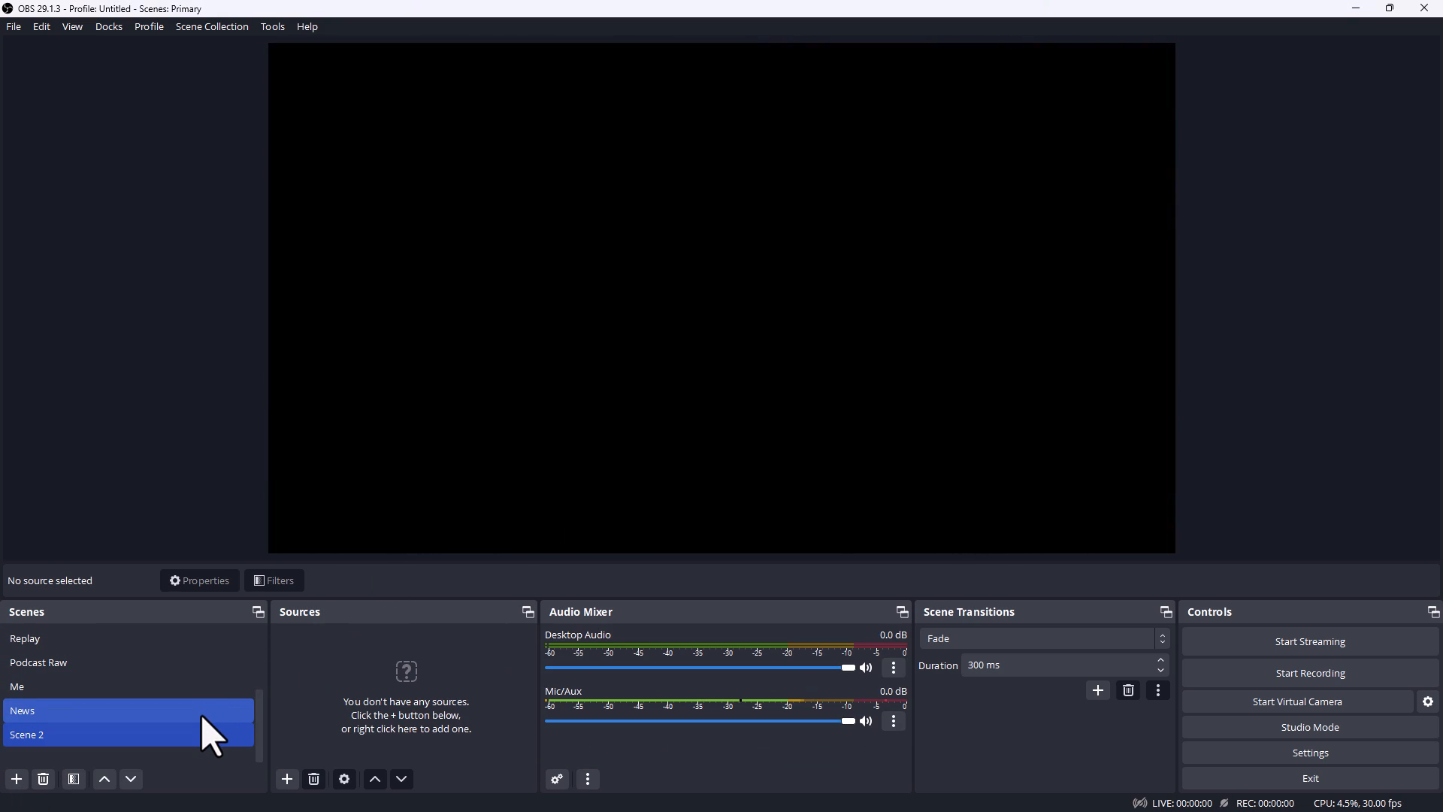
click(27, 734)
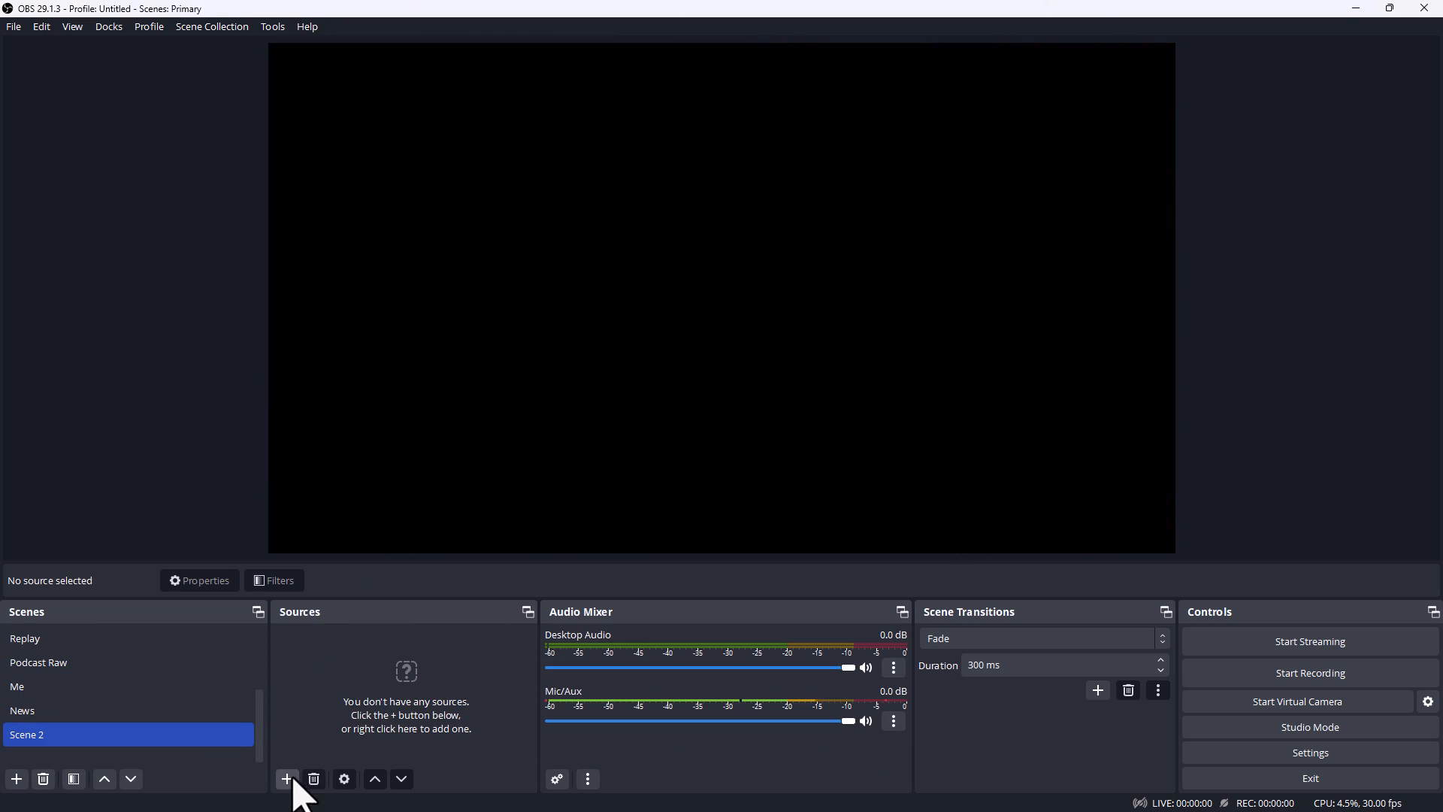
Add the existing Webcam 4K video capture device as a source in Scene 2
click(286, 779)
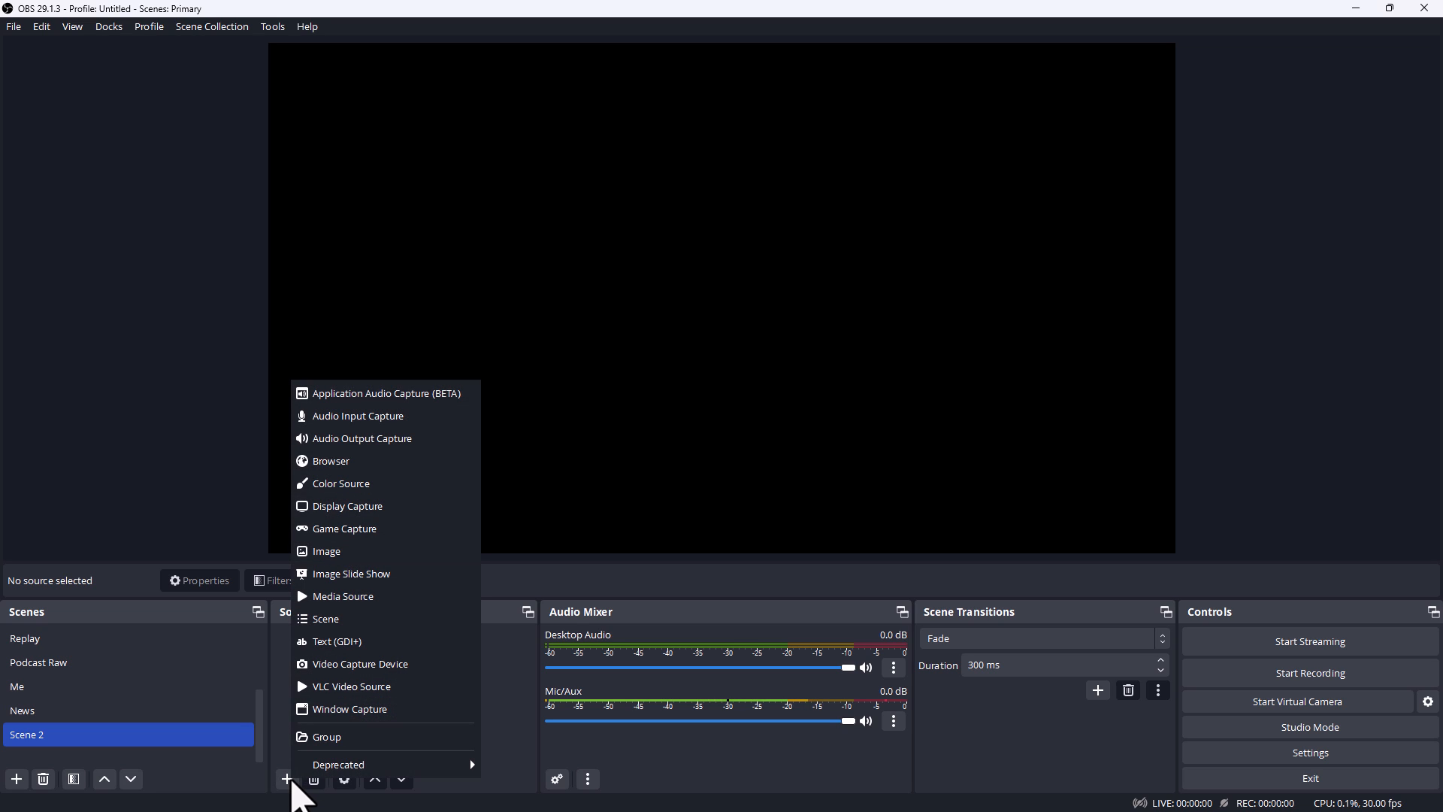
mouse_move(351, 683)
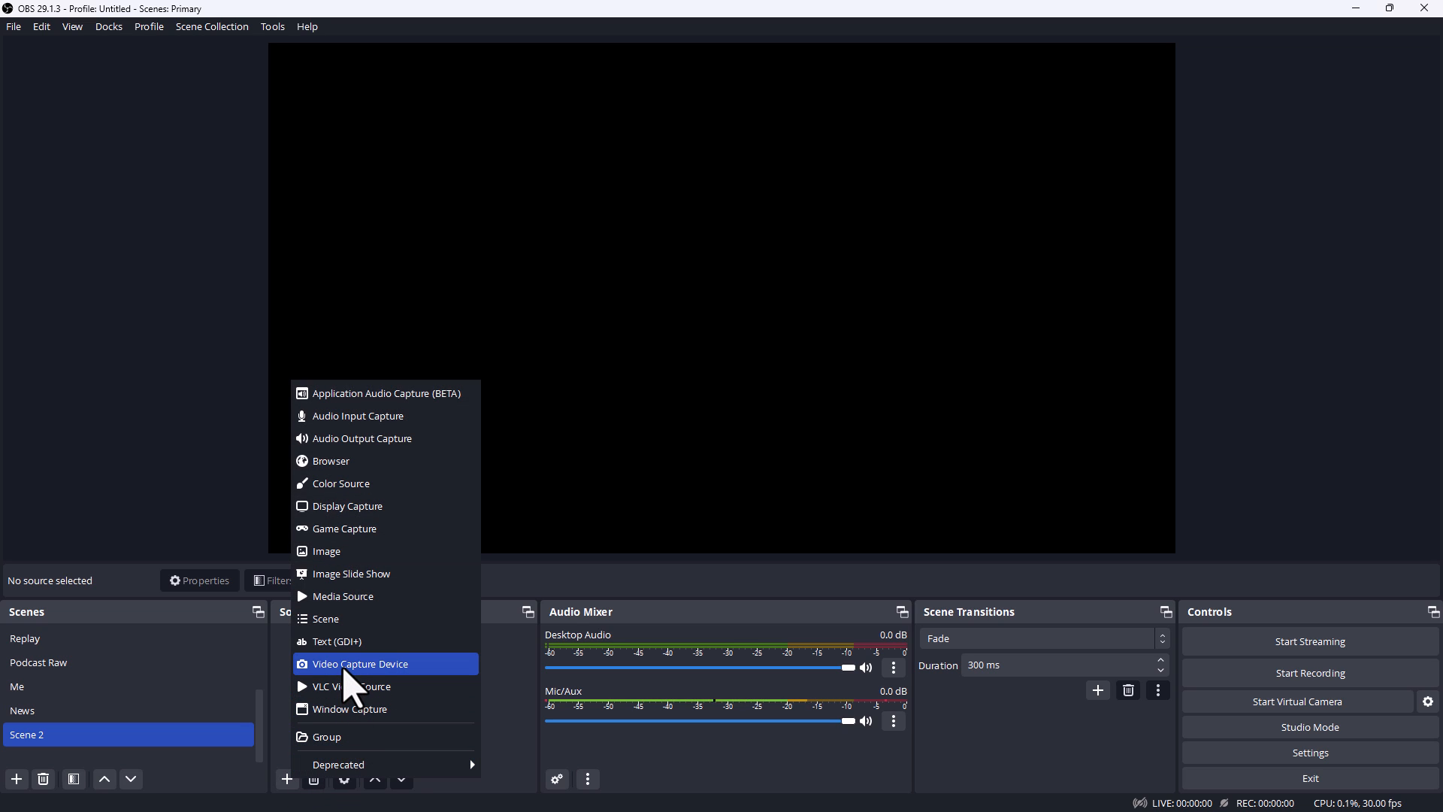
click(361, 664)
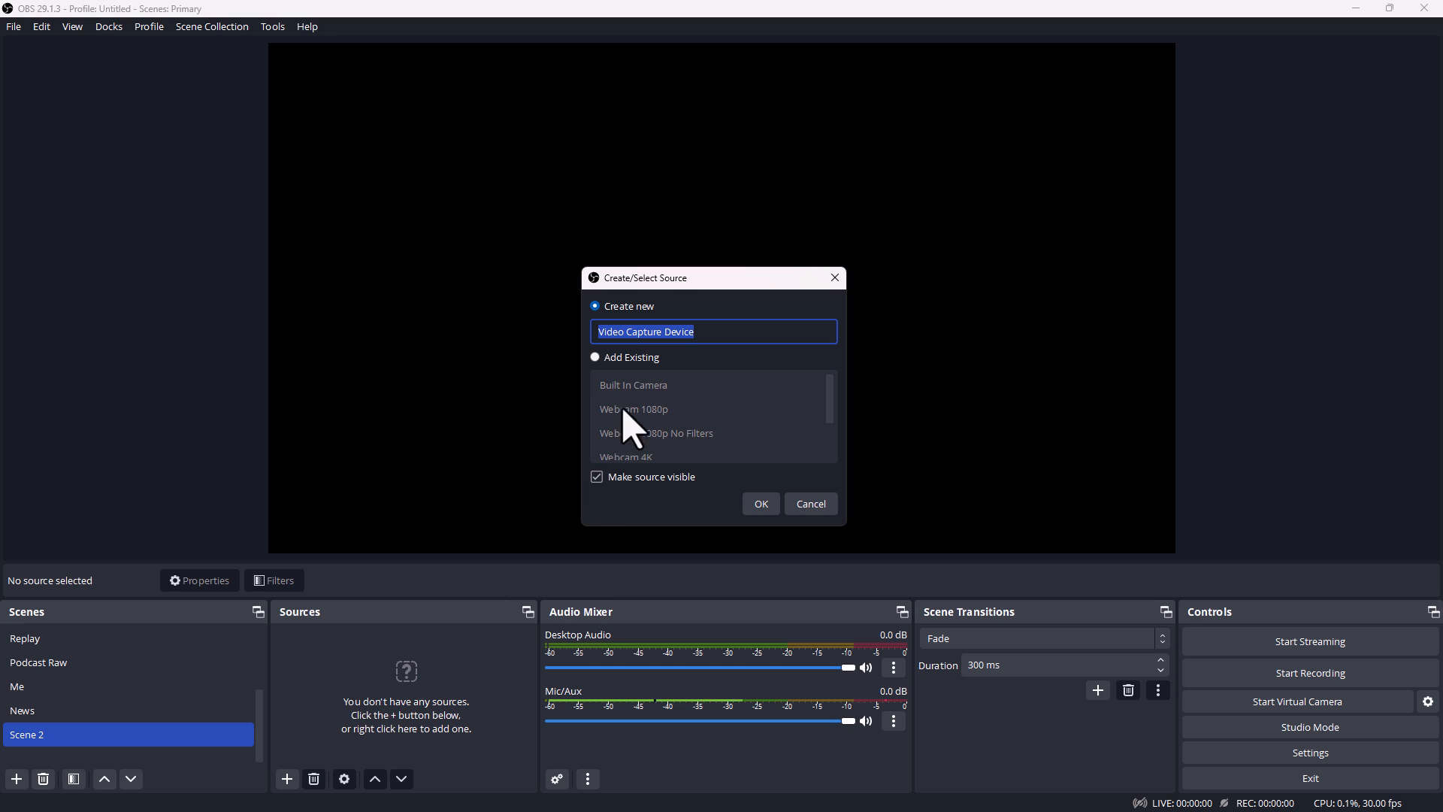
click(596, 358)
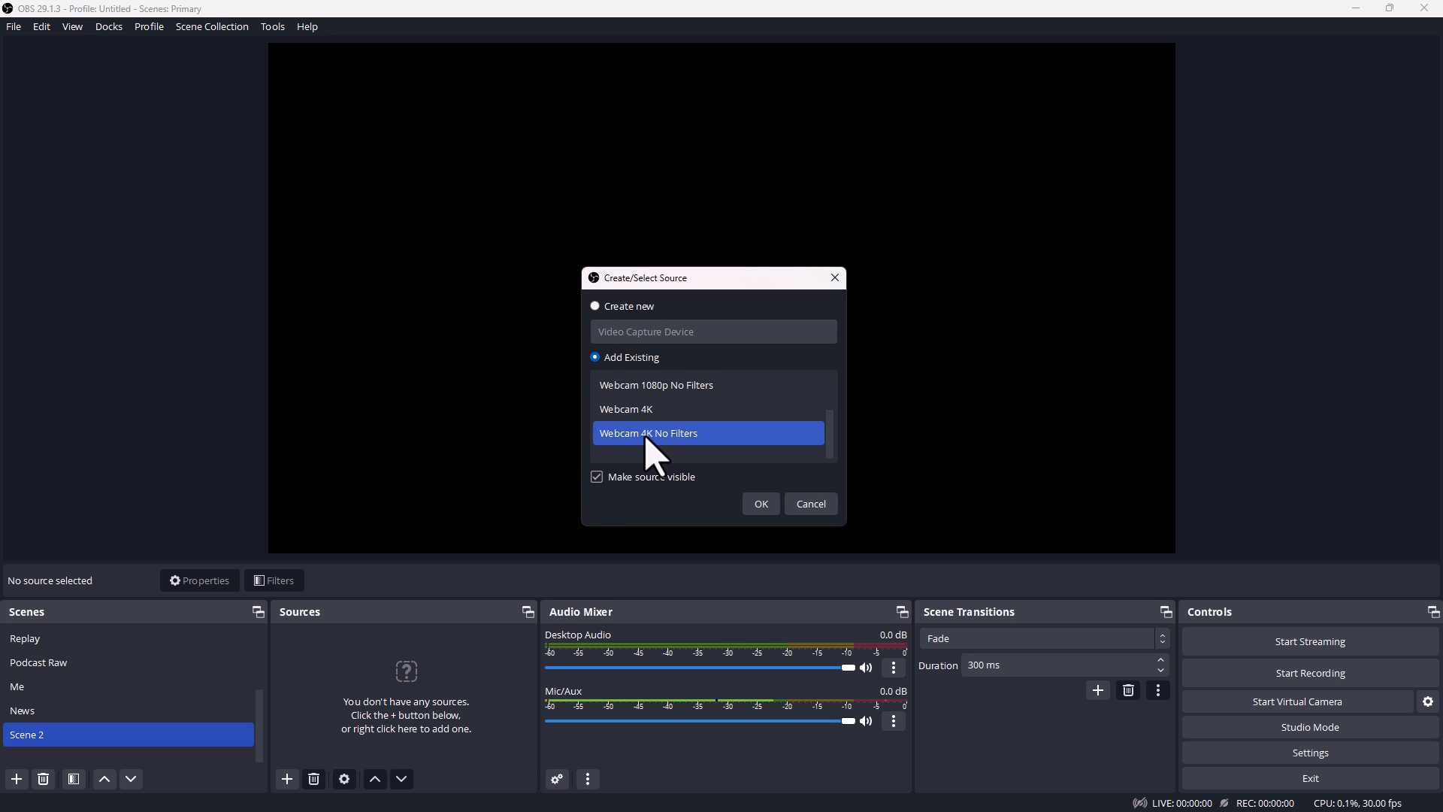
click(656, 409)
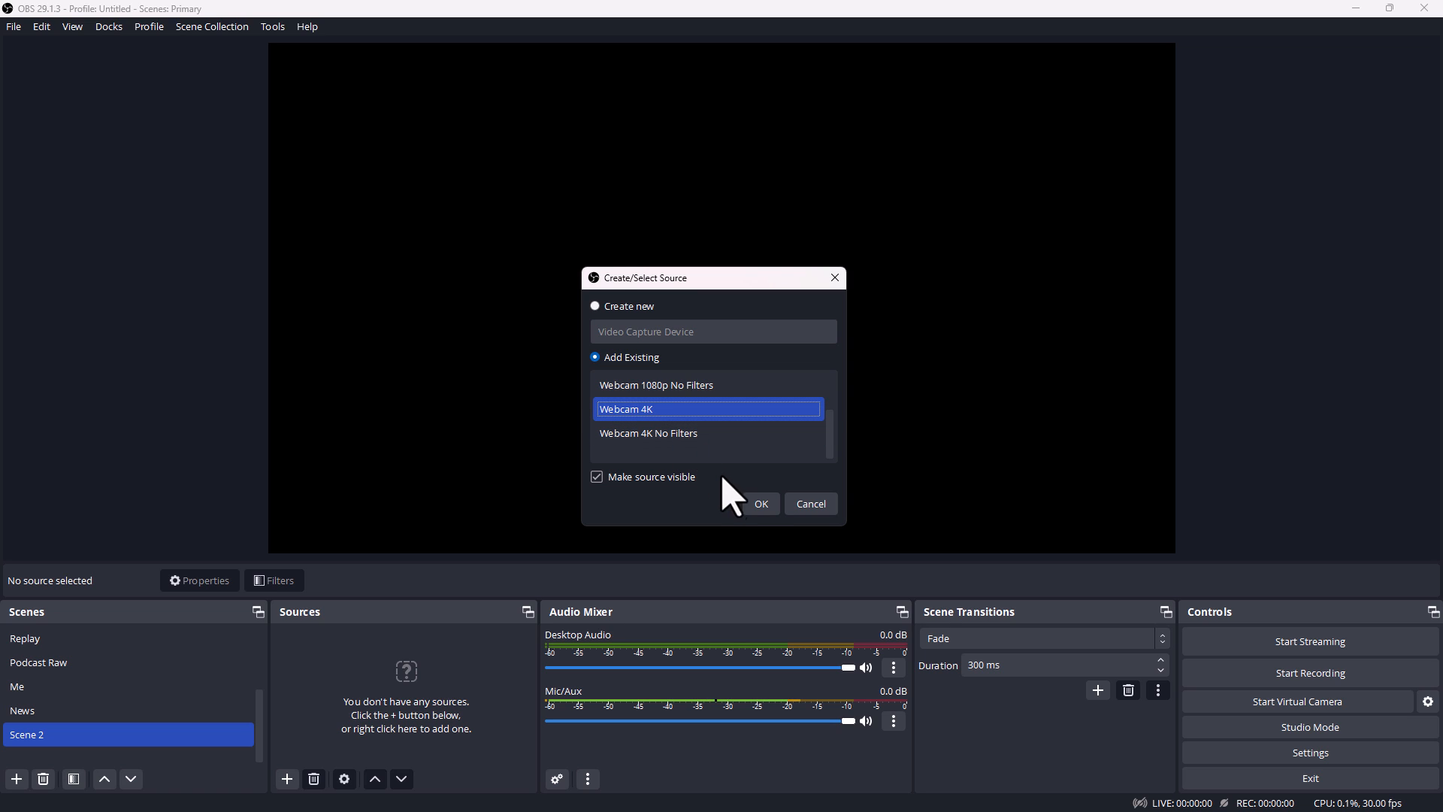
click(760, 504)
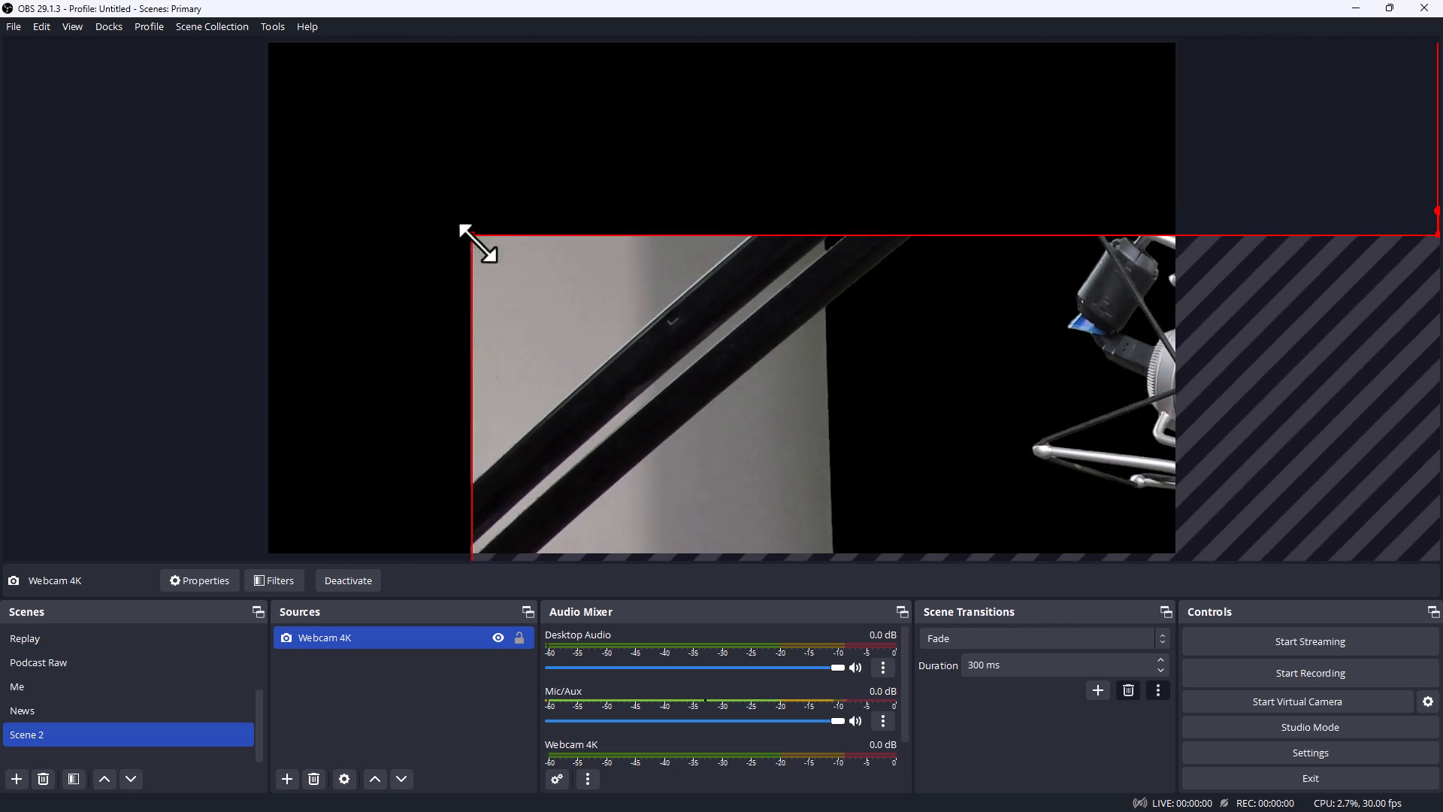
Scale Webcam 4K up to fill the canvas and remove its Chroma Key filter, showing the green screen
drag(465, 232, 183, 47)
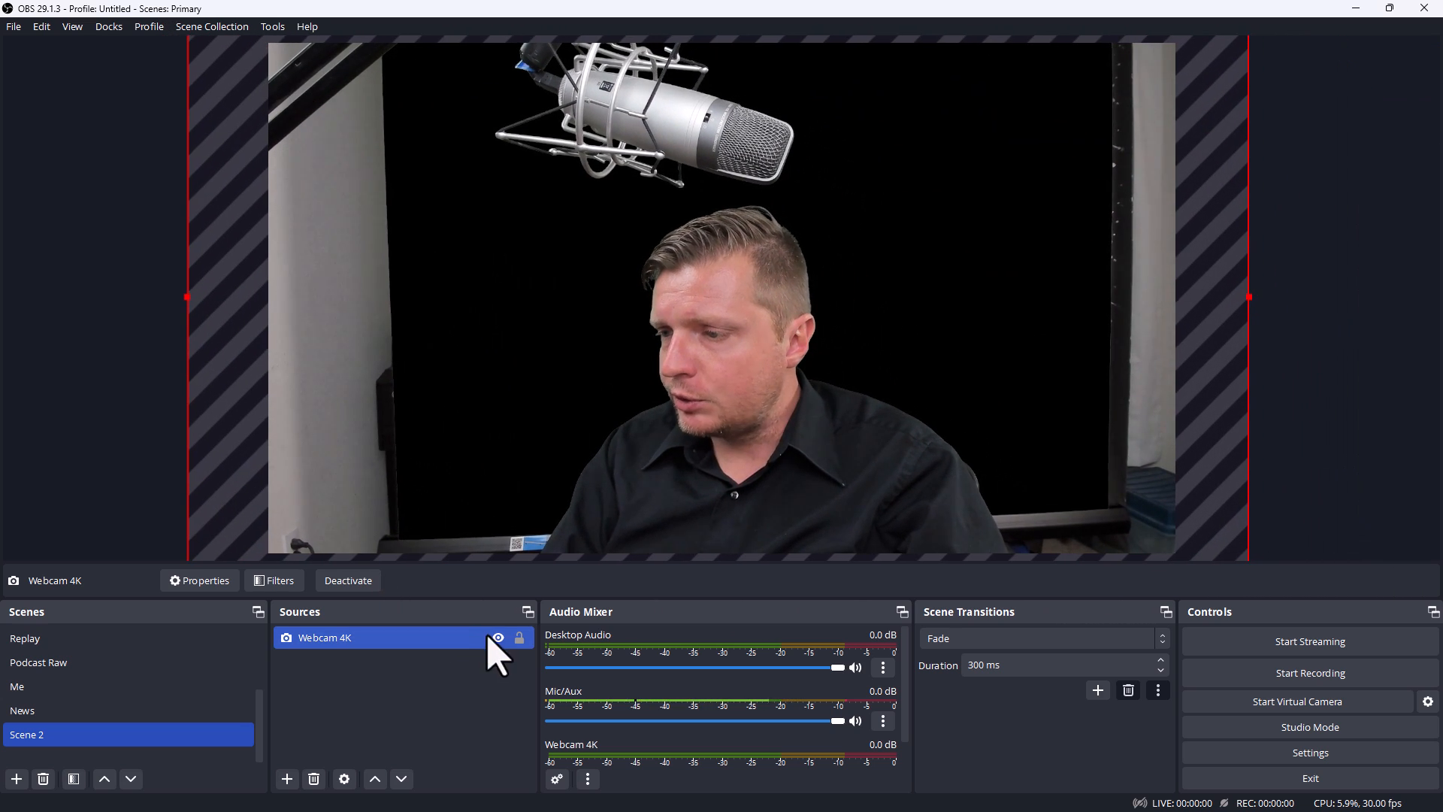
click(273, 580)
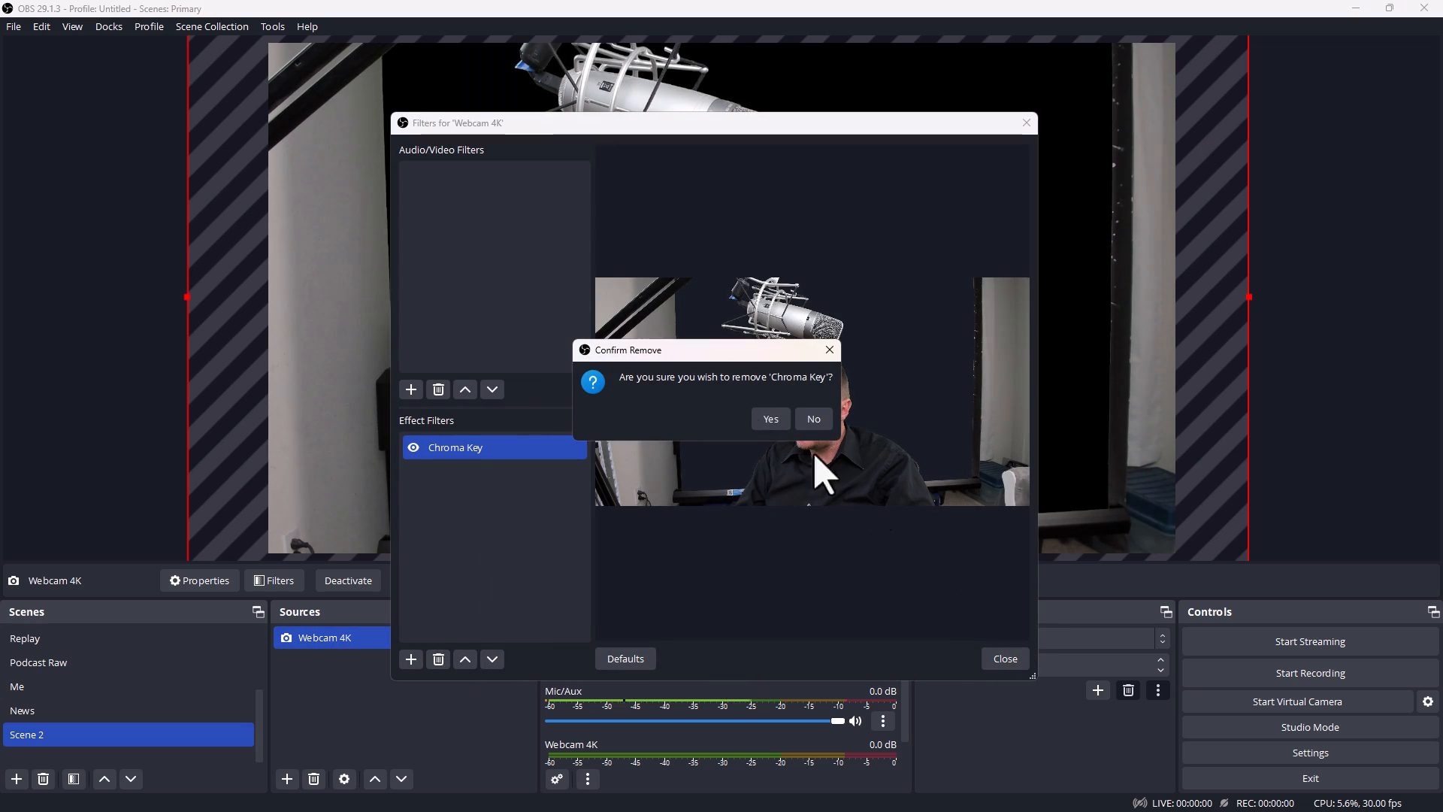
click(771, 418)
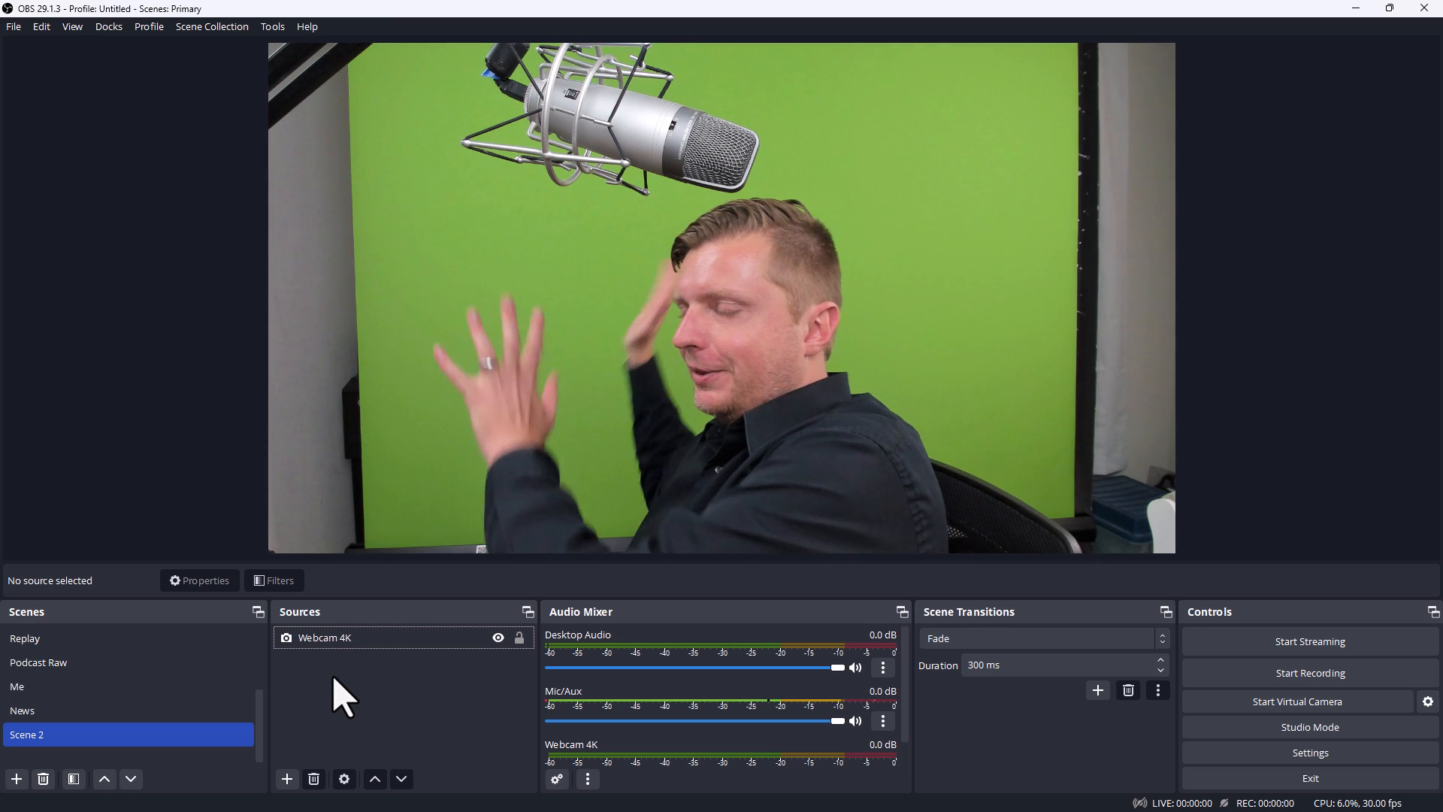
Crop the webcam from the top, recentre it, then enlarge it so the presenter fills the frame
click(325, 637)
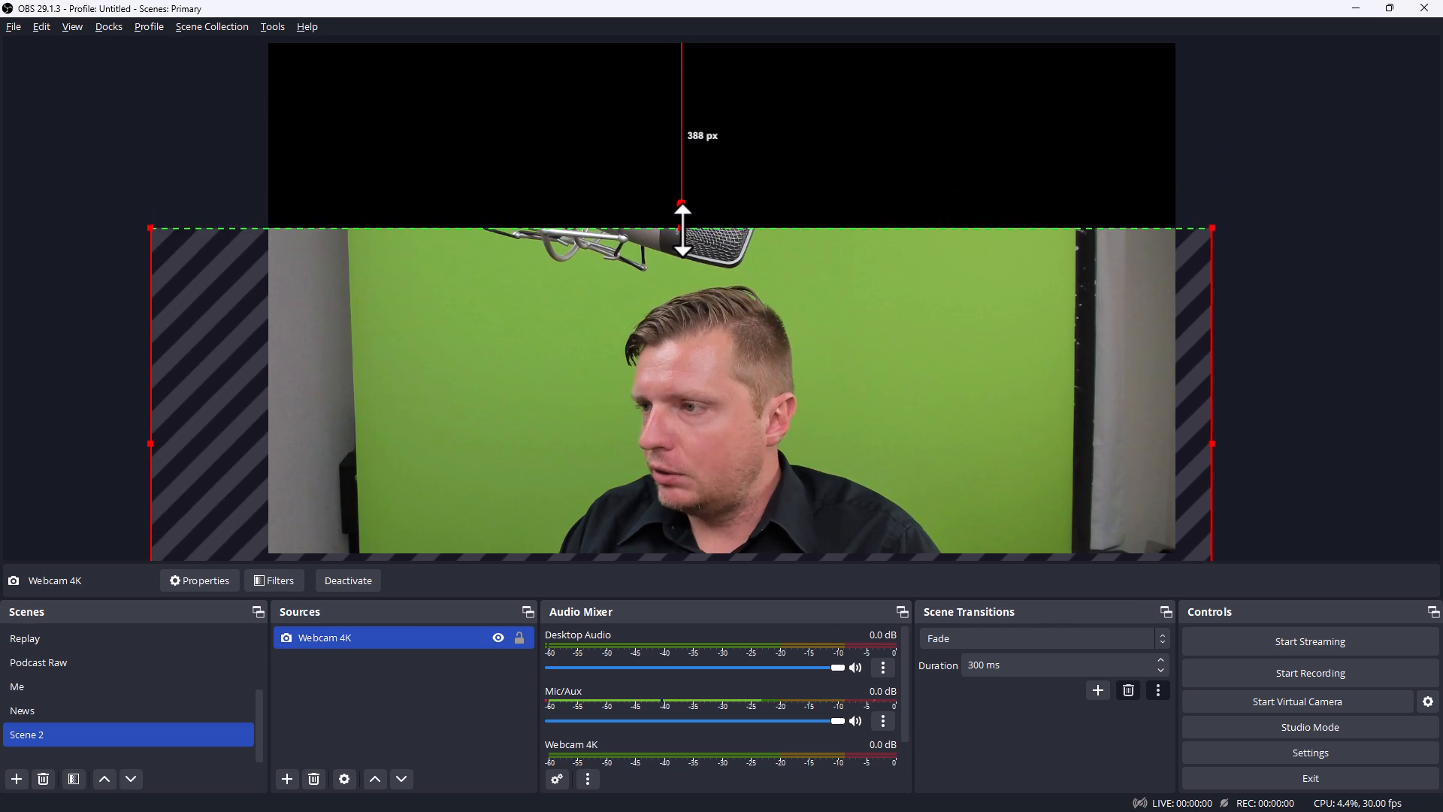
drag(681, 205, 692, 266)
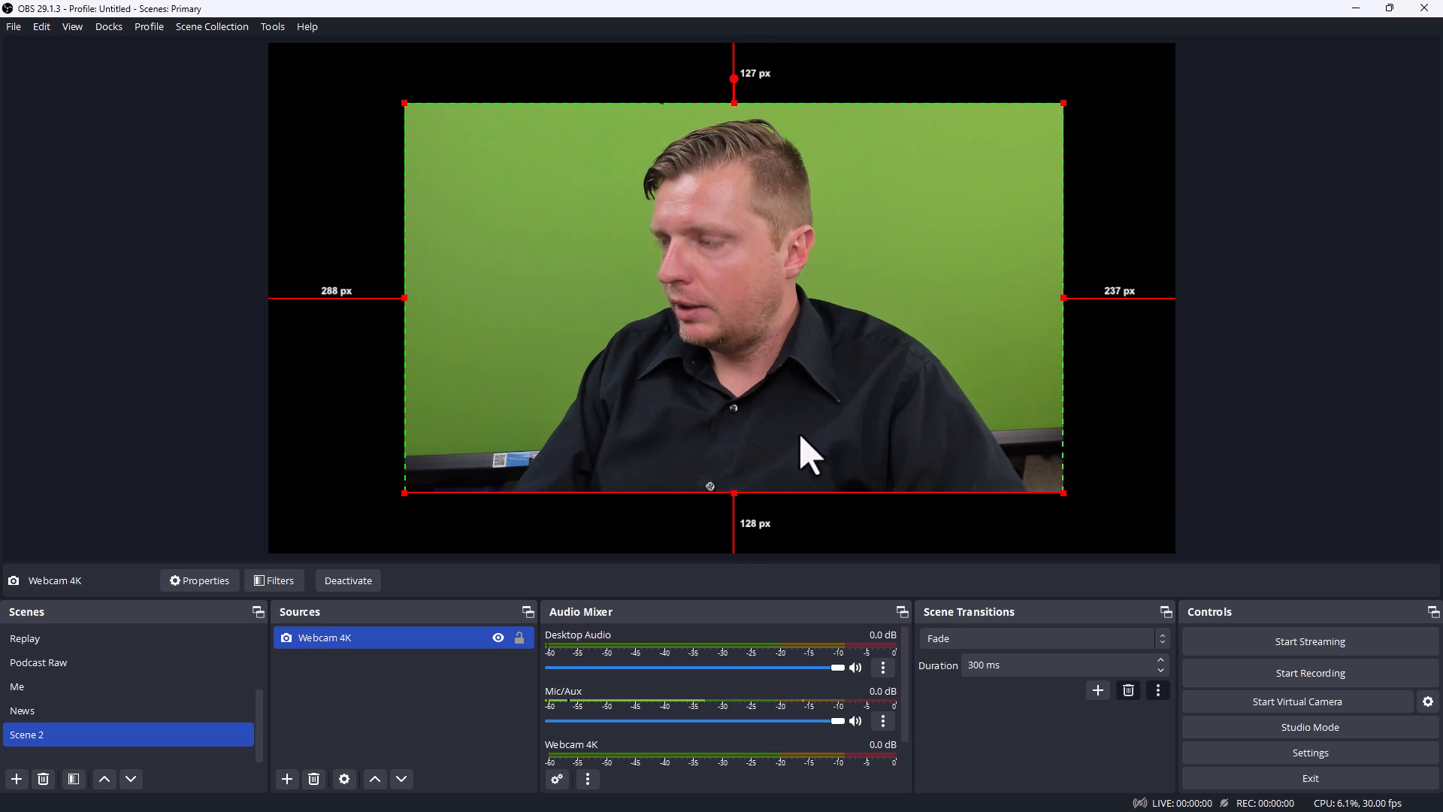
drag(733, 494, 732, 425)
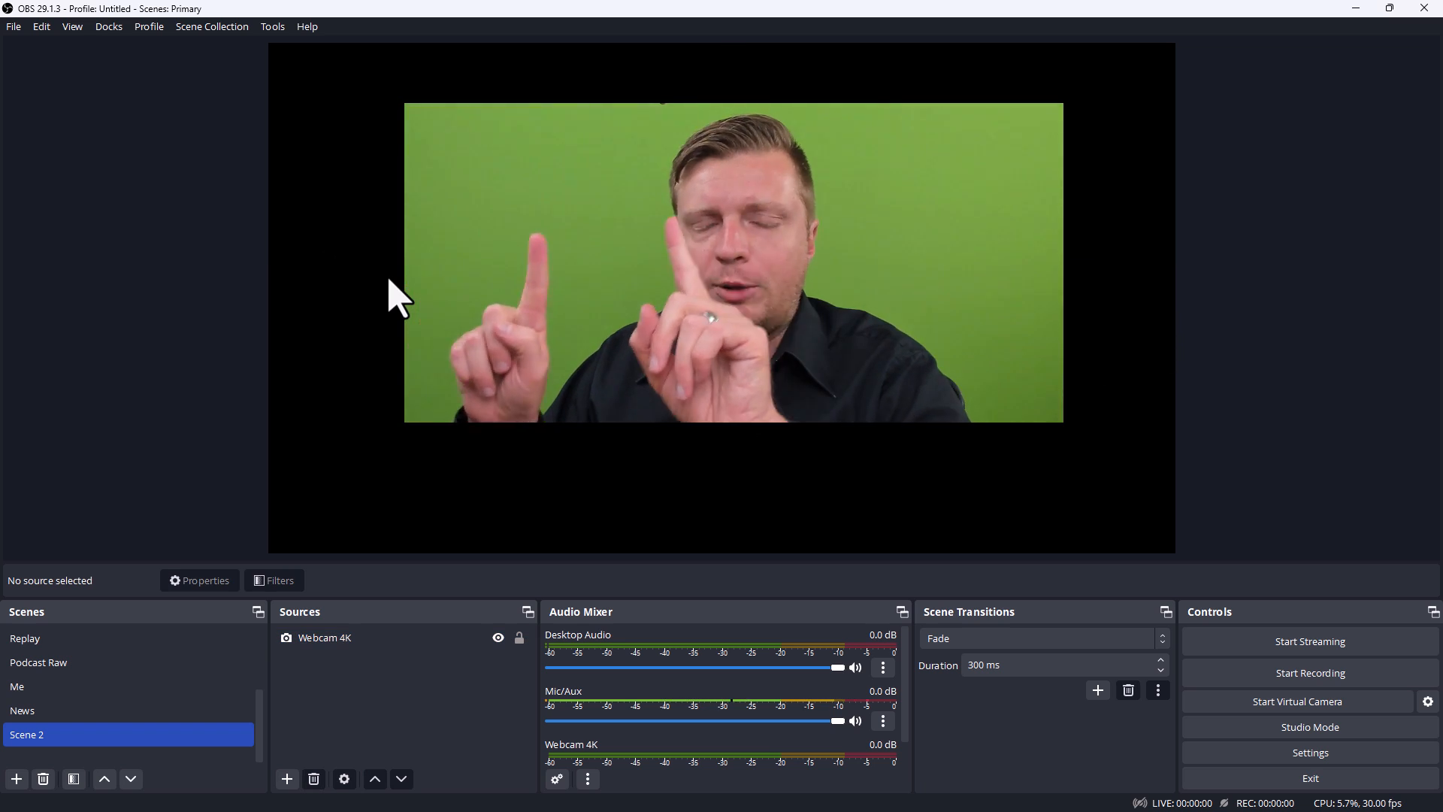
click(325, 637)
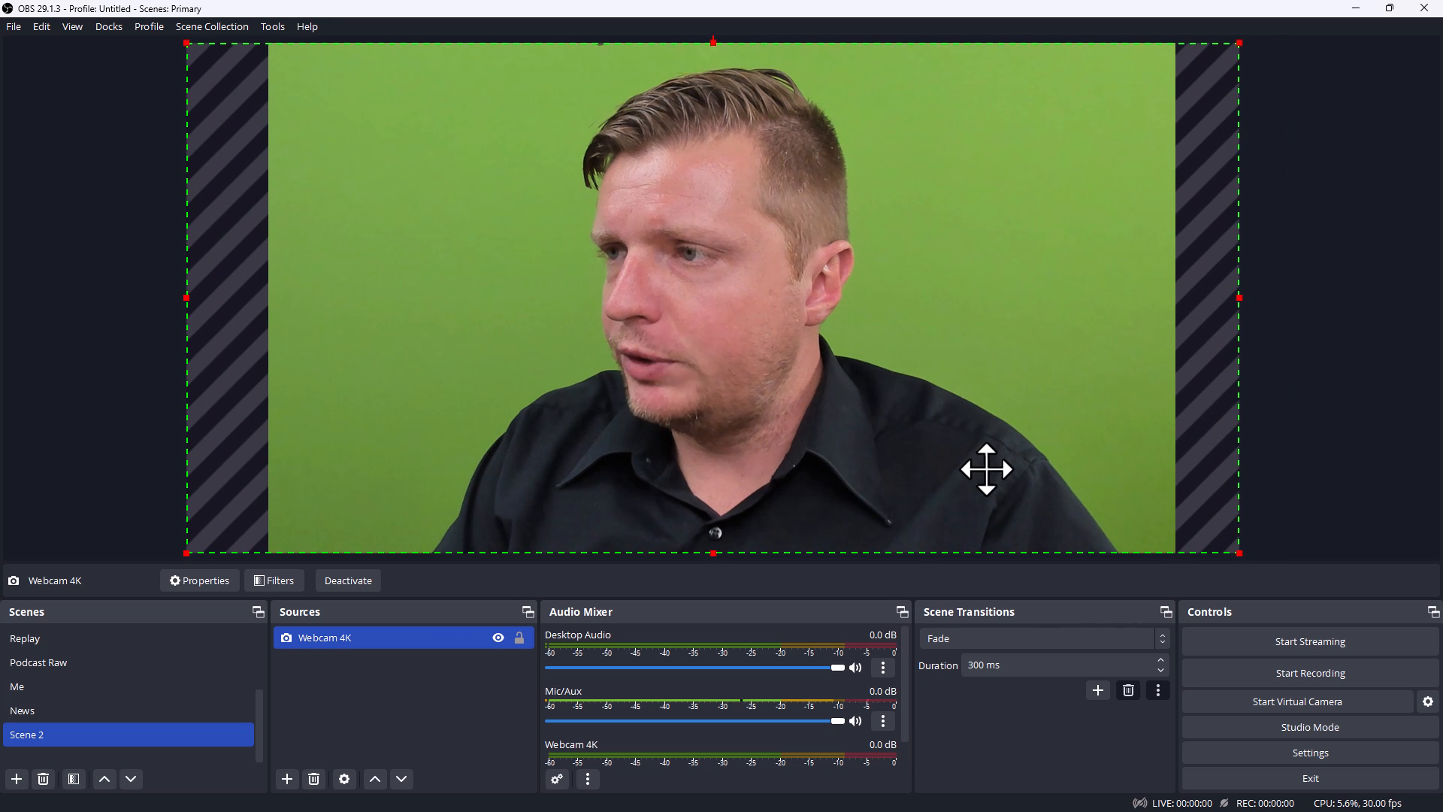
drag(985, 469, 915, 400)
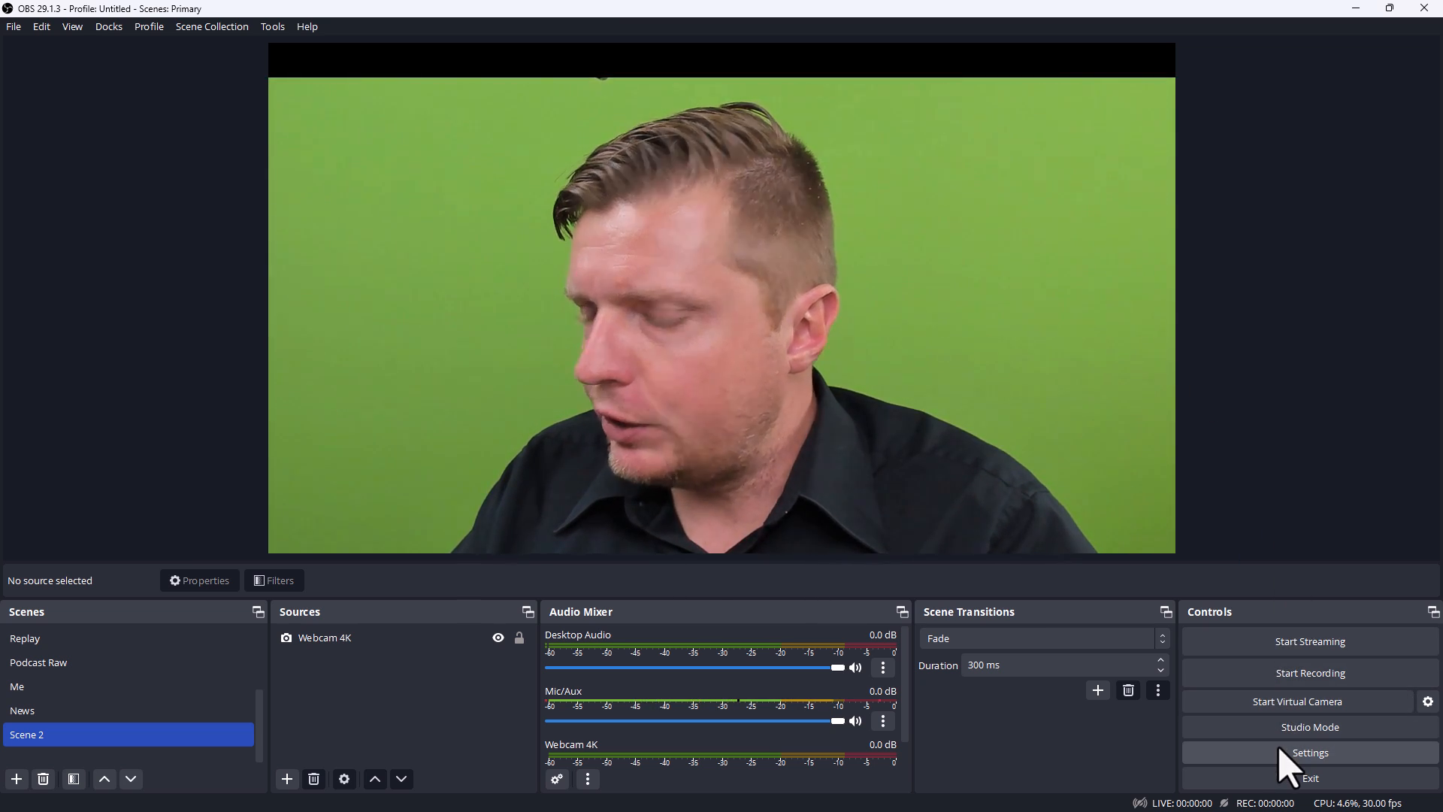
Look through the general program settings and close them without changes
click(1311, 752)
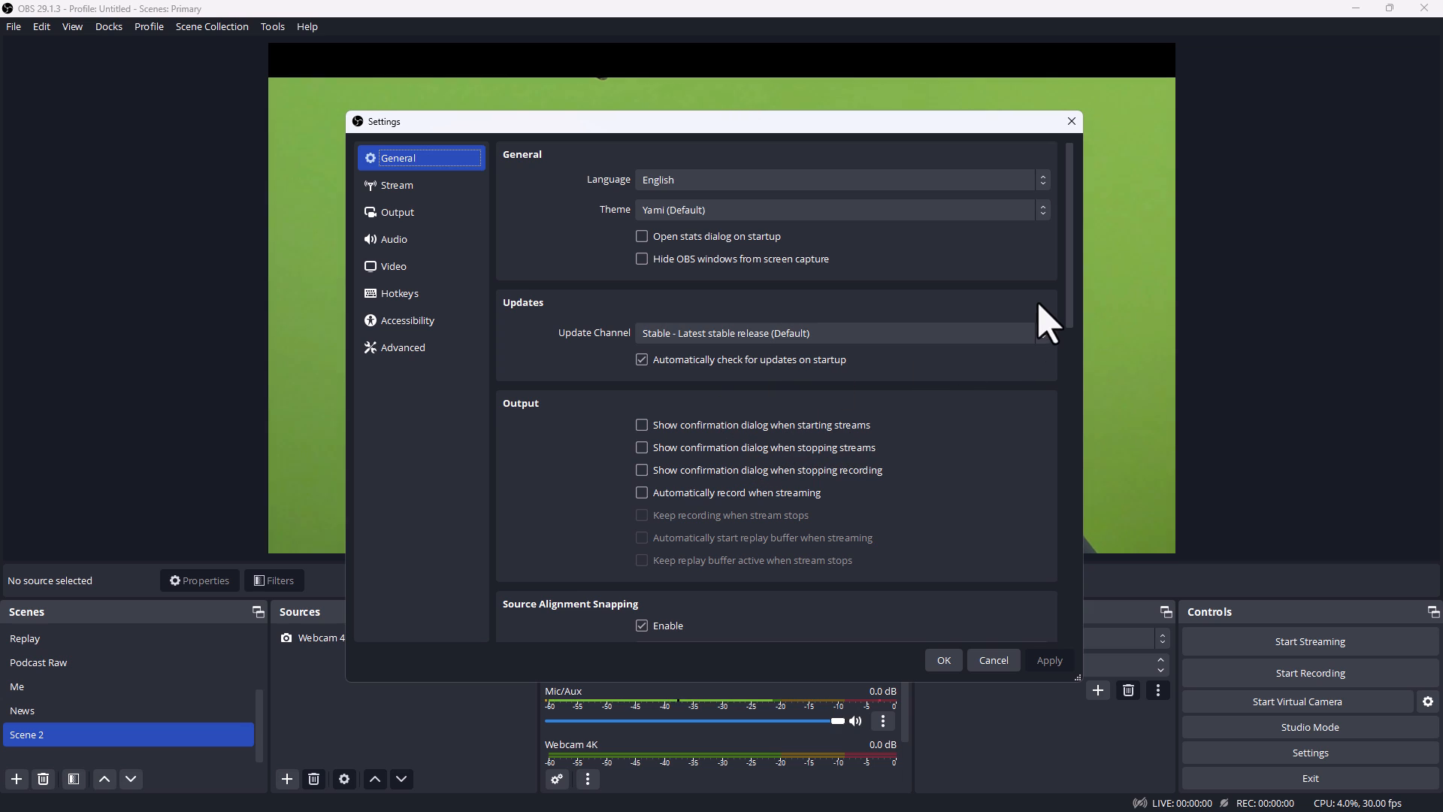
scroll(down, 3)
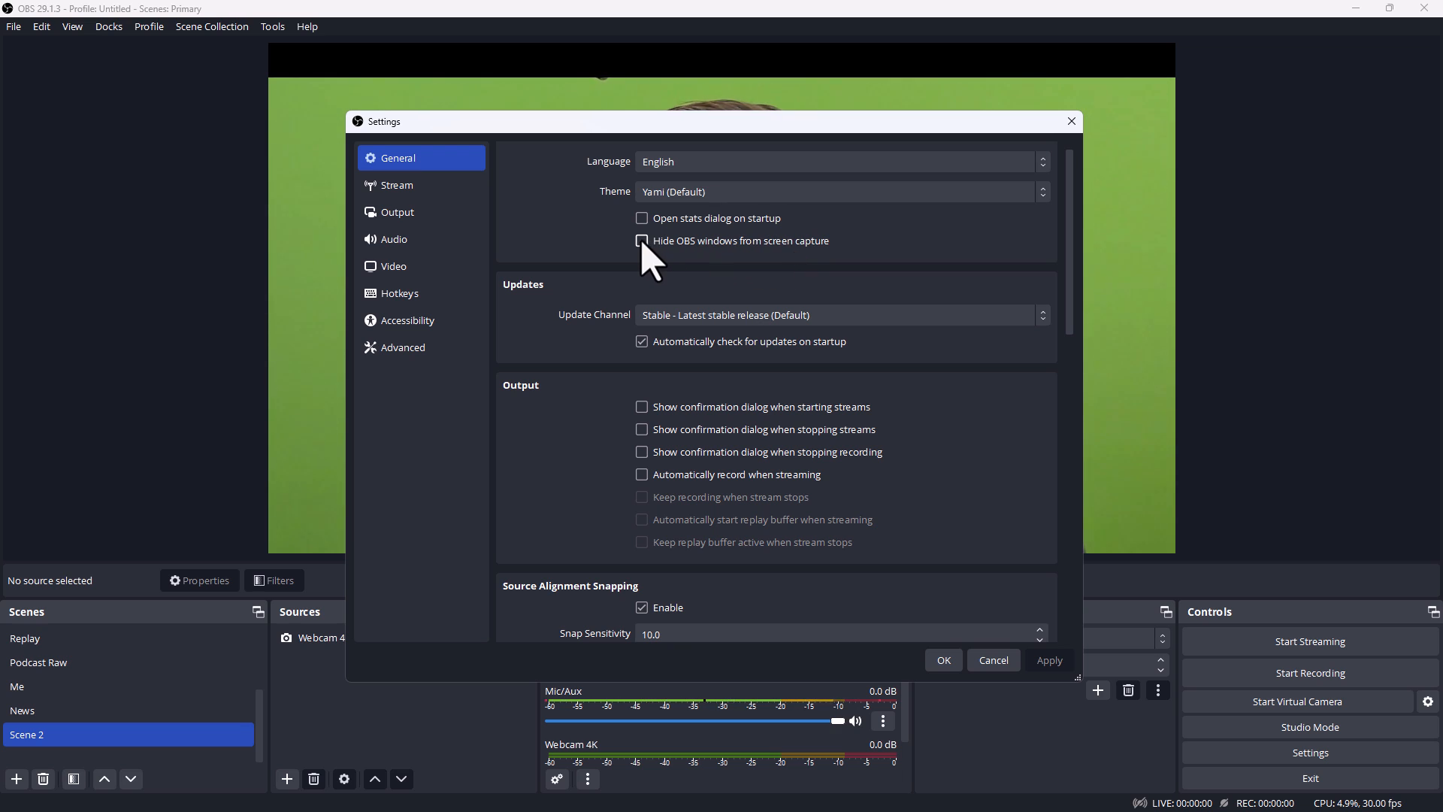
mouse_move(649, 259)
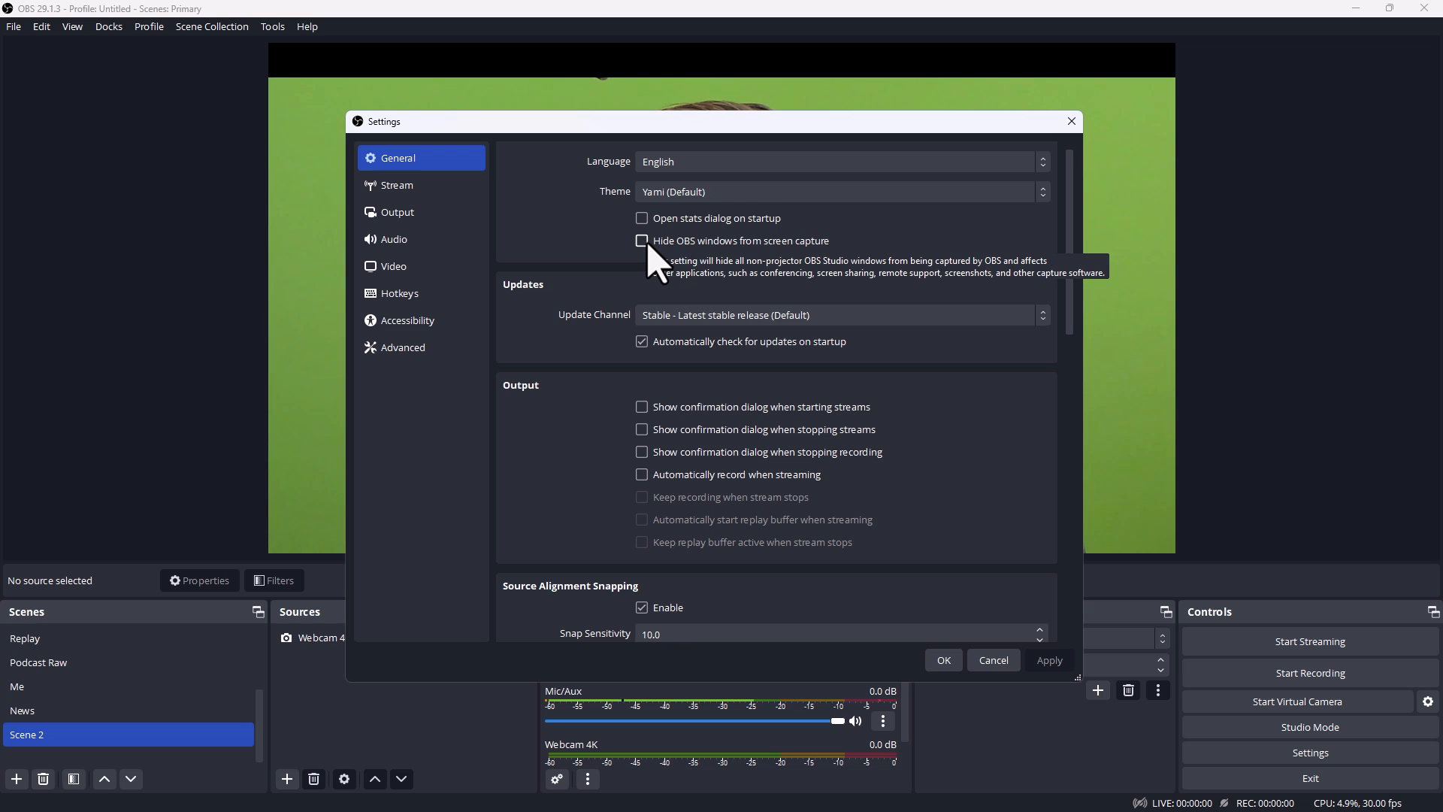
mouse_move(921, 548)
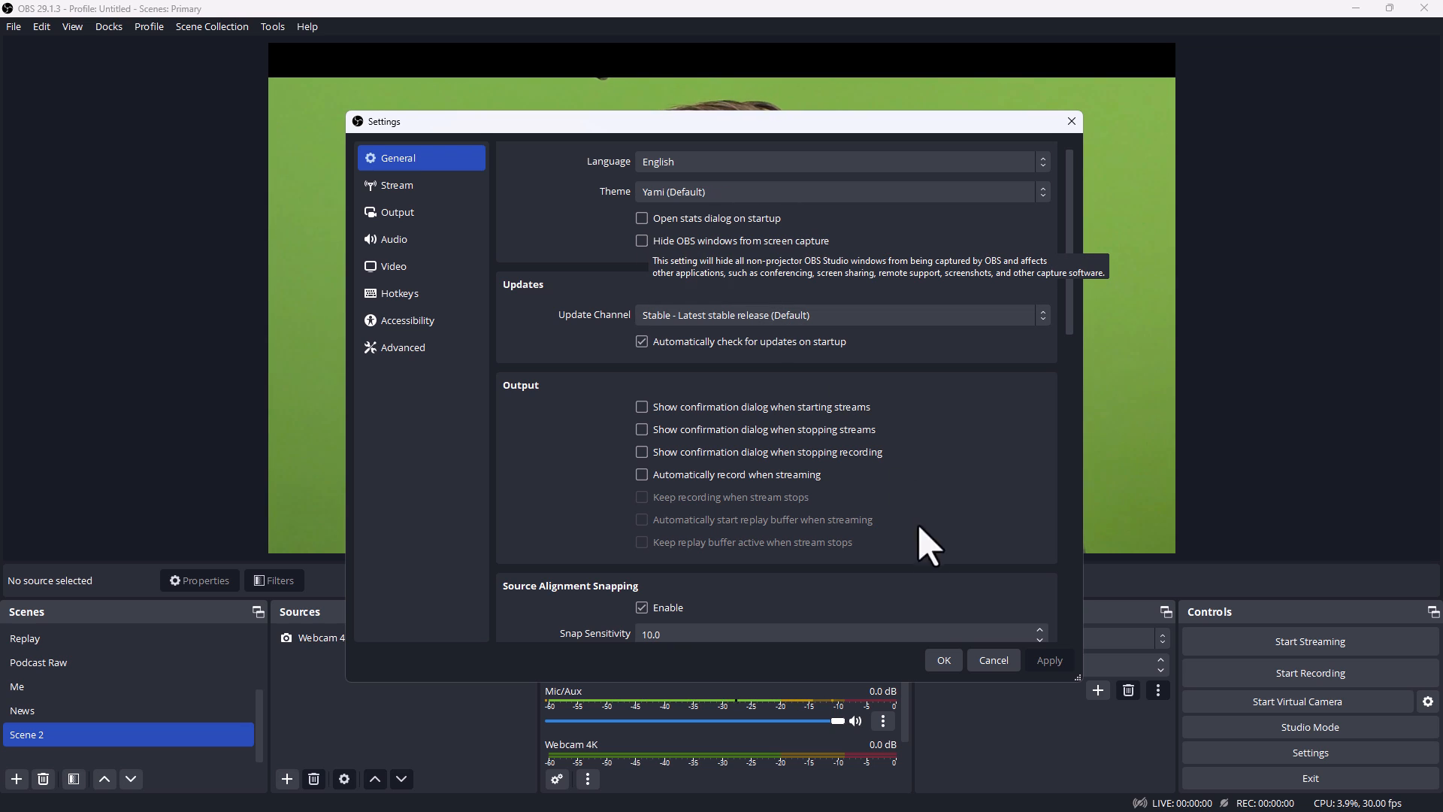
click(992, 660)
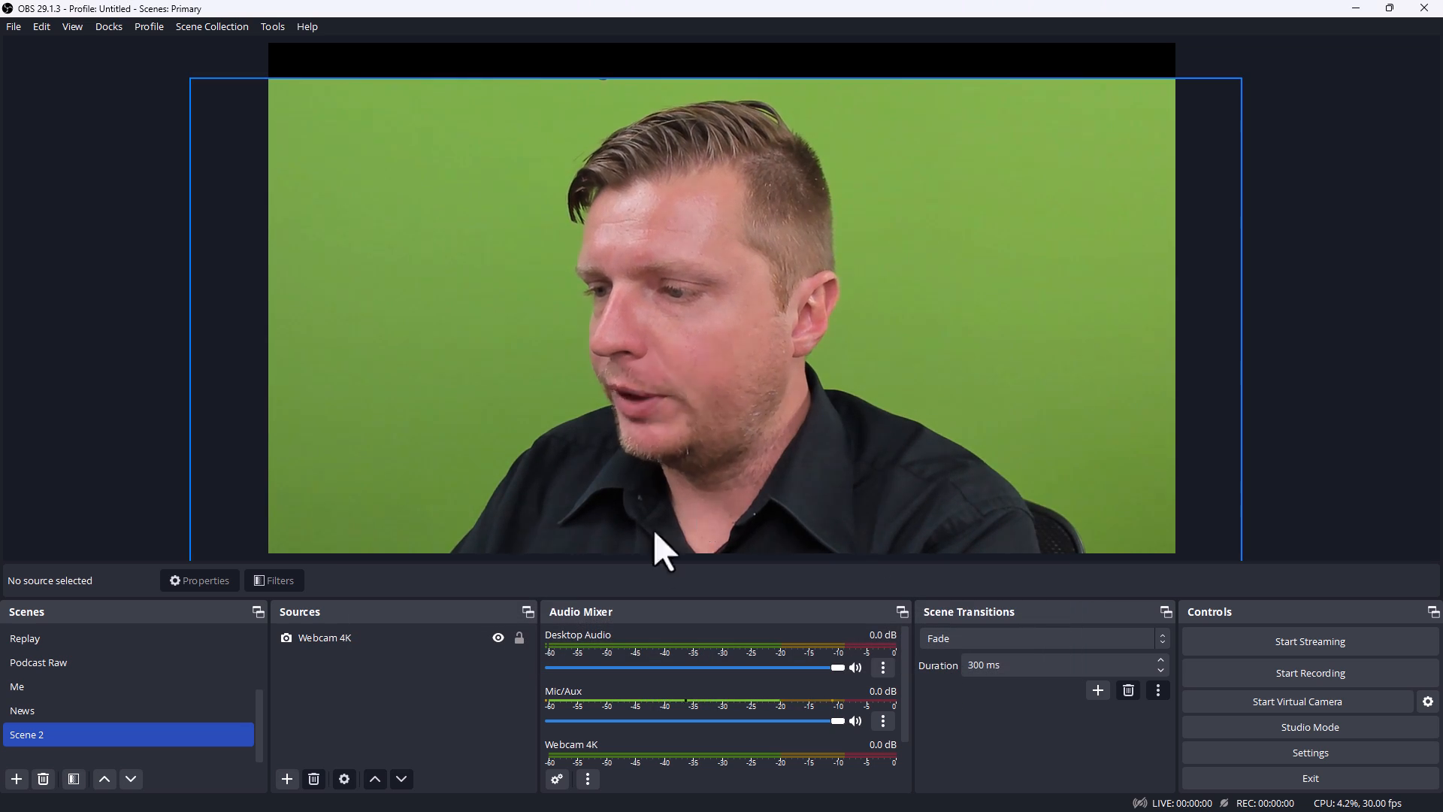
Add a Chroma Key effect filter to the Webcam 4K source, keeping the default name
click(325, 638)
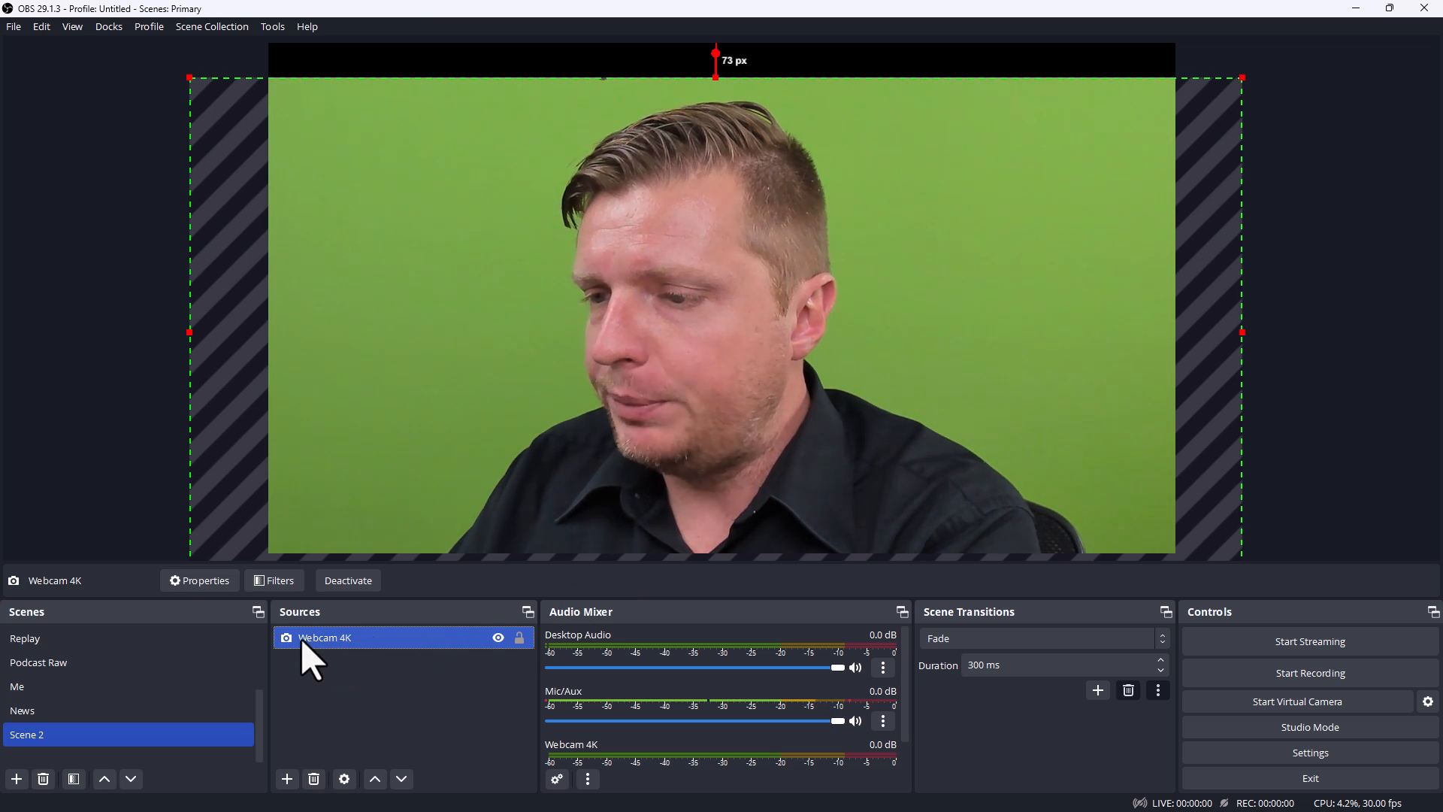
right_click(325, 638)
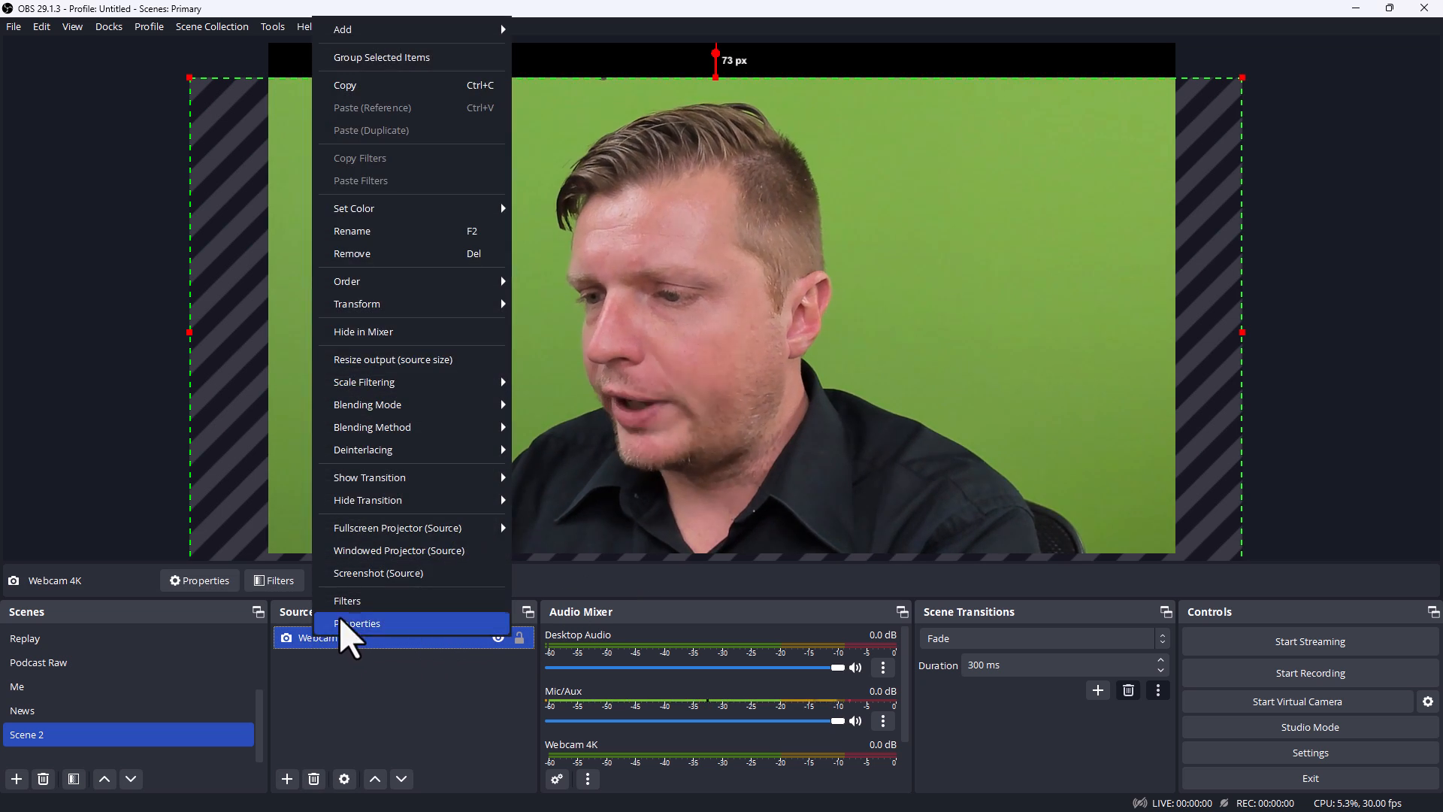
click(348, 602)
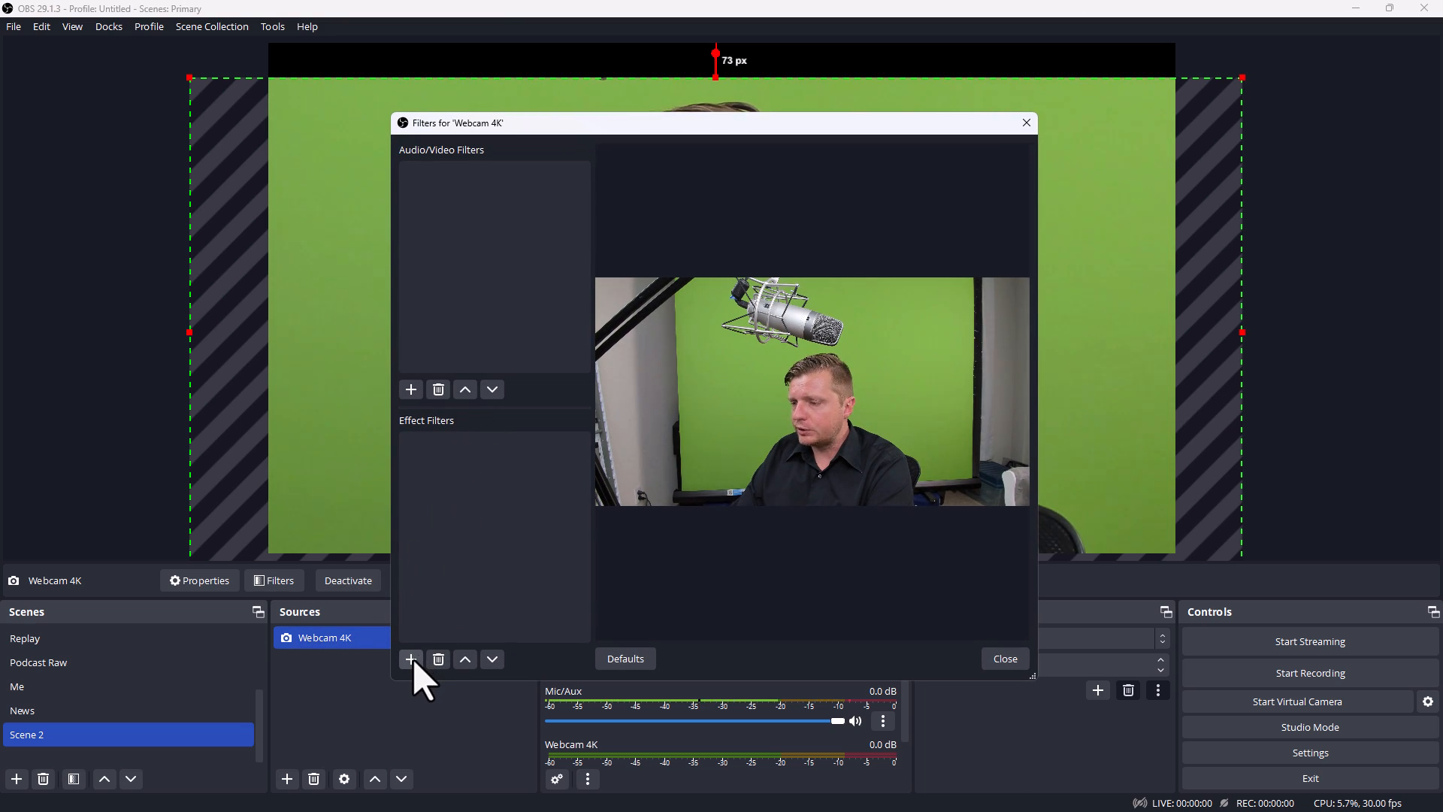
click(411, 660)
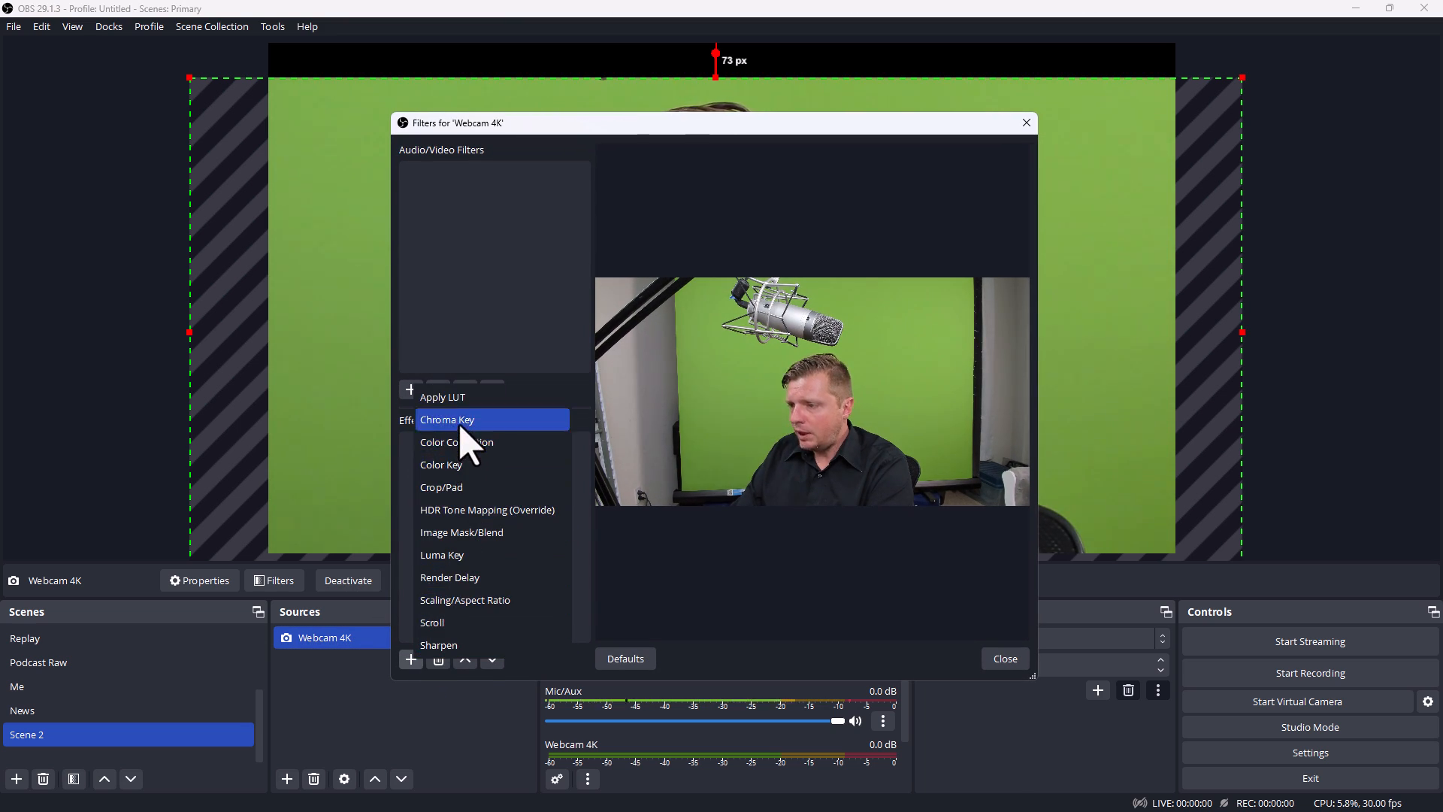
click(448, 420)
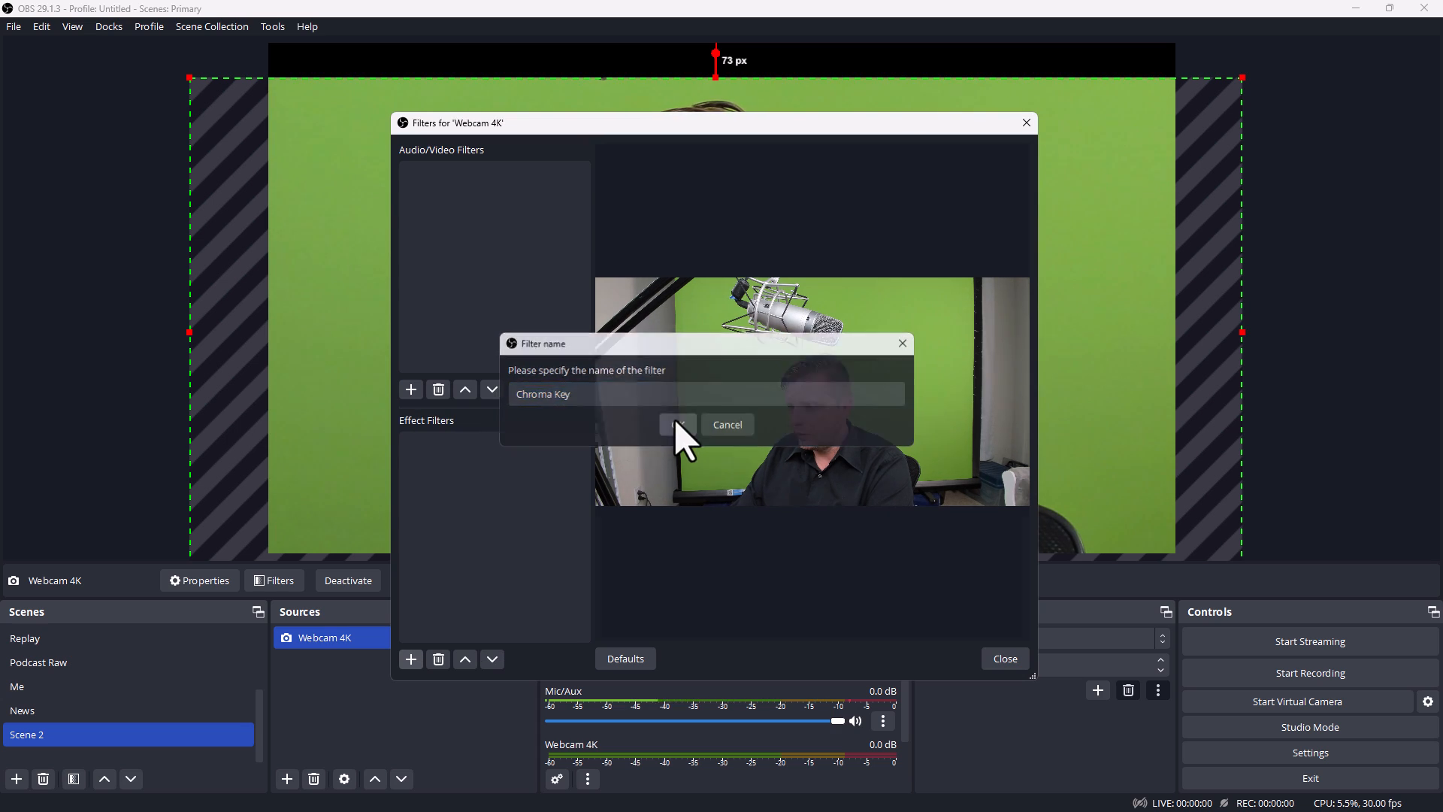
click(677, 424)
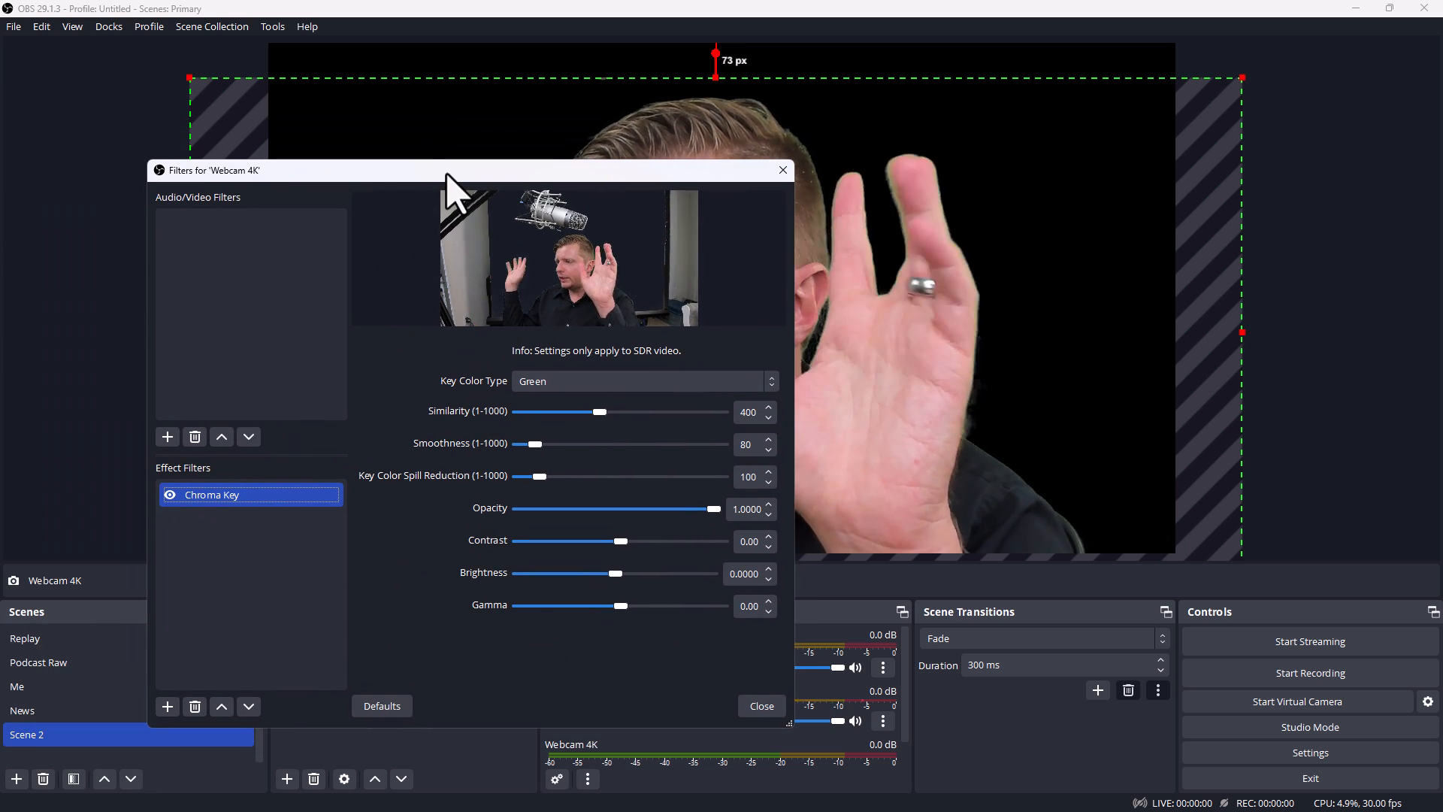
Switch the key colour type to Custom Color and turn the Chroma Key off to show the green screen
click(642, 380)
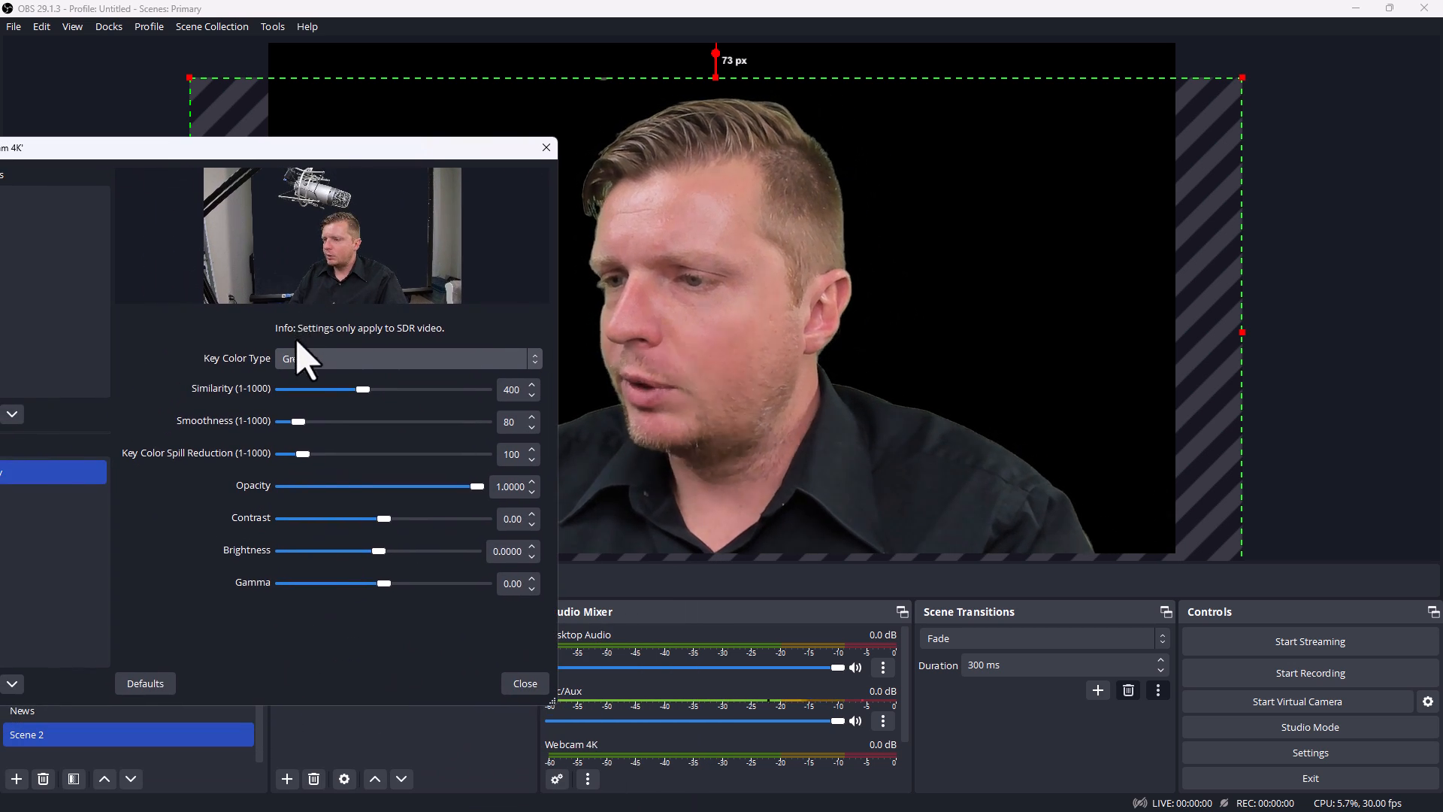
click(405, 358)
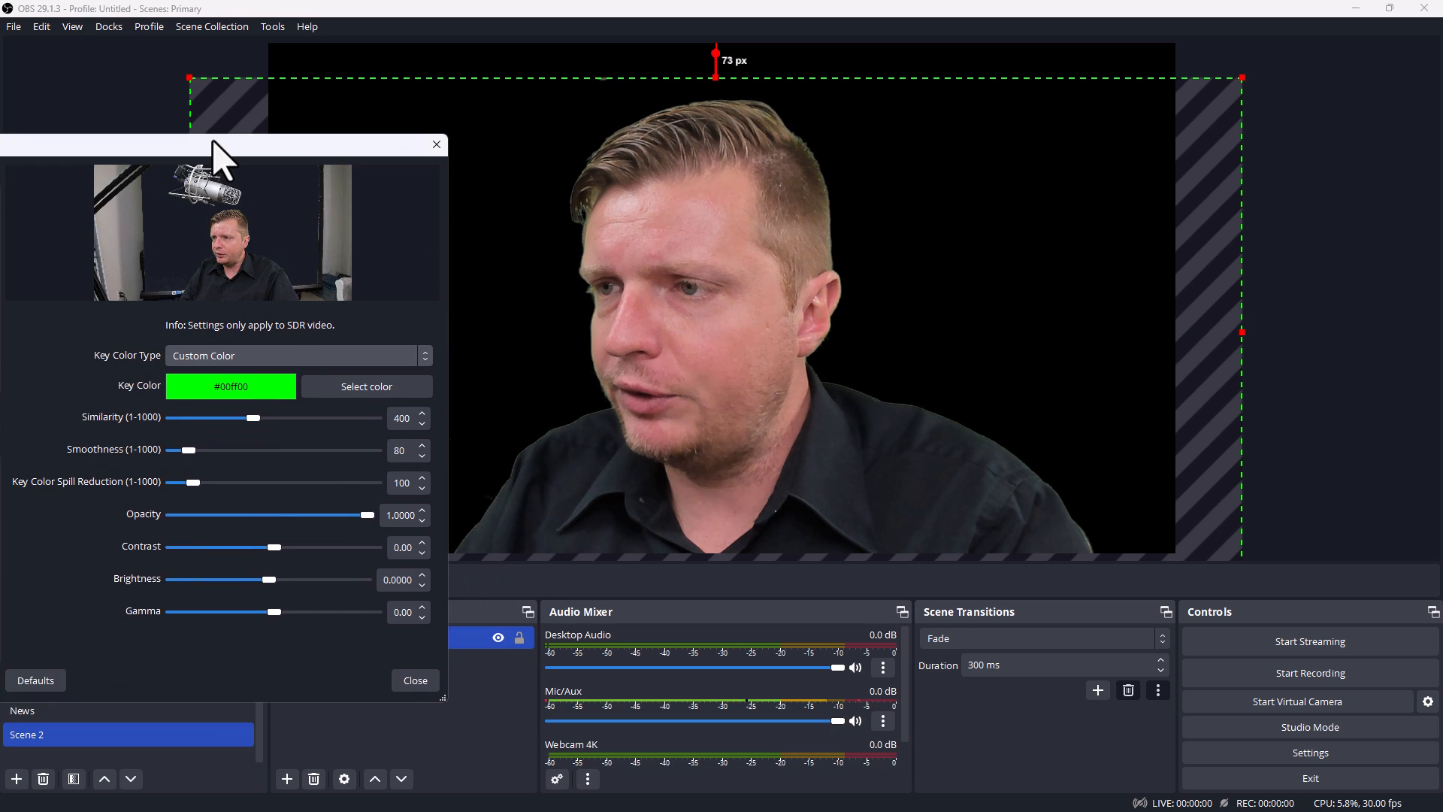
click(365, 387)
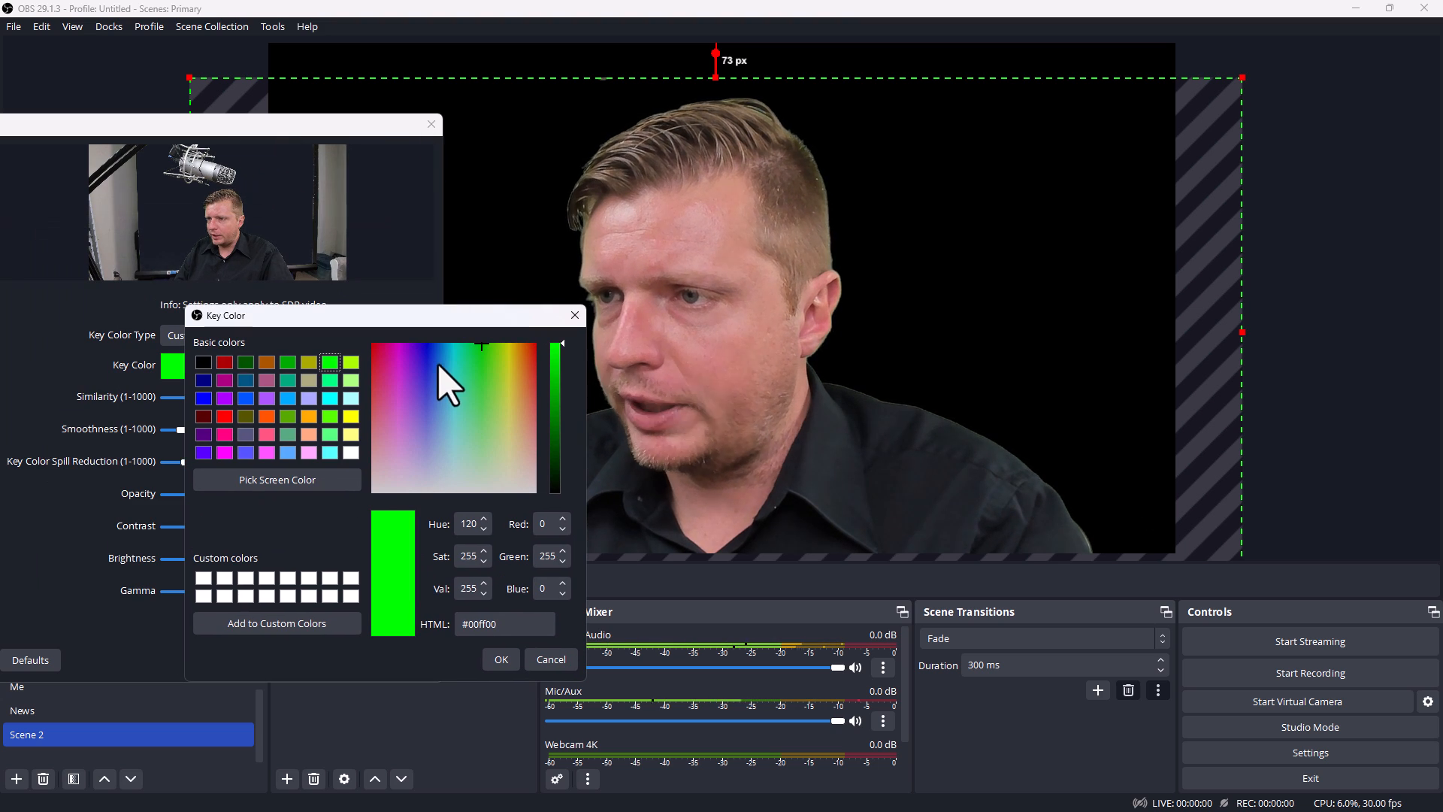
click(501, 660)
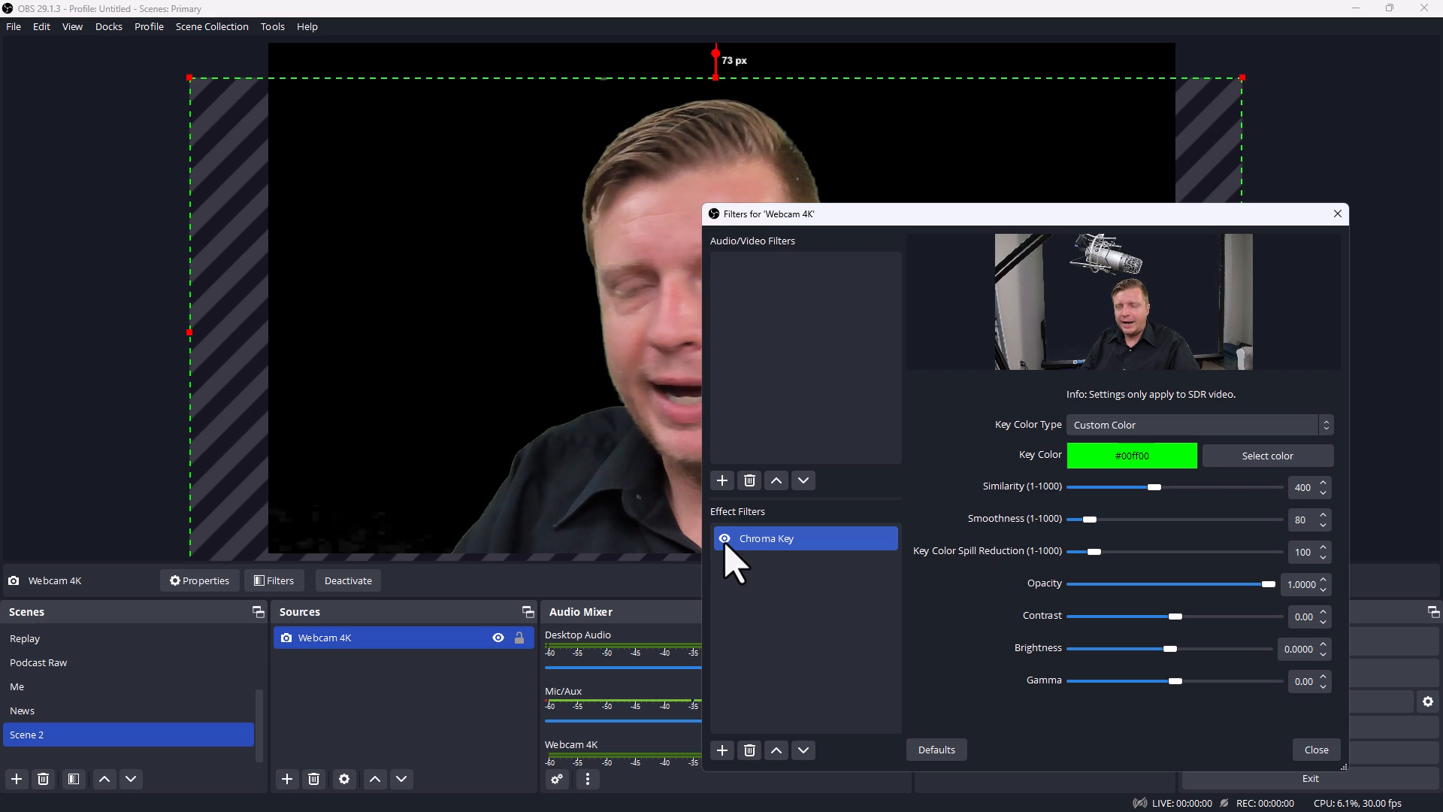
click(725, 538)
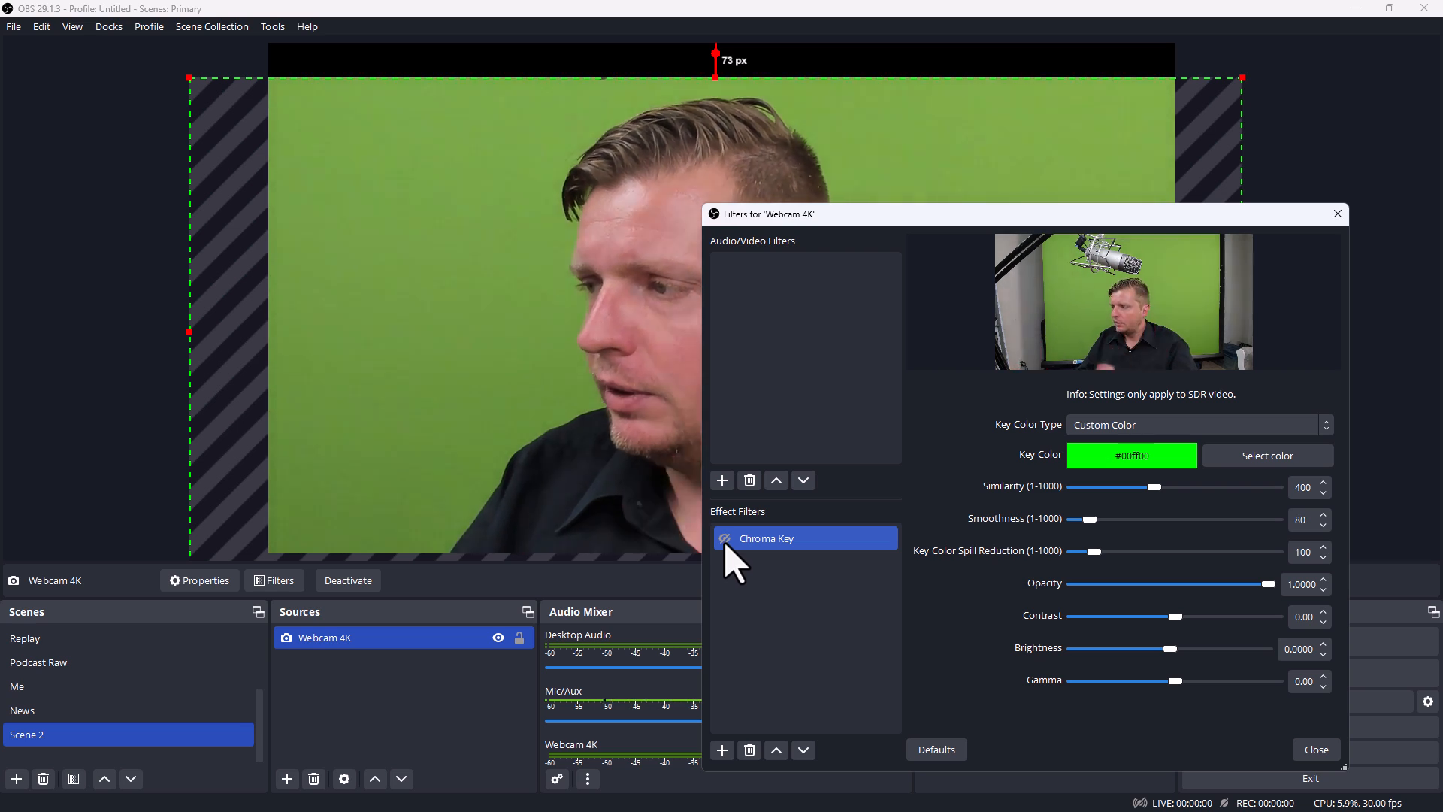
click(1268, 455)
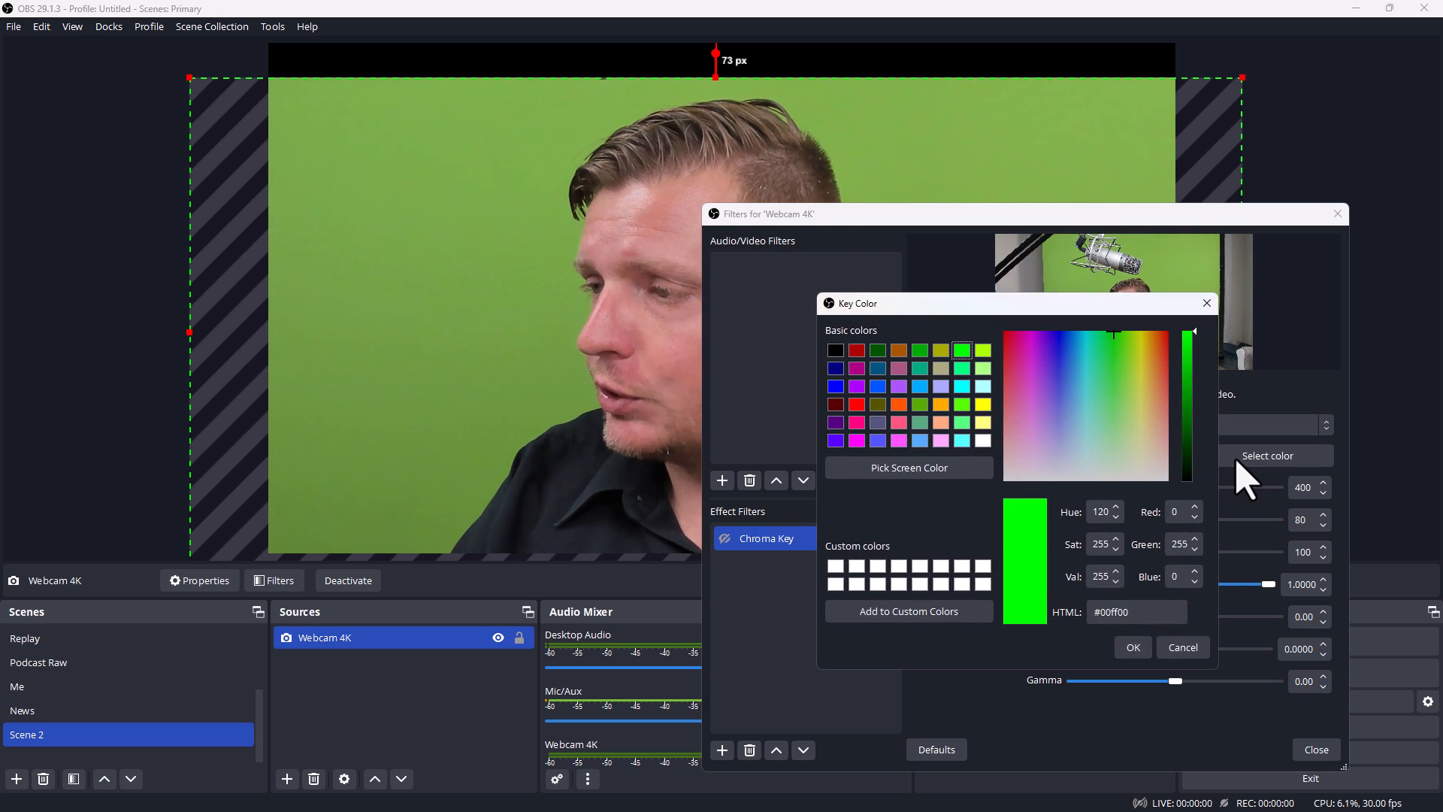
Sample the key colour from the green backdrop in the preview, setting it to #77a648
click(910, 468)
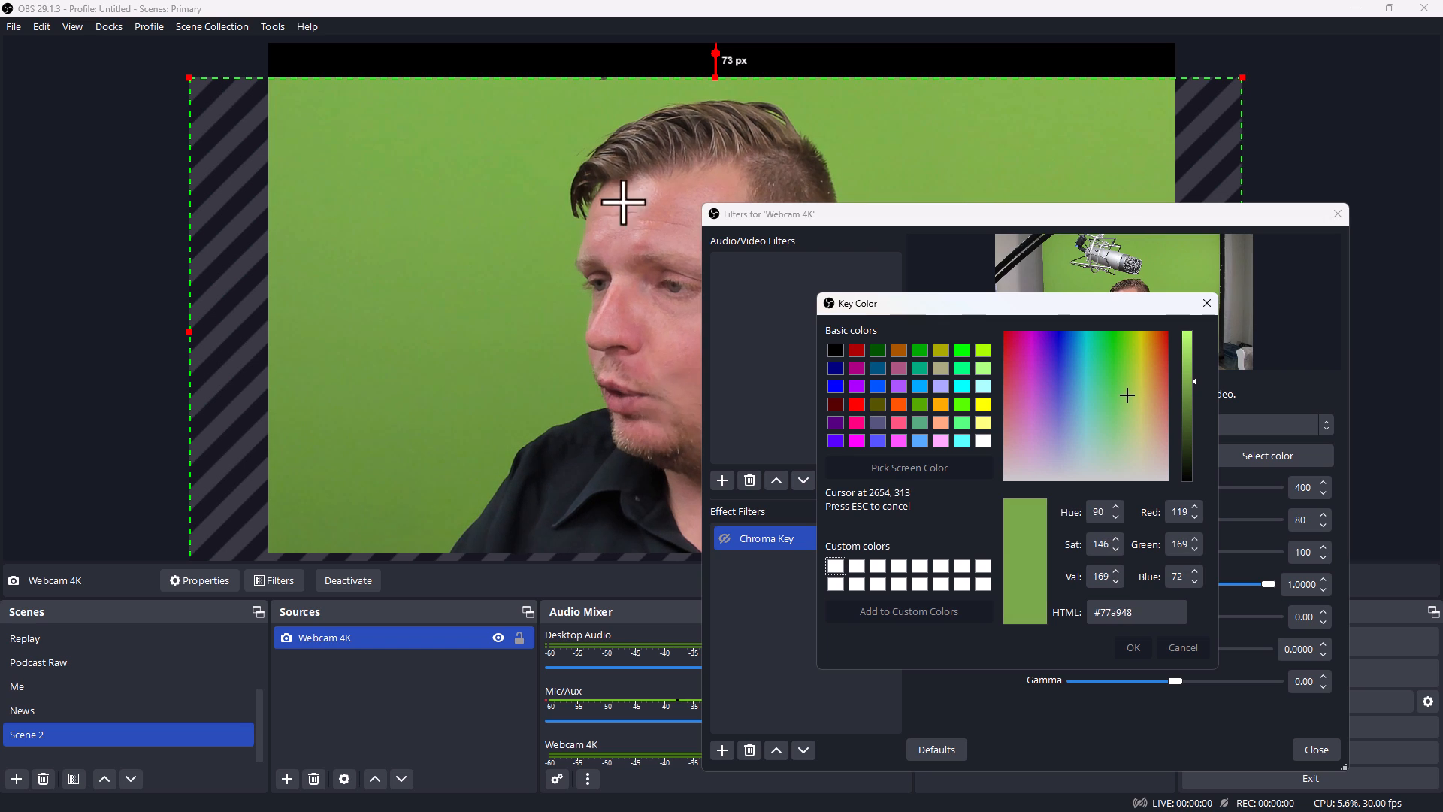
mouse_move(473, 146)
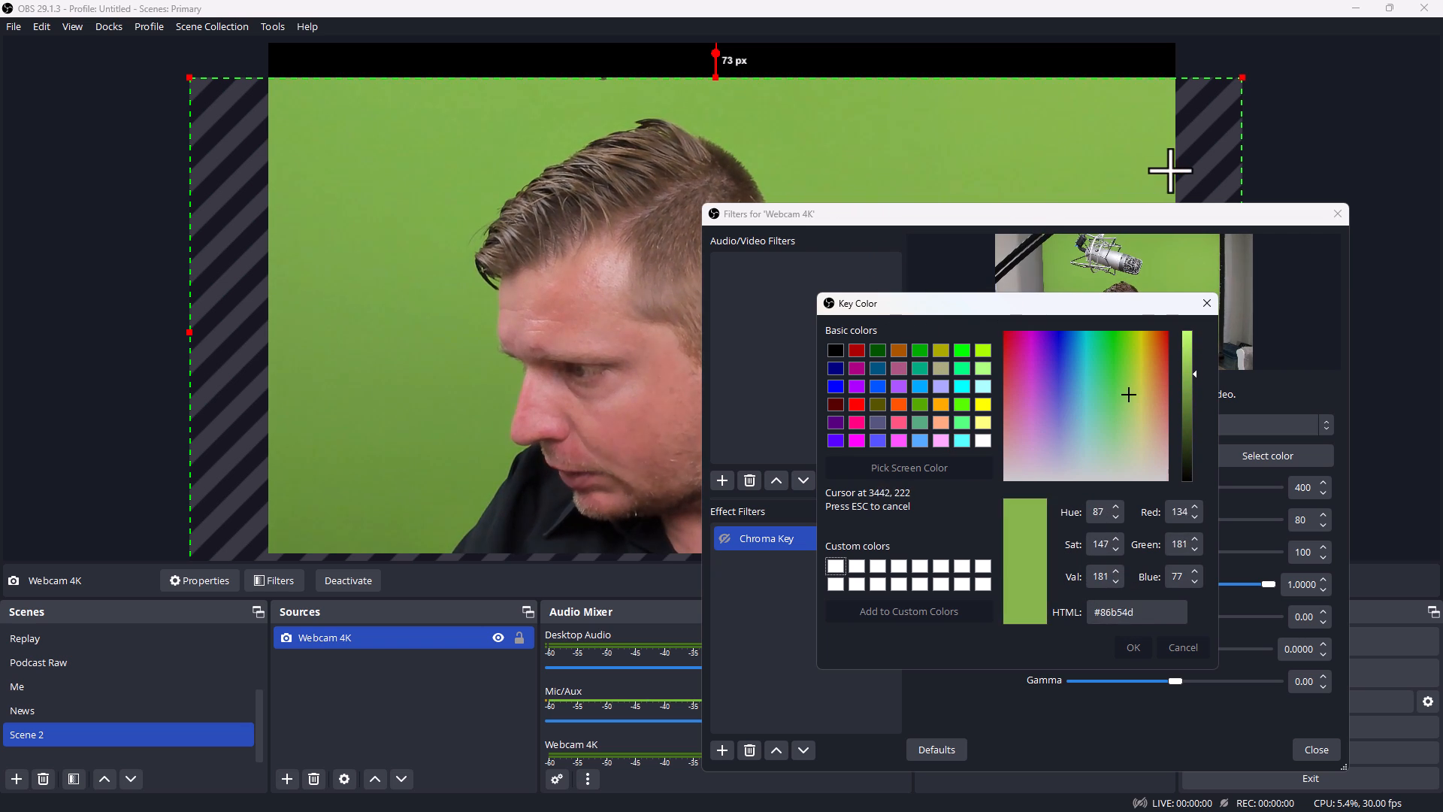
mouse_move(389, 166)
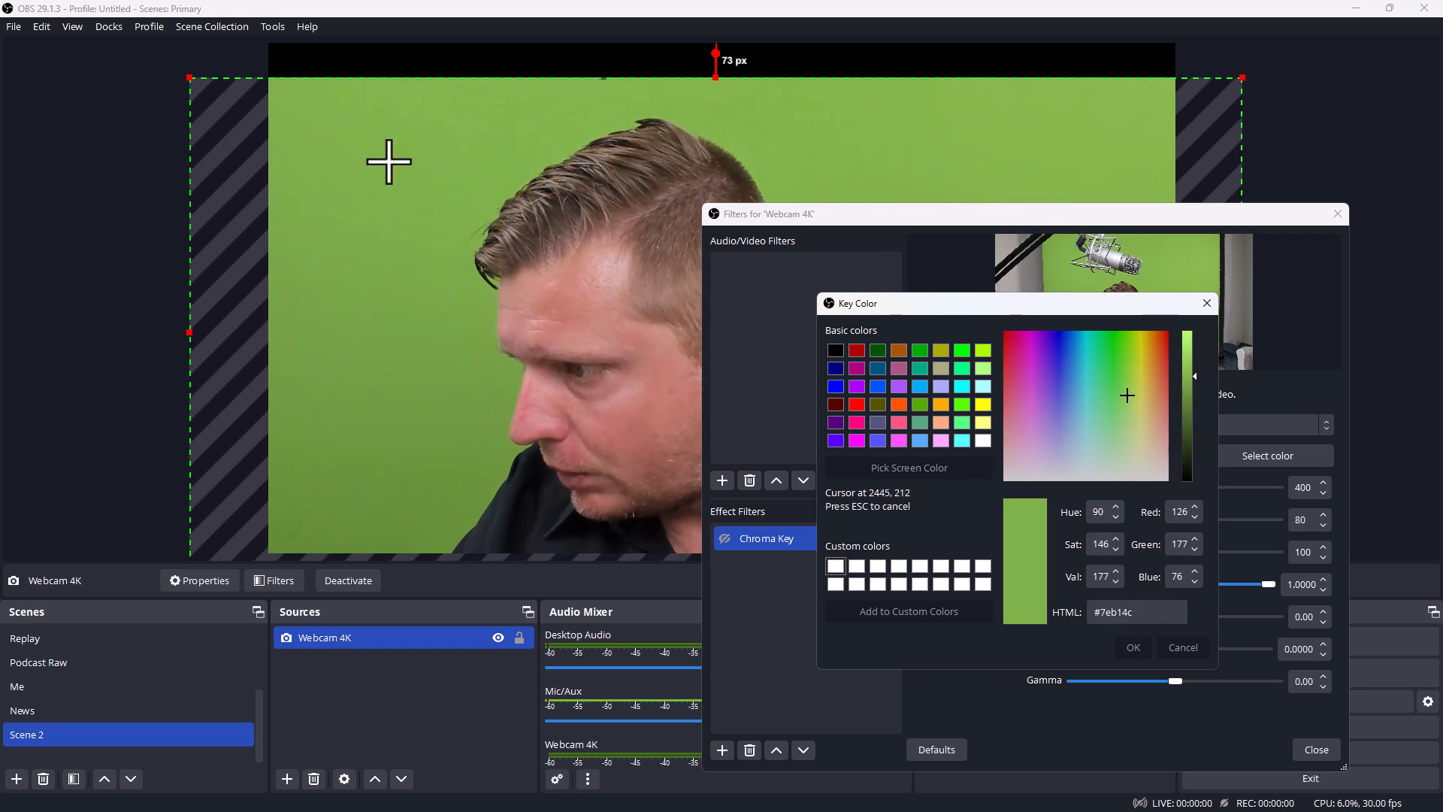
mouse_move(478, 355)
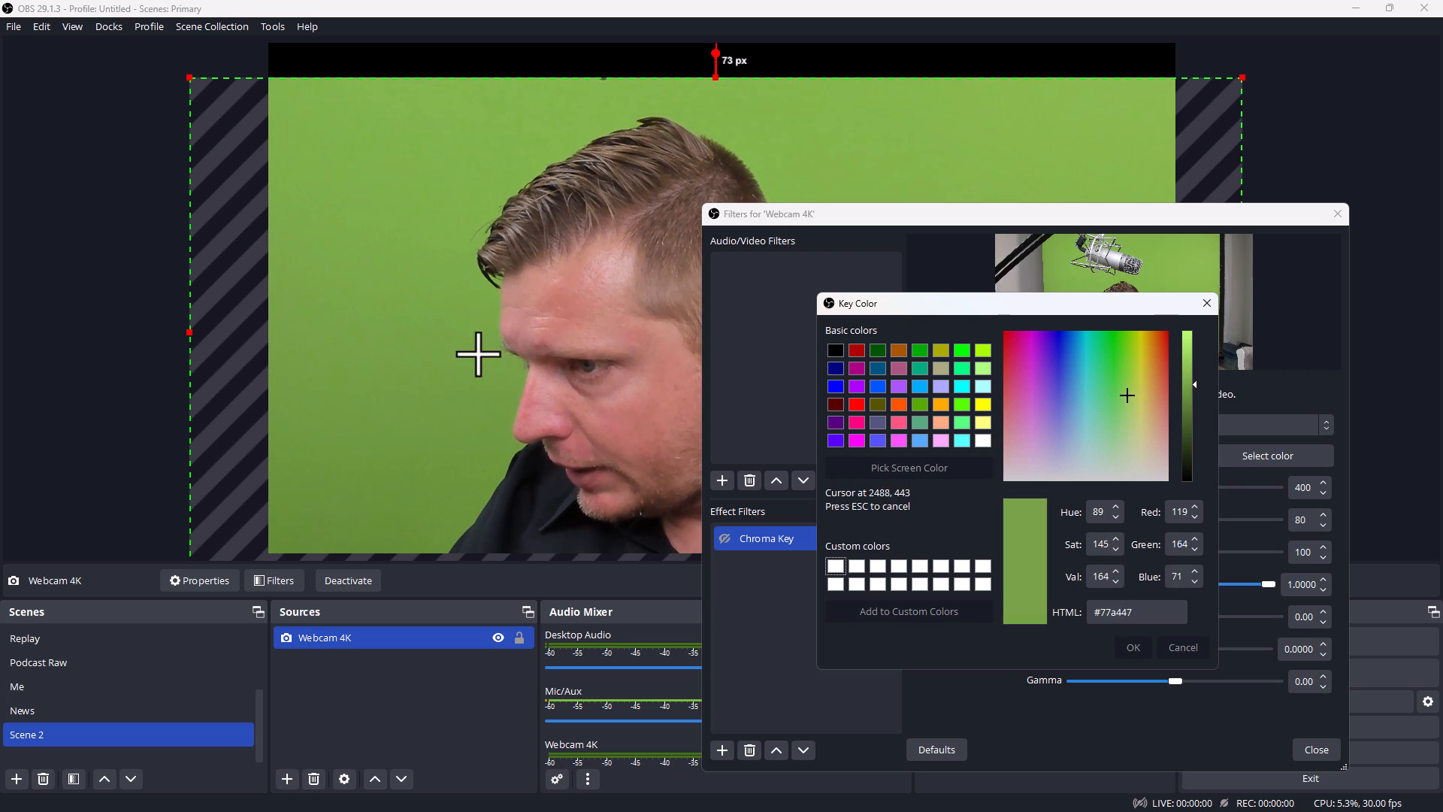
mouse_move(758, 129)
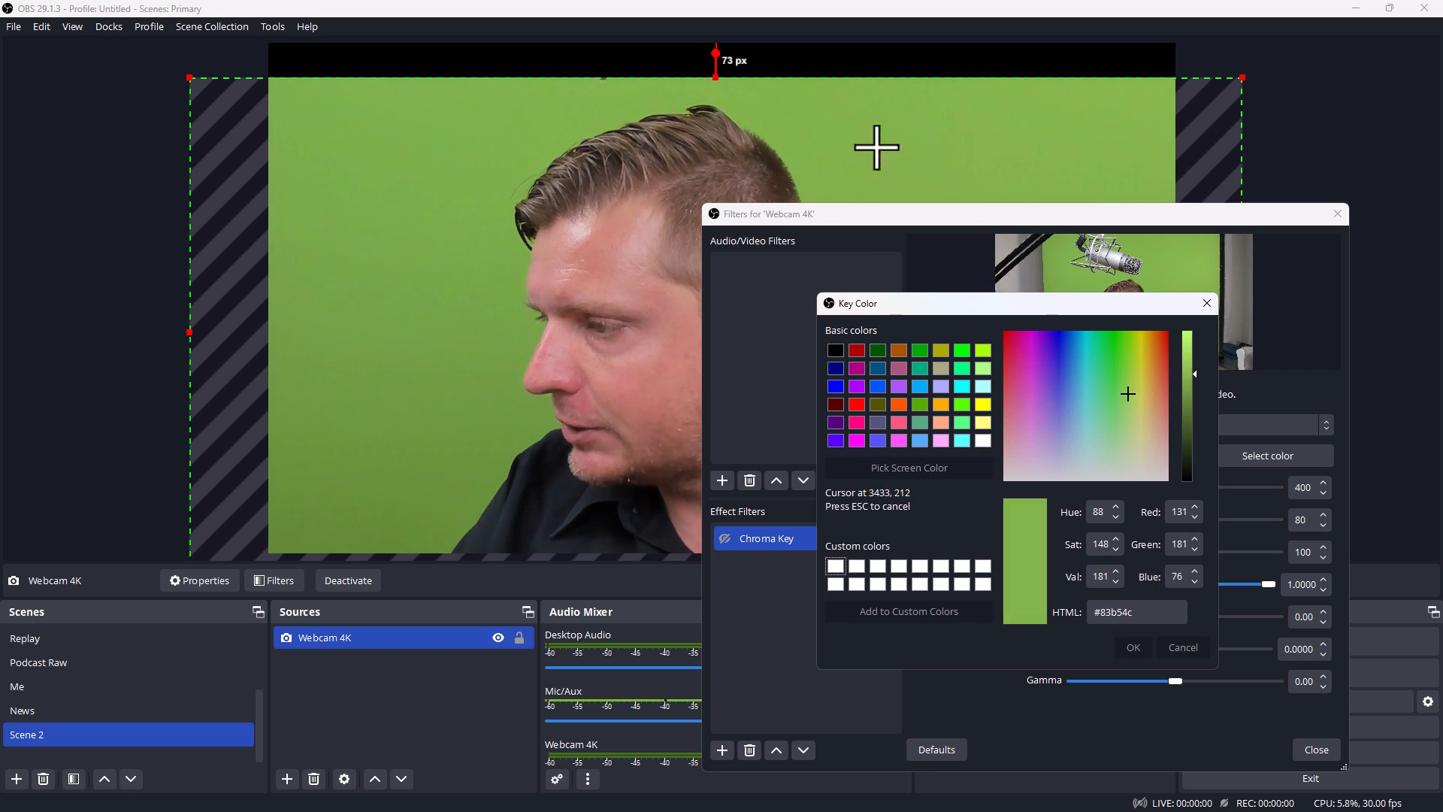
mouse_move(292, 160)
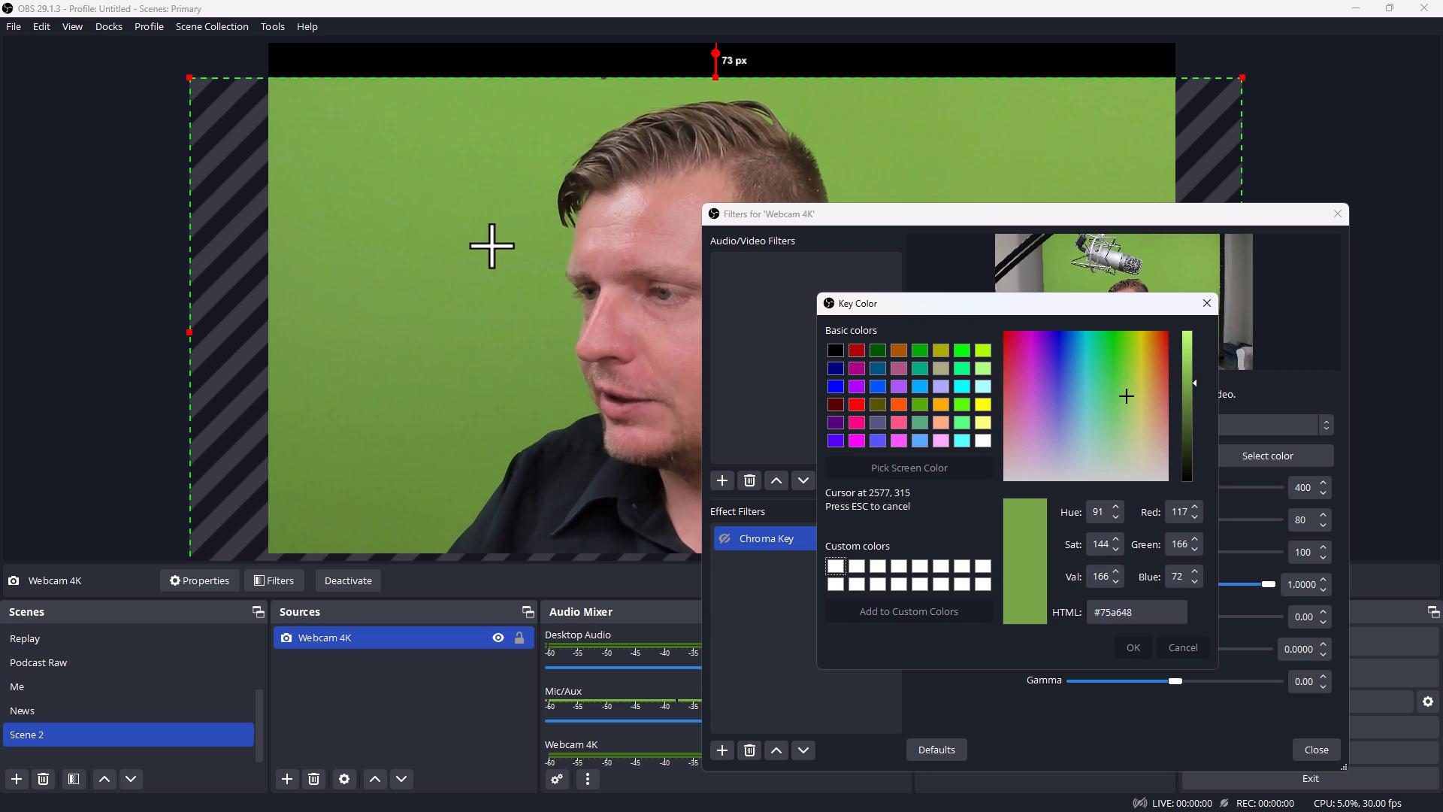
mouse_move(466, 279)
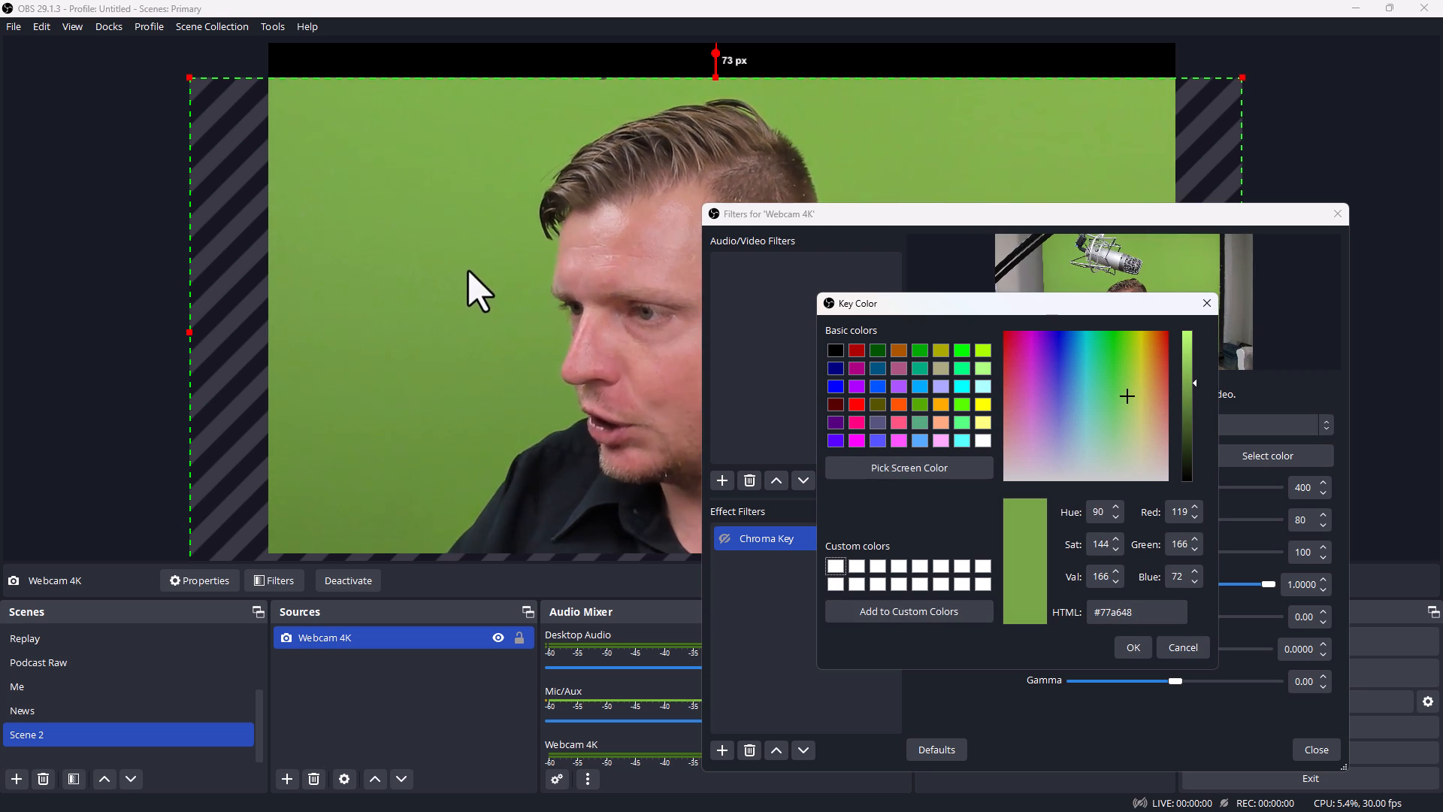
click(1133, 647)
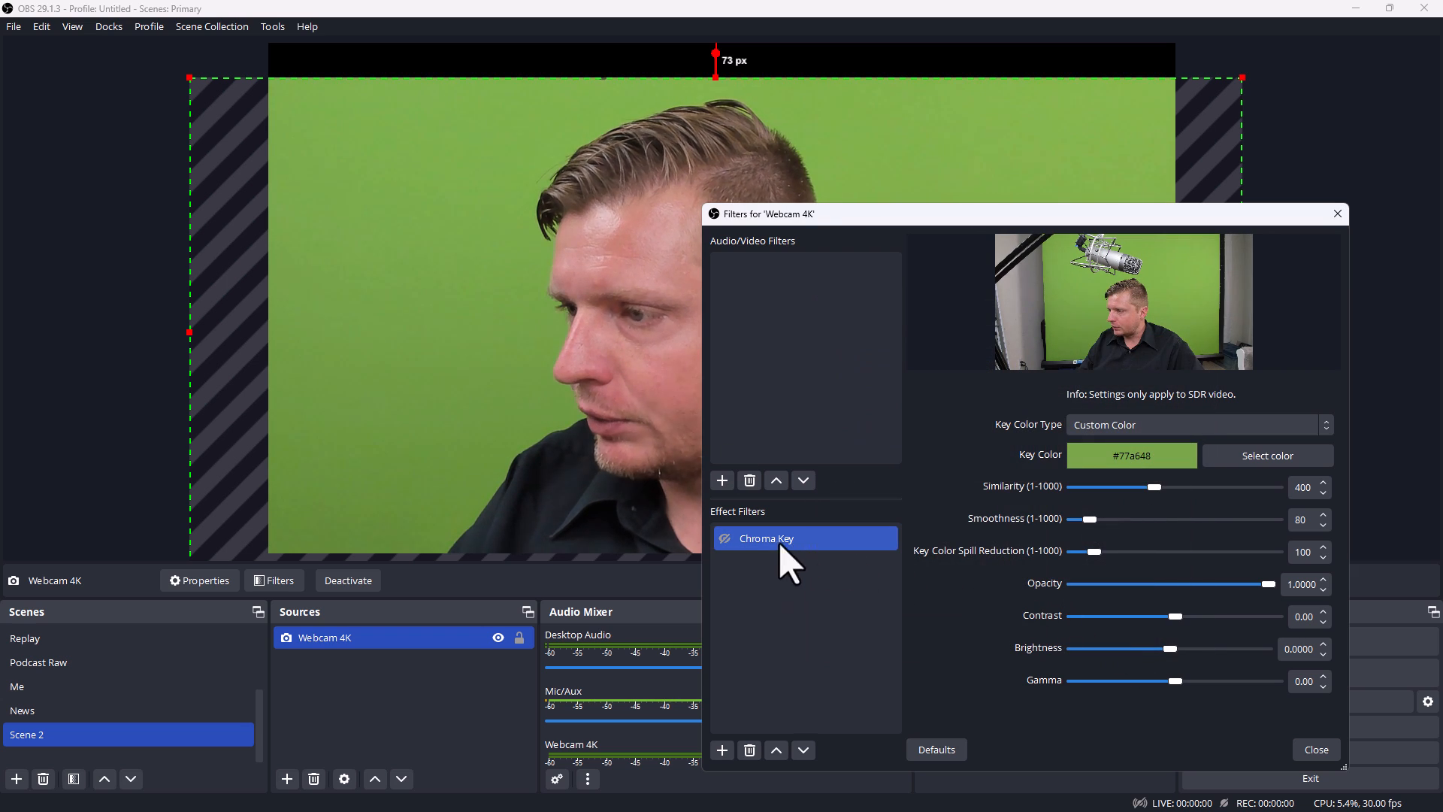
Re-enable the Chroma Key and sweep Similarity between extremes, settling near 34 with Smoothness about 27
click(725, 539)
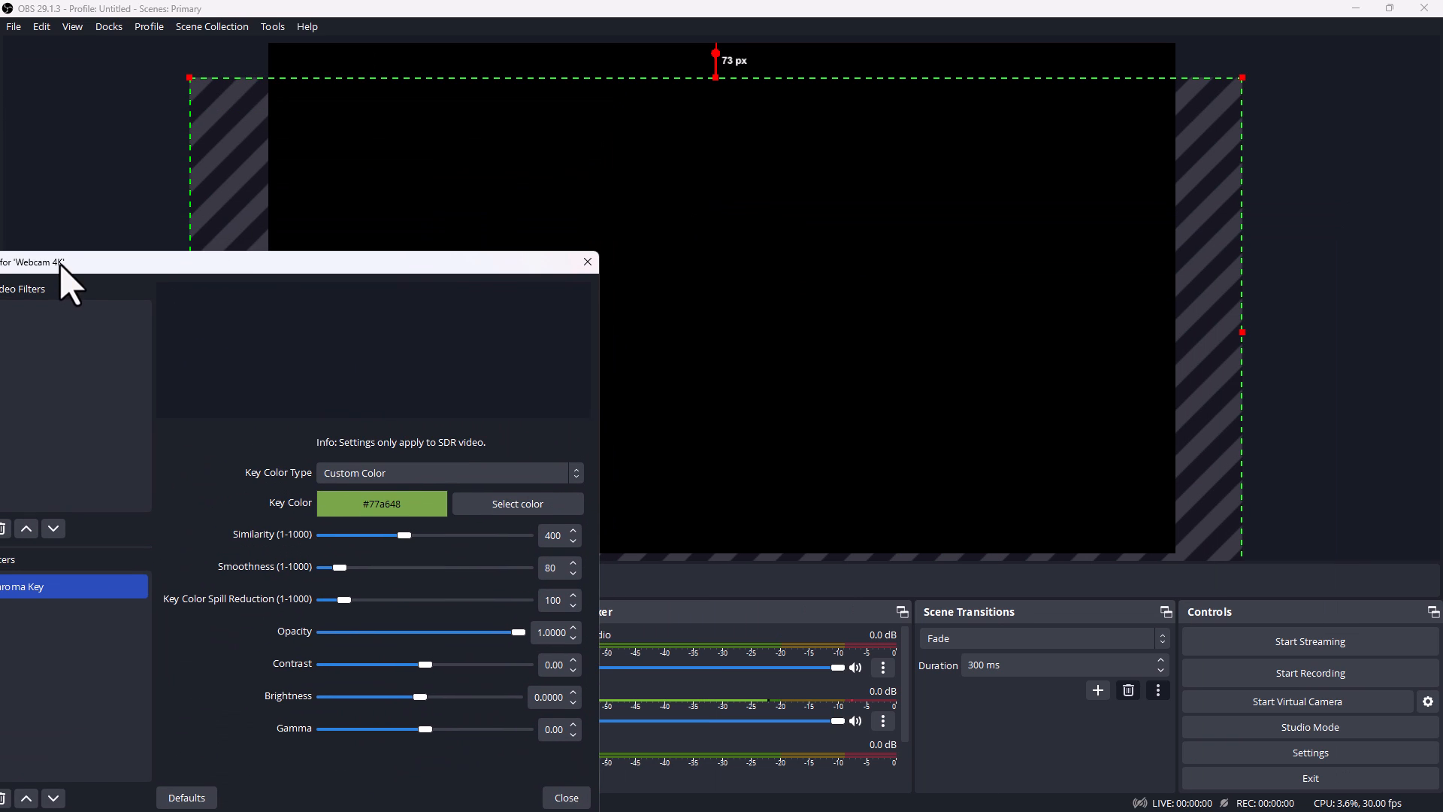
drag(406, 535, 341, 535)
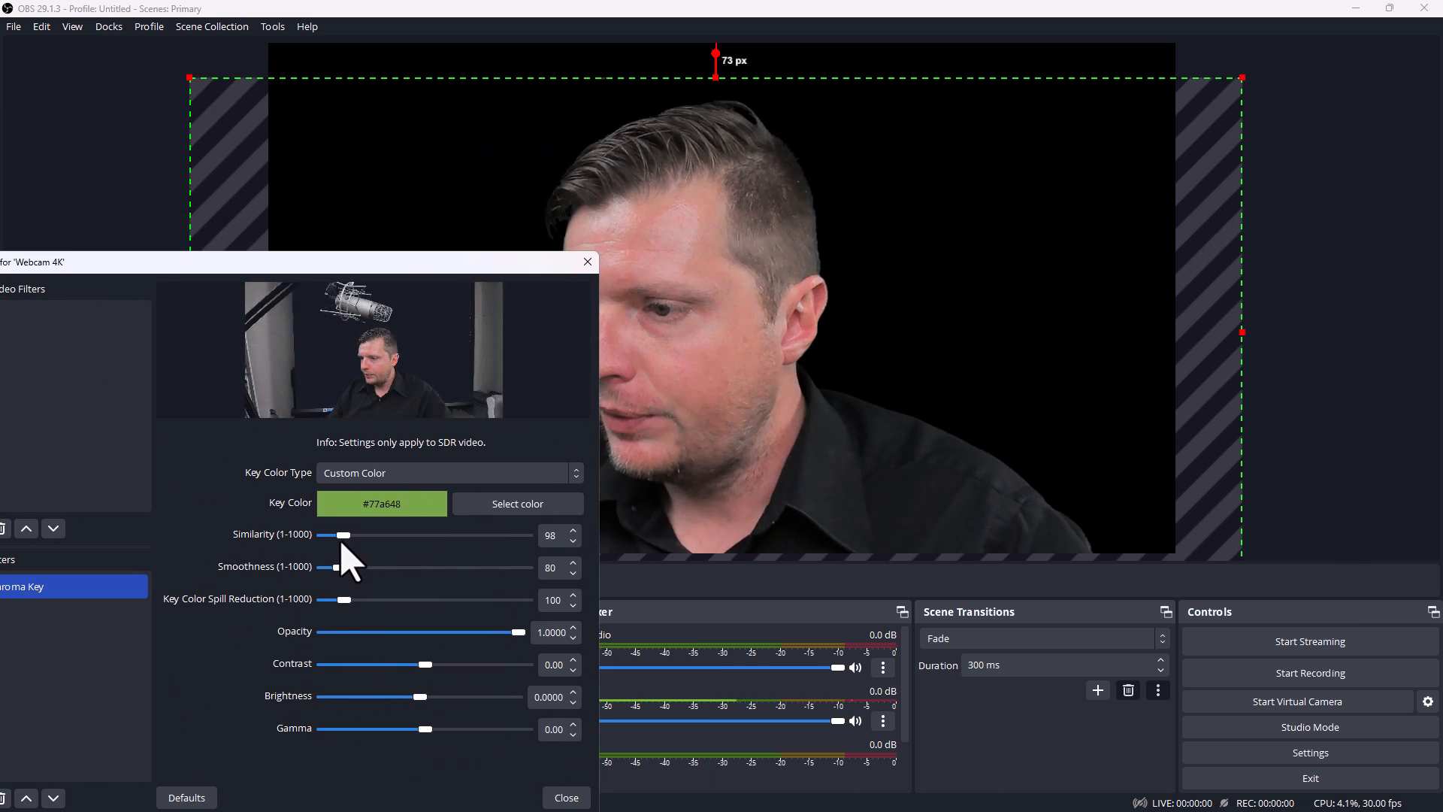
drag(342, 536, 321, 535)
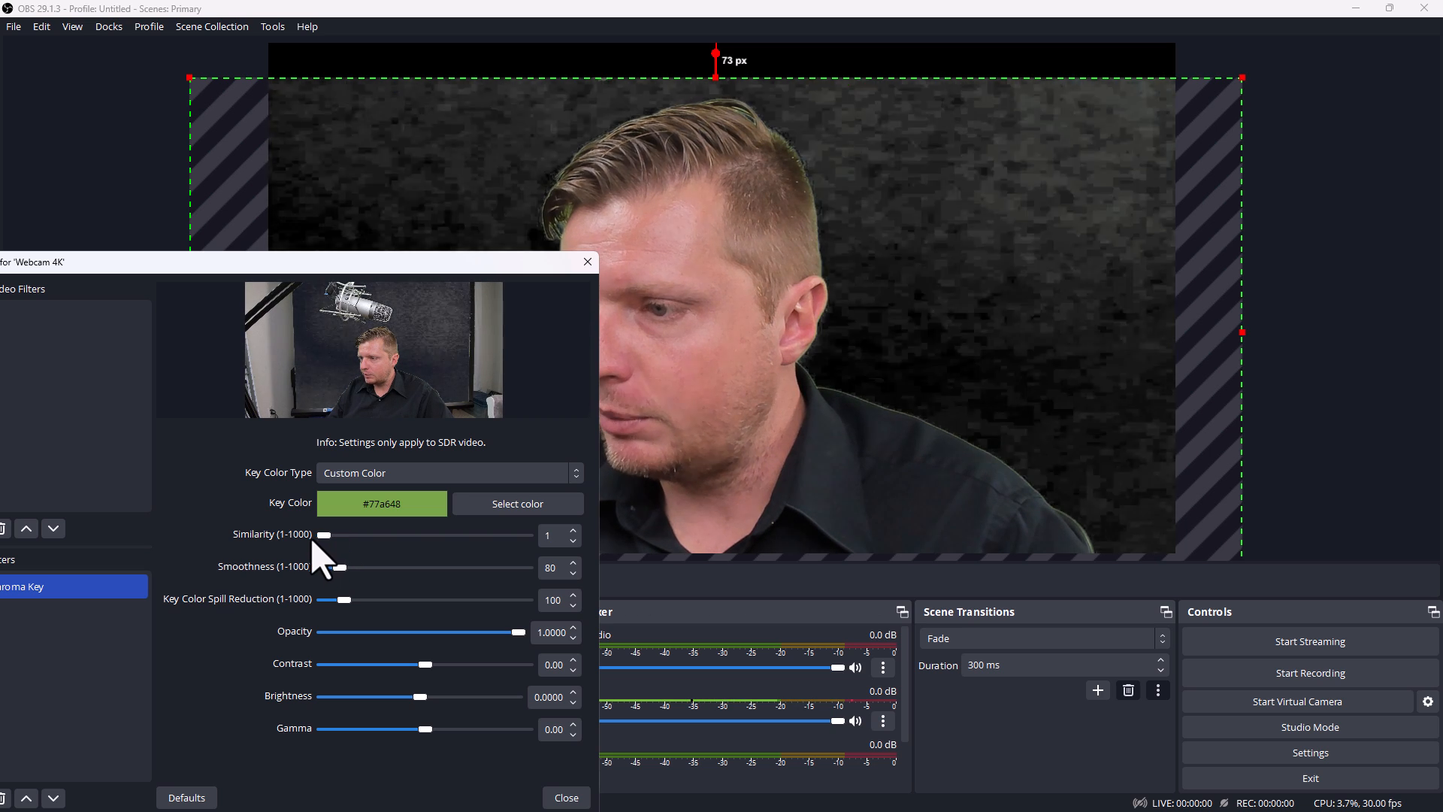
drag(322, 535, 420, 536)
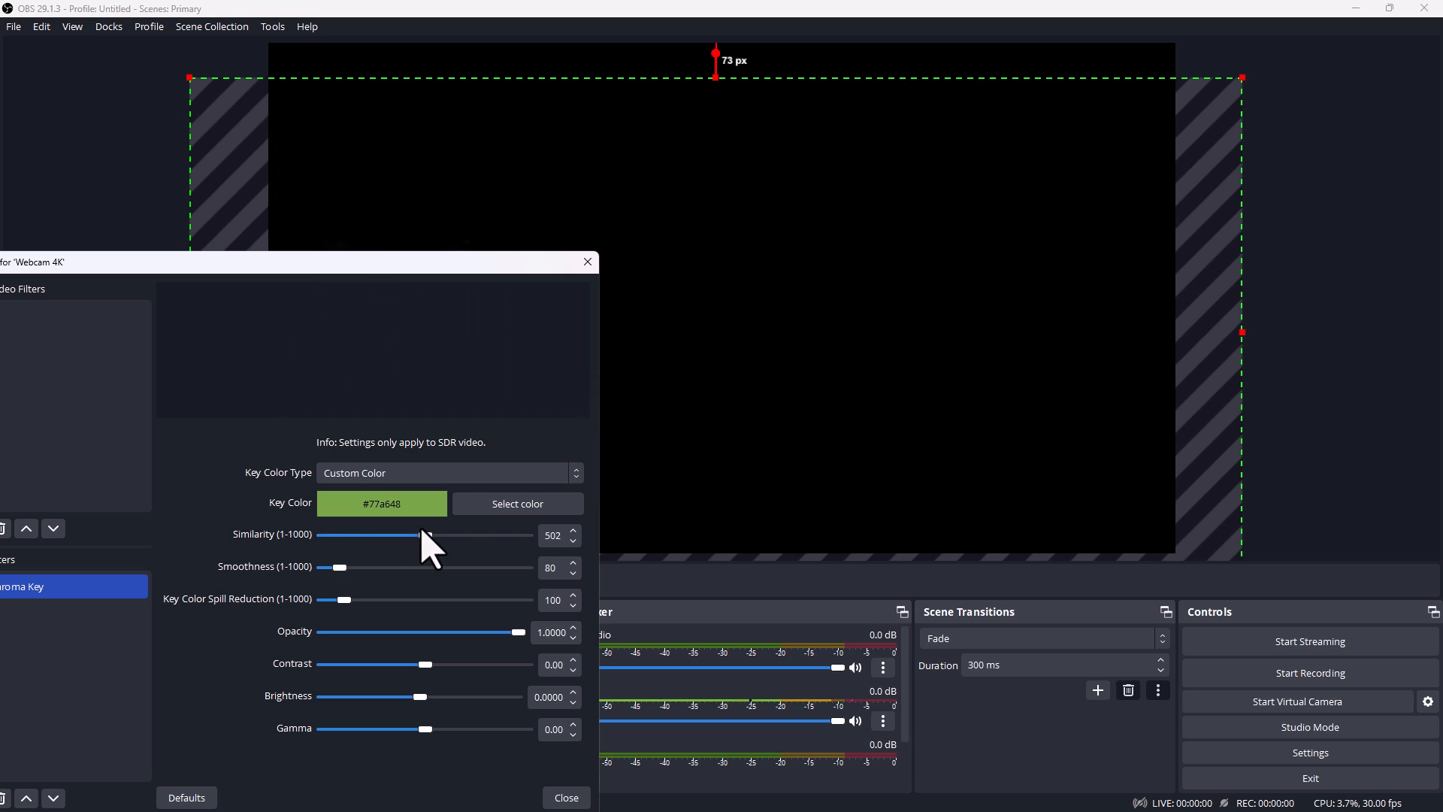
drag(426, 536, 322, 536)
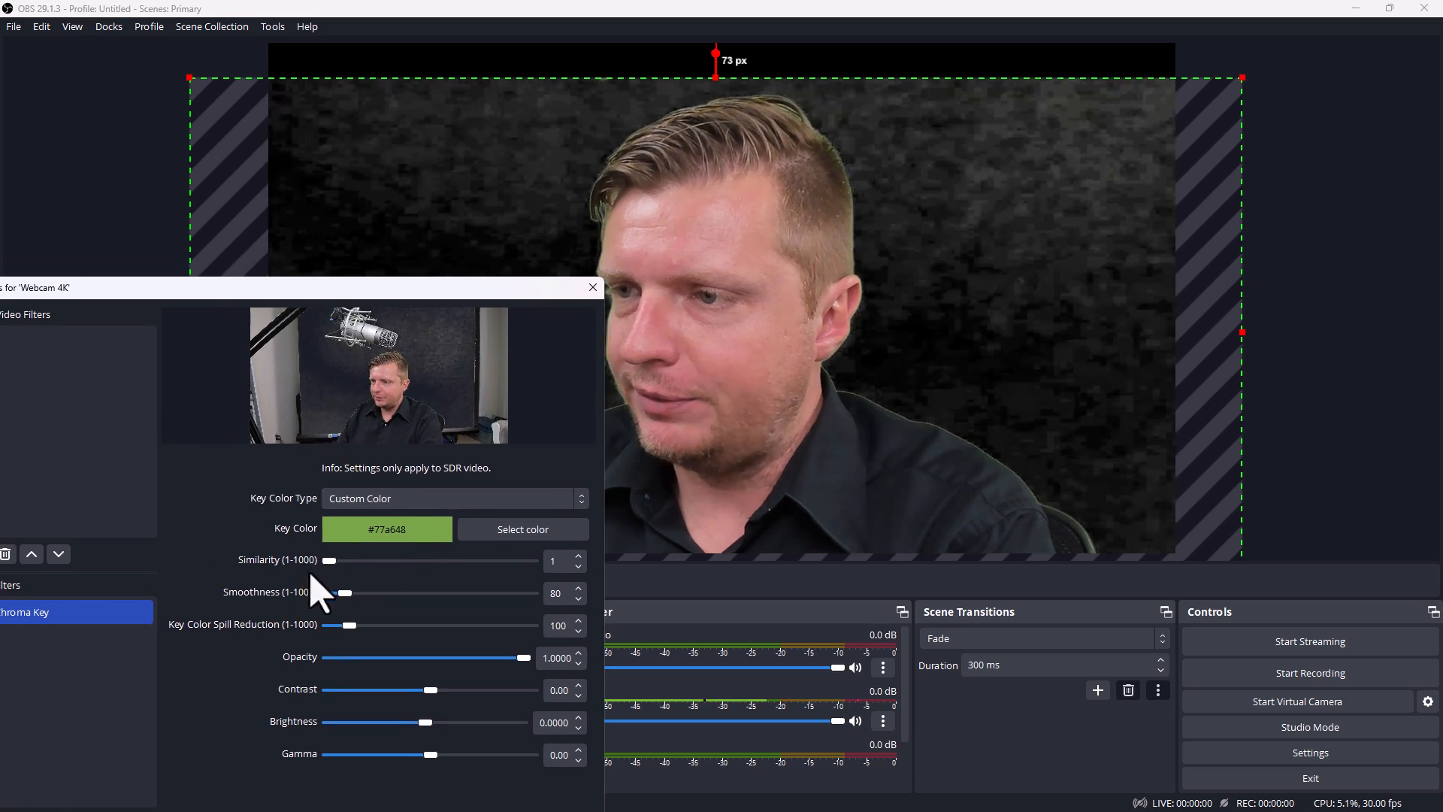
drag(329, 559, 338, 559)
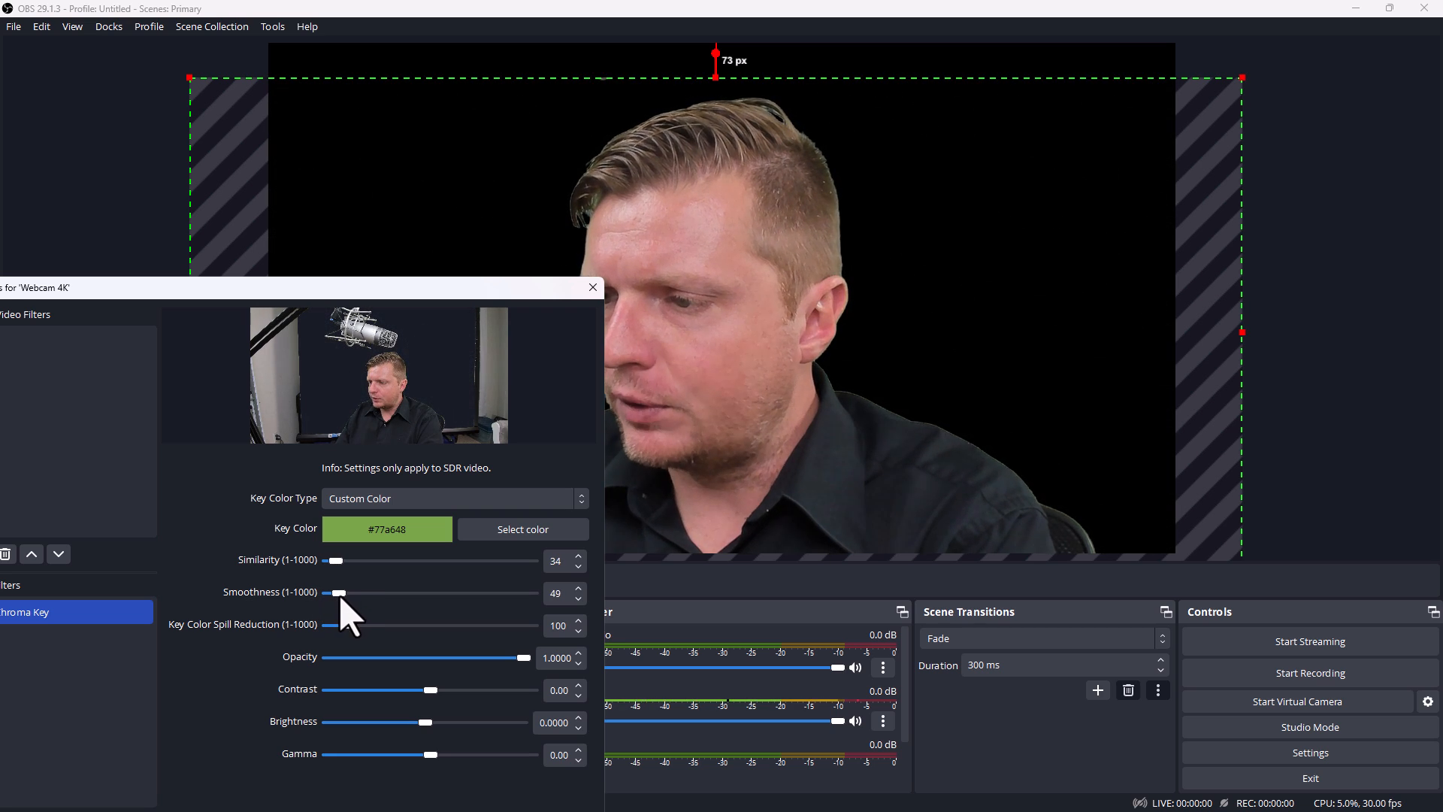
drag(338, 592, 334, 593)
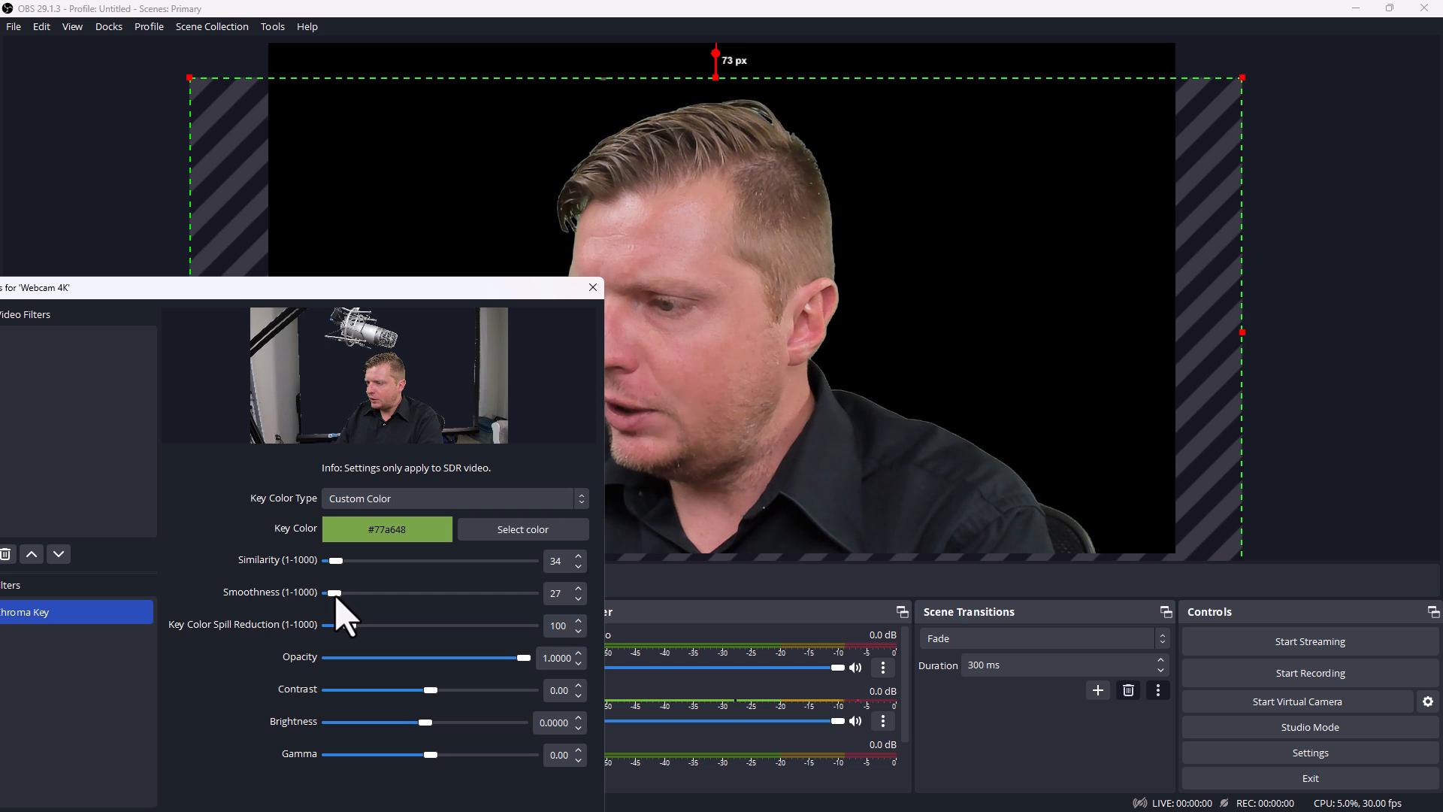
click(580, 588)
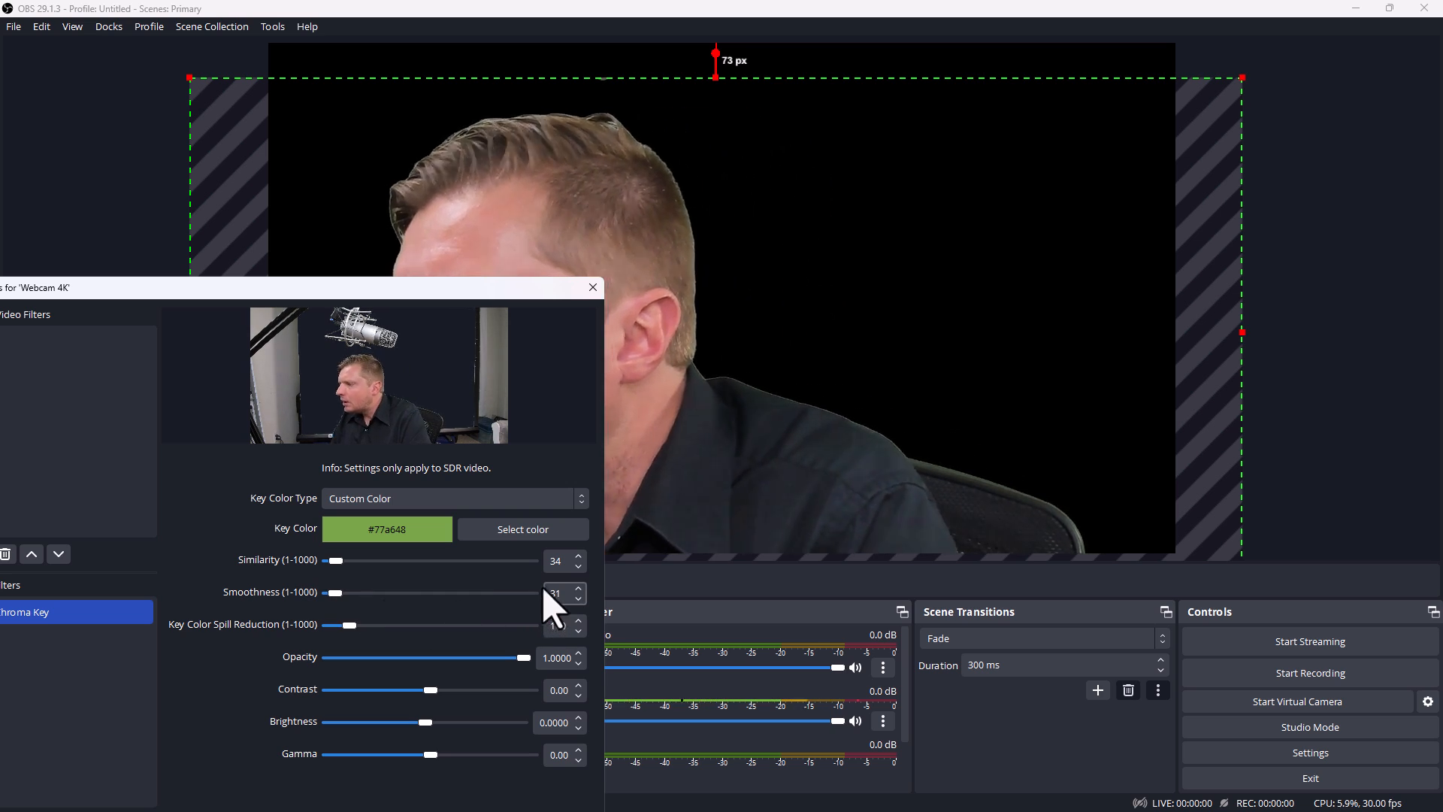
Fine-tune Similarity to about 64 so the backdrop vanishes but the presenter stays, then close Filters
drag(343, 559, 327, 559)
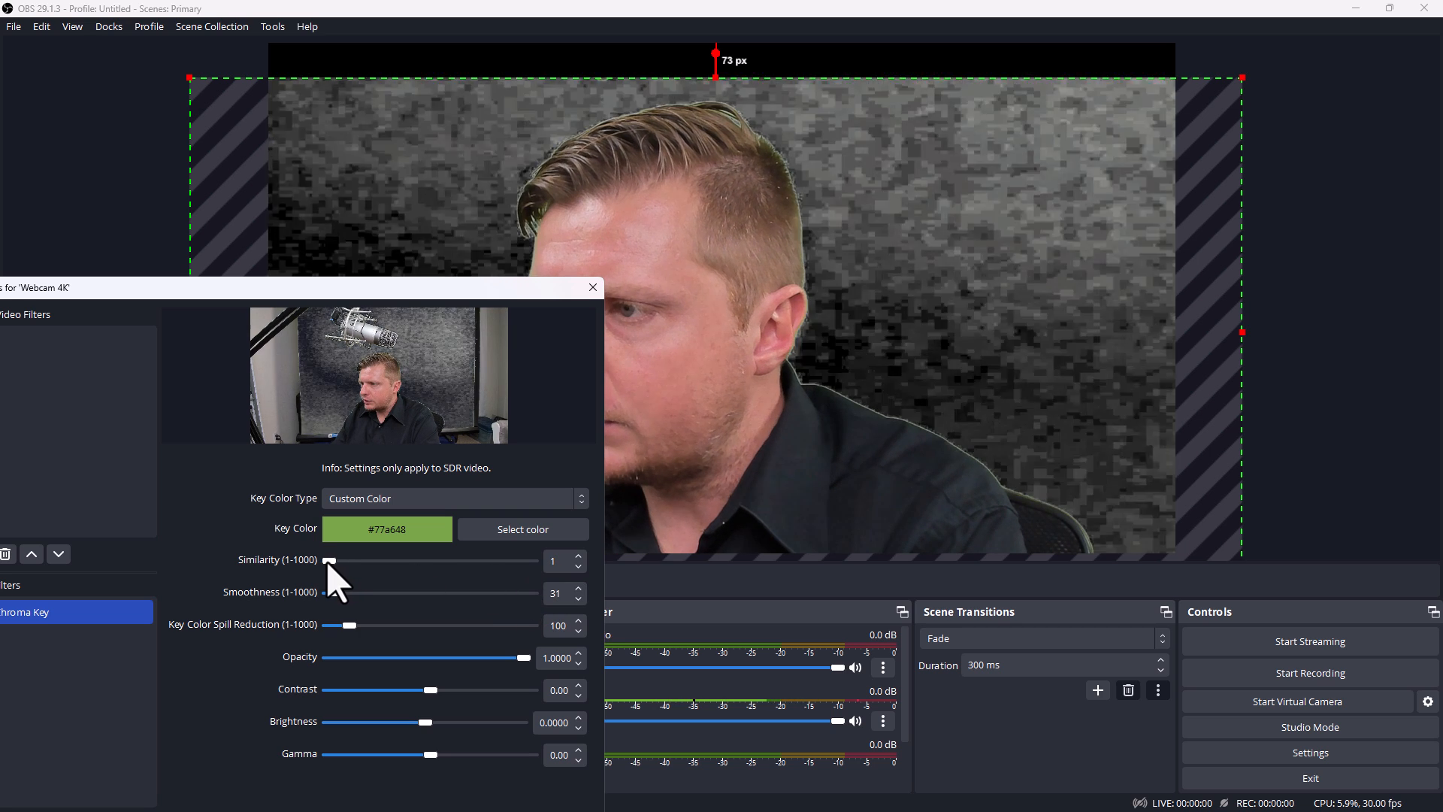
drag(330, 561, 343, 561)
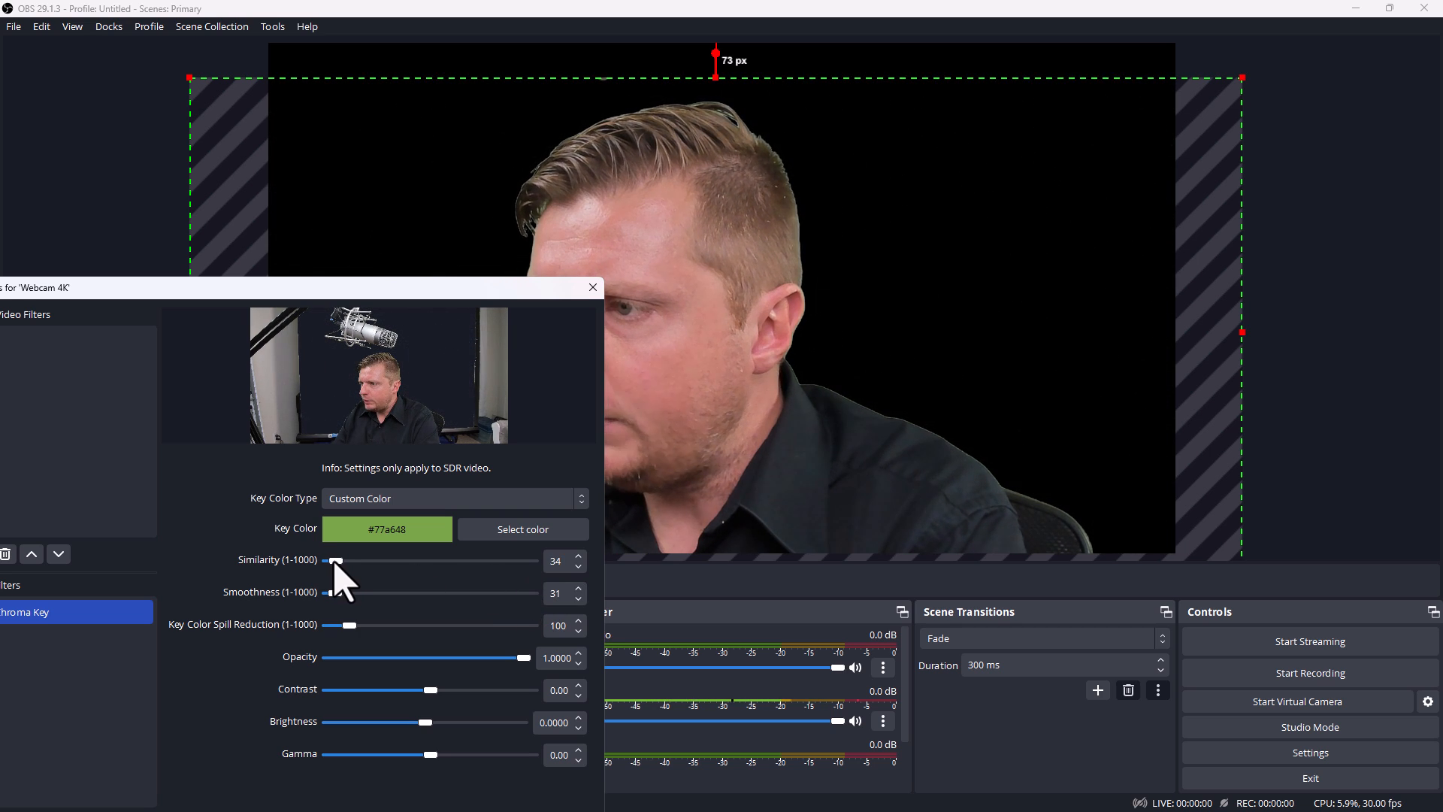
drag(337, 561, 347, 561)
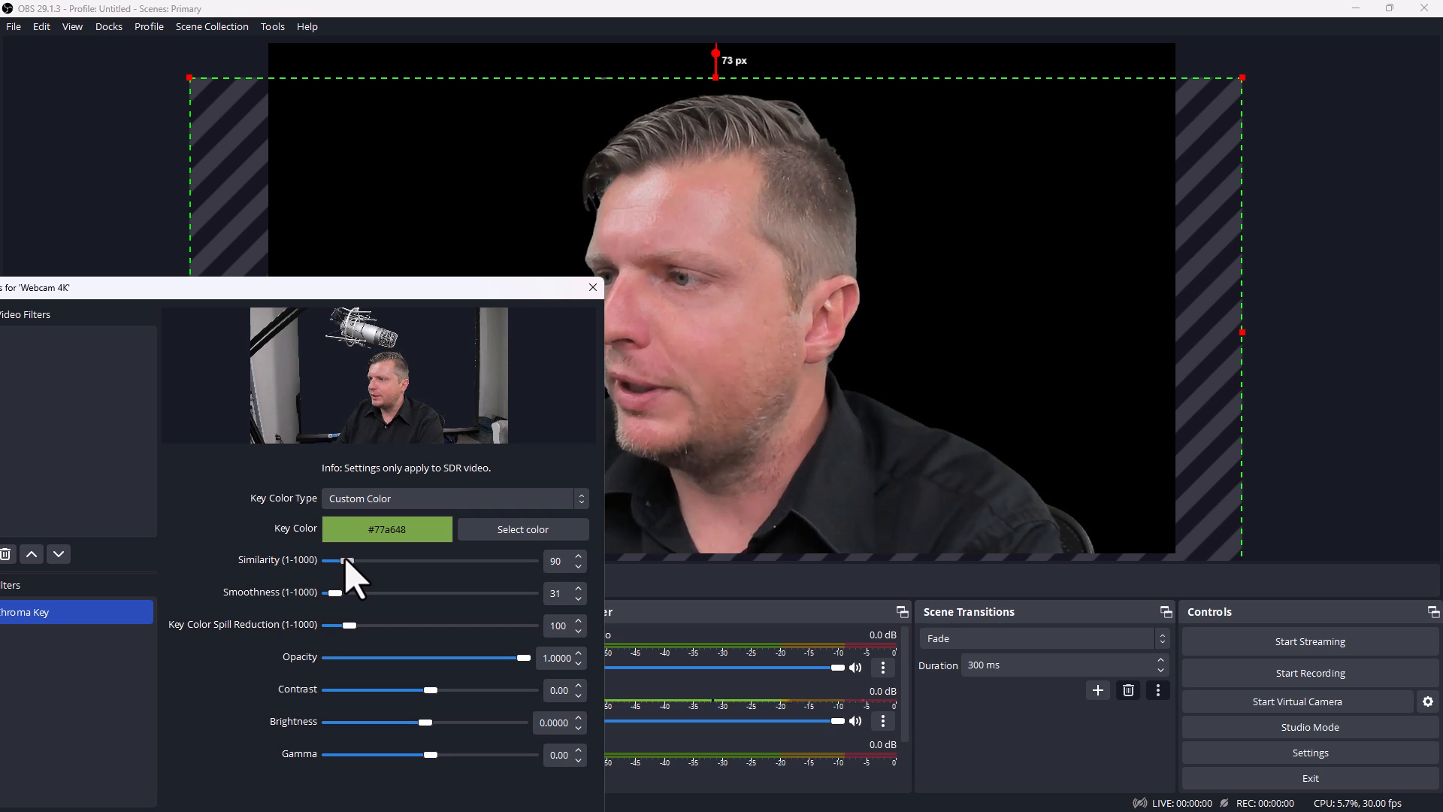
drag(343, 560, 373, 561)
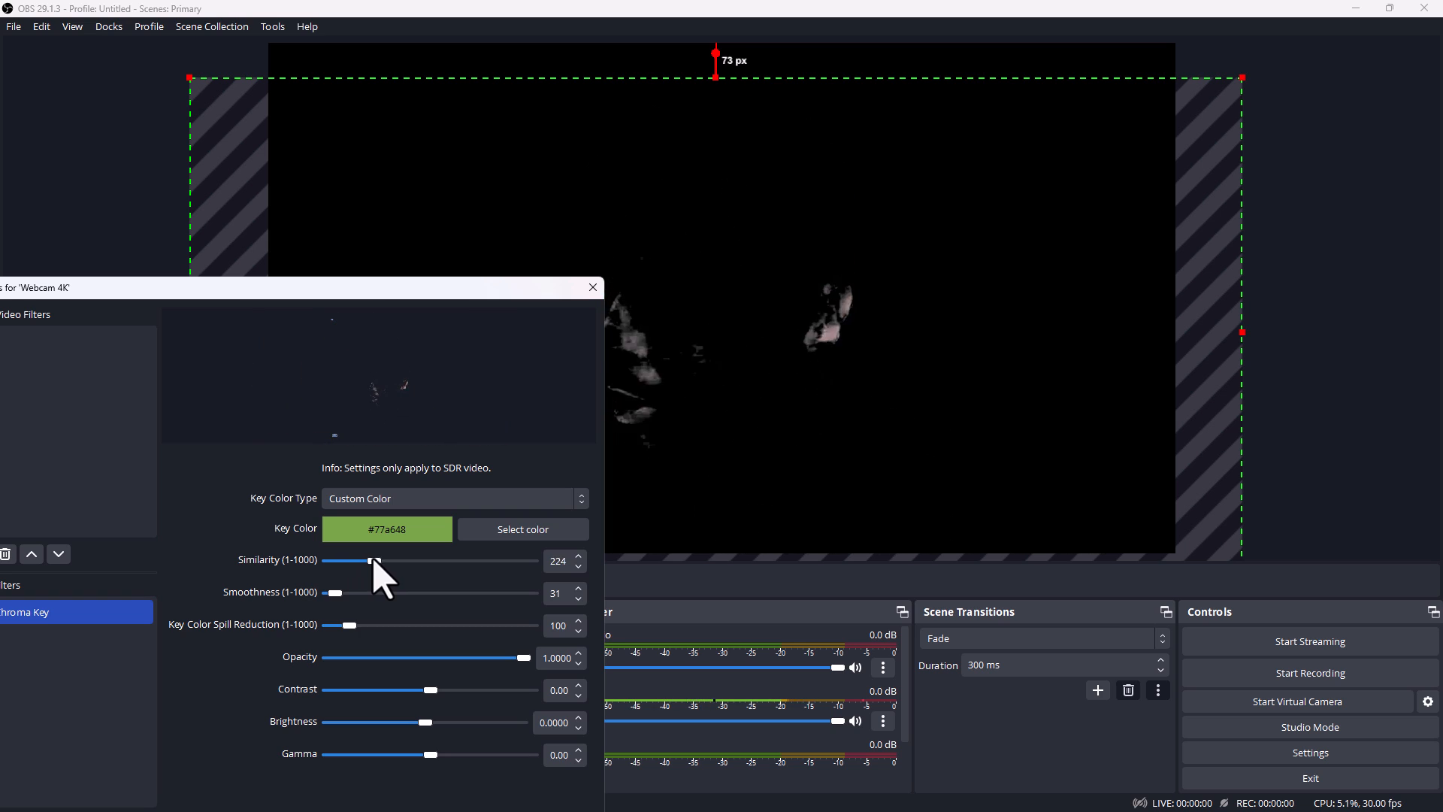
drag(373, 561, 338, 561)
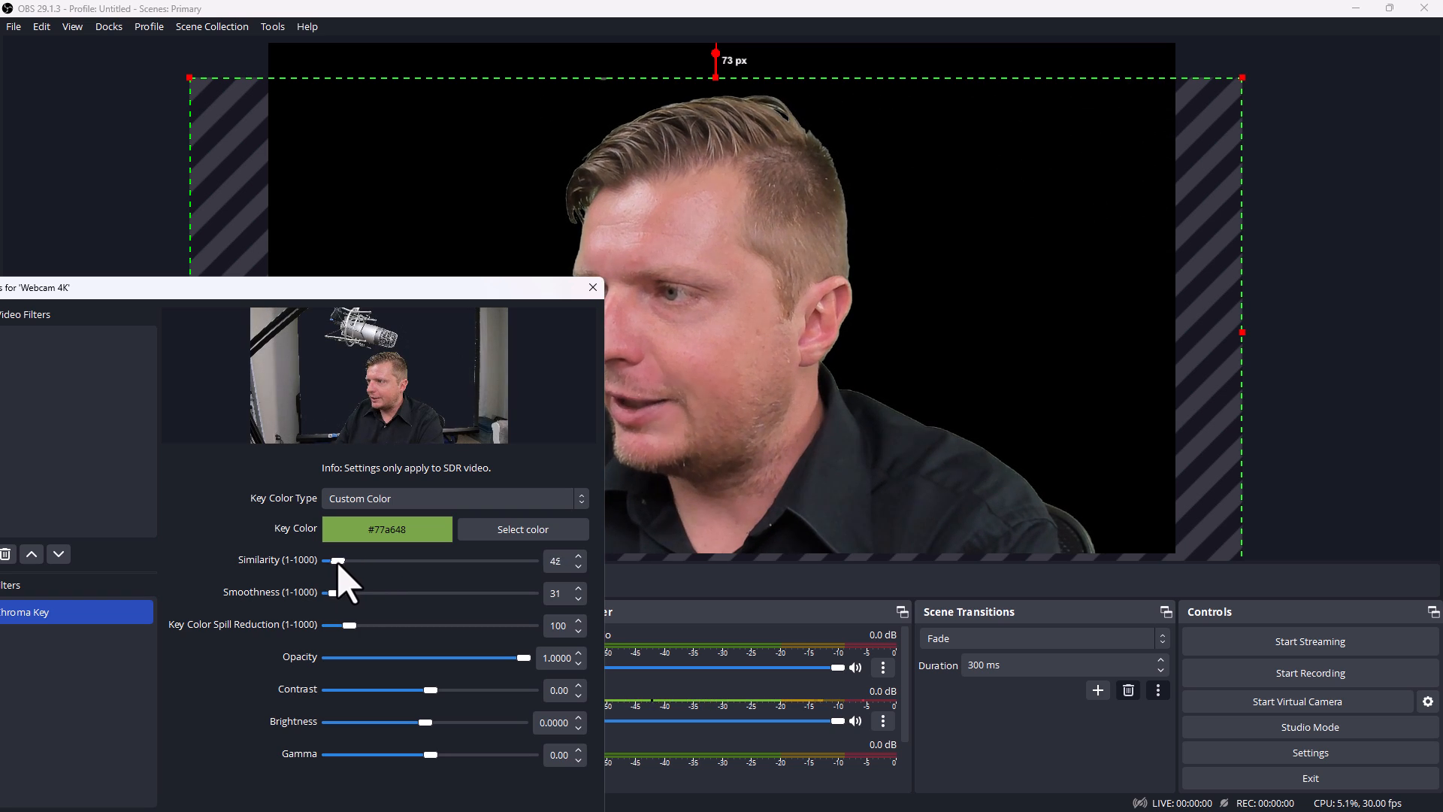
drag(338, 561, 342, 561)
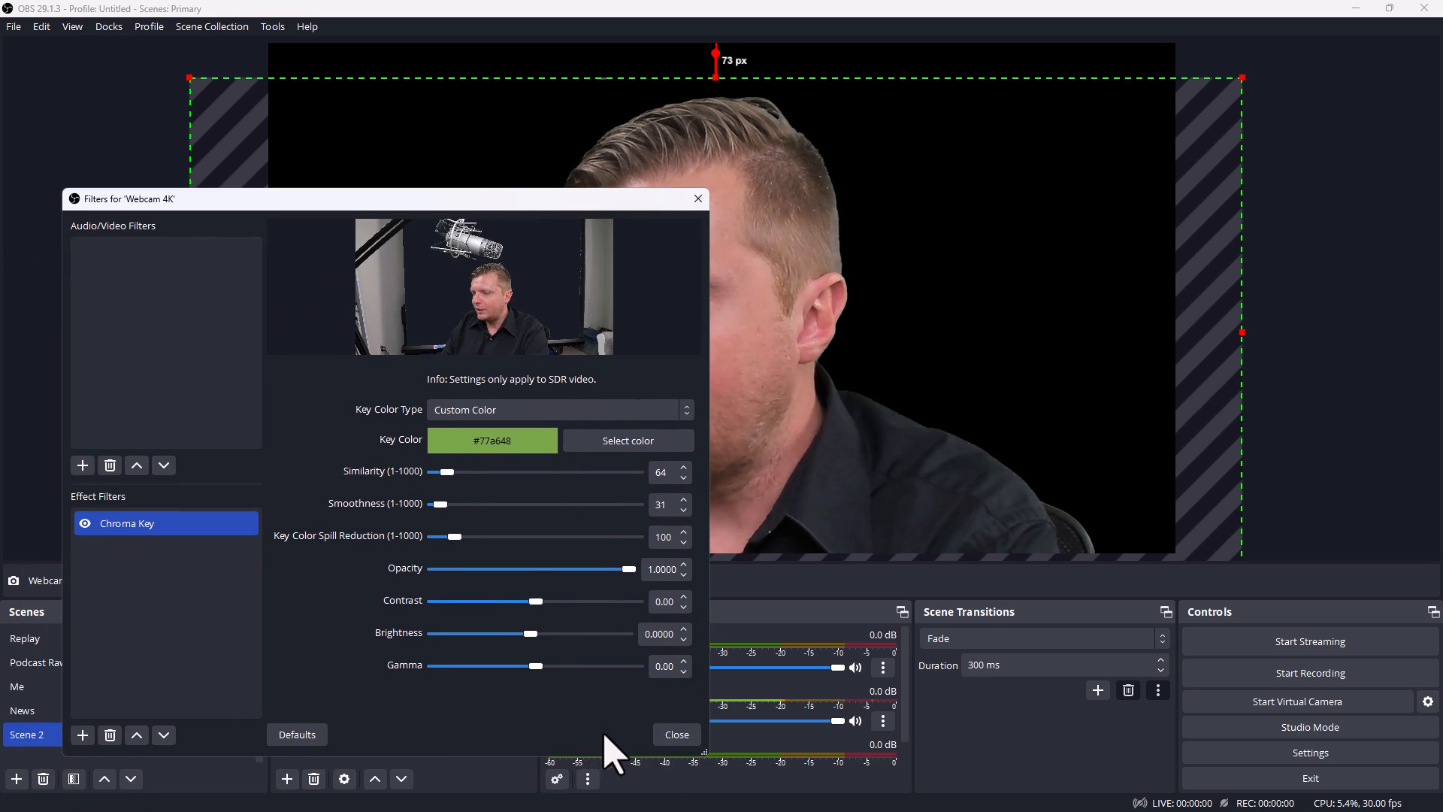
click(677, 734)
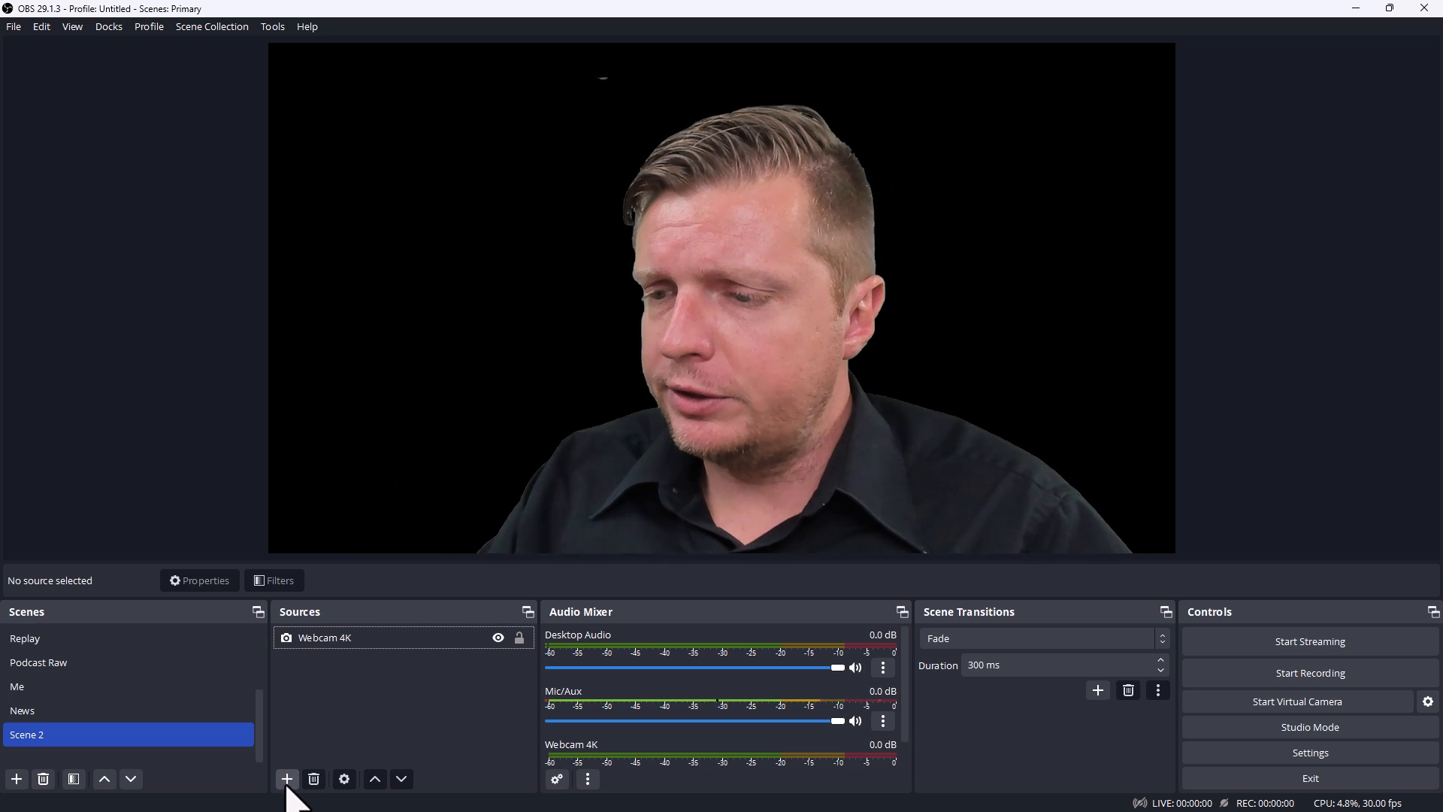
Start adding a new Image source, provisionally Image 2, to Scene 2
click(286, 779)
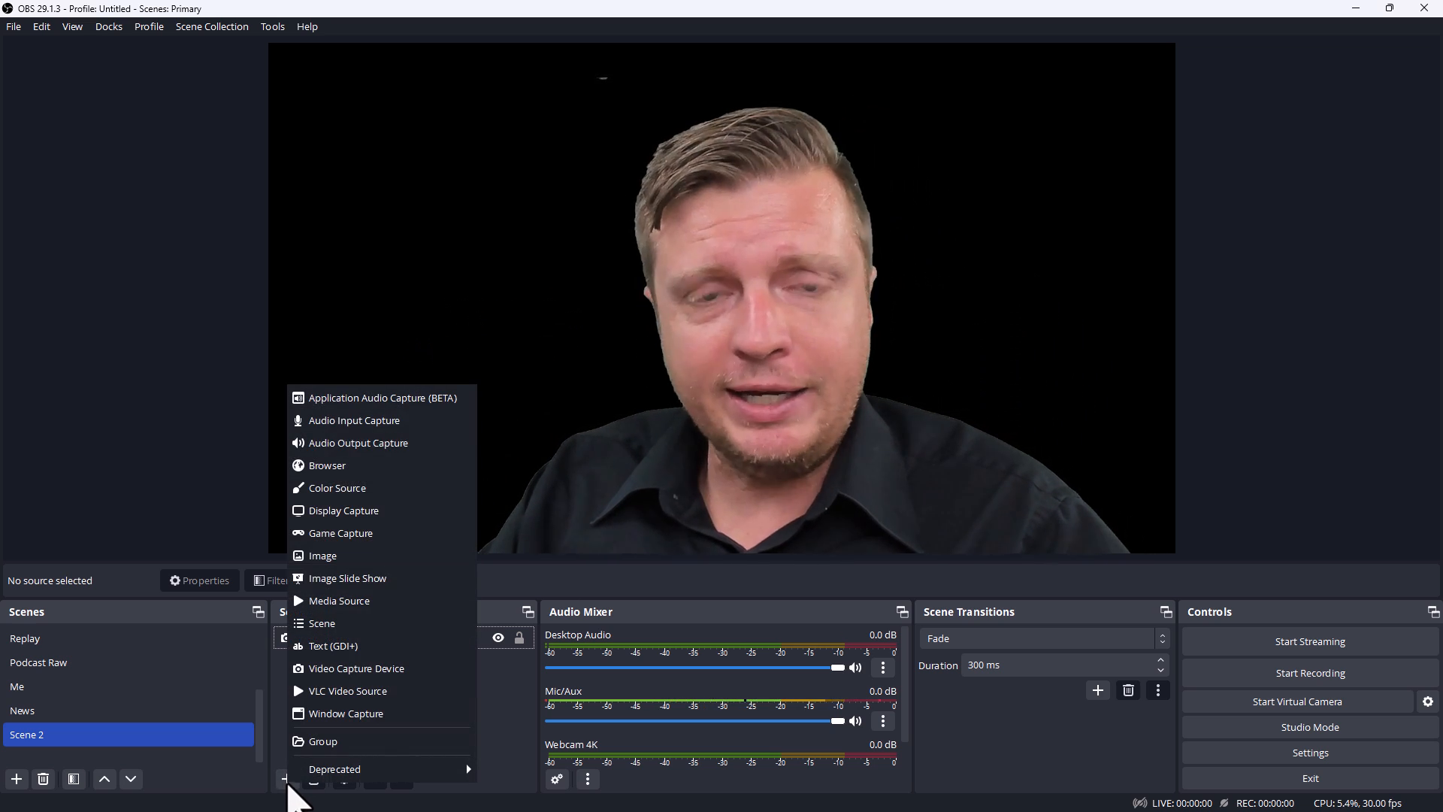
mouse_move(340, 602)
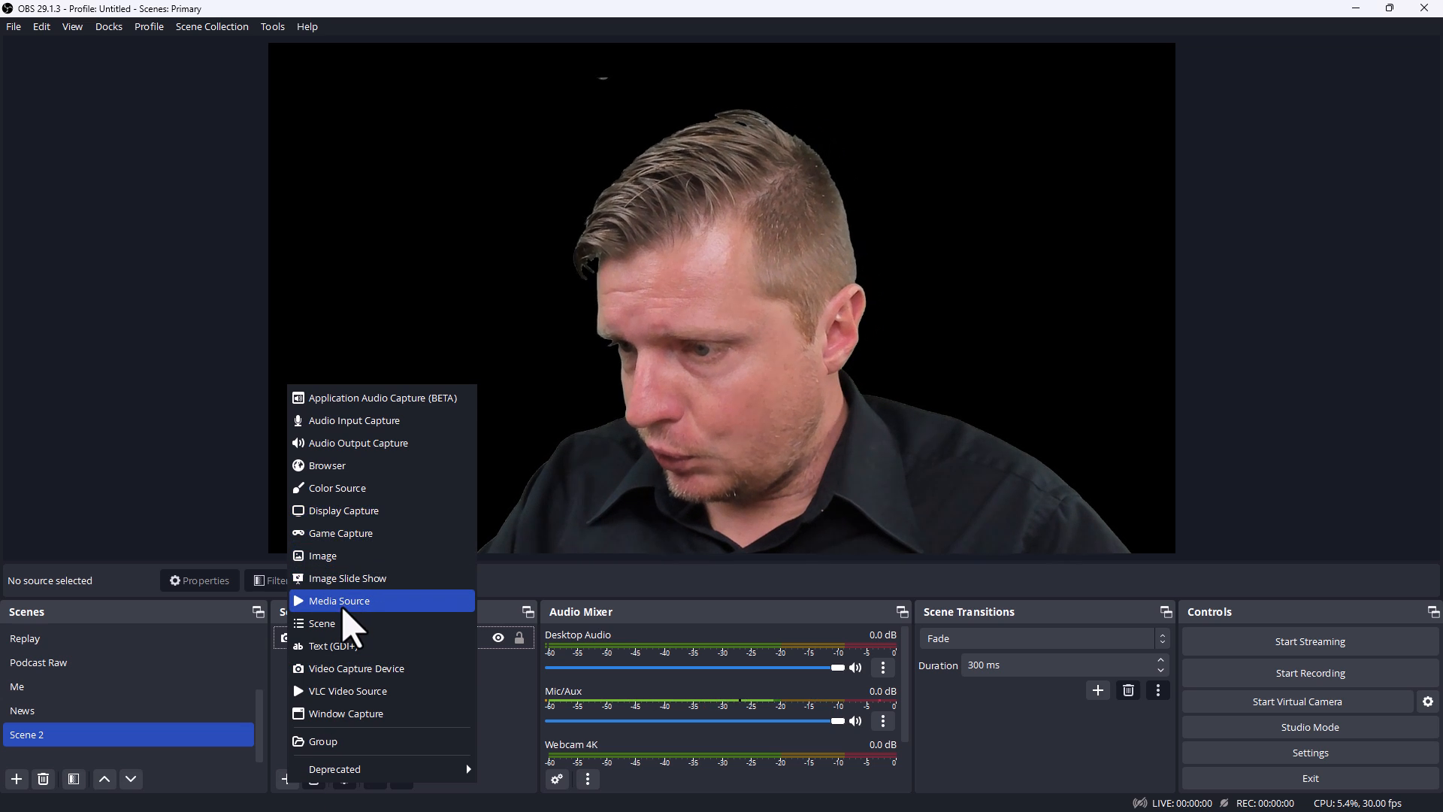
click(323, 557)
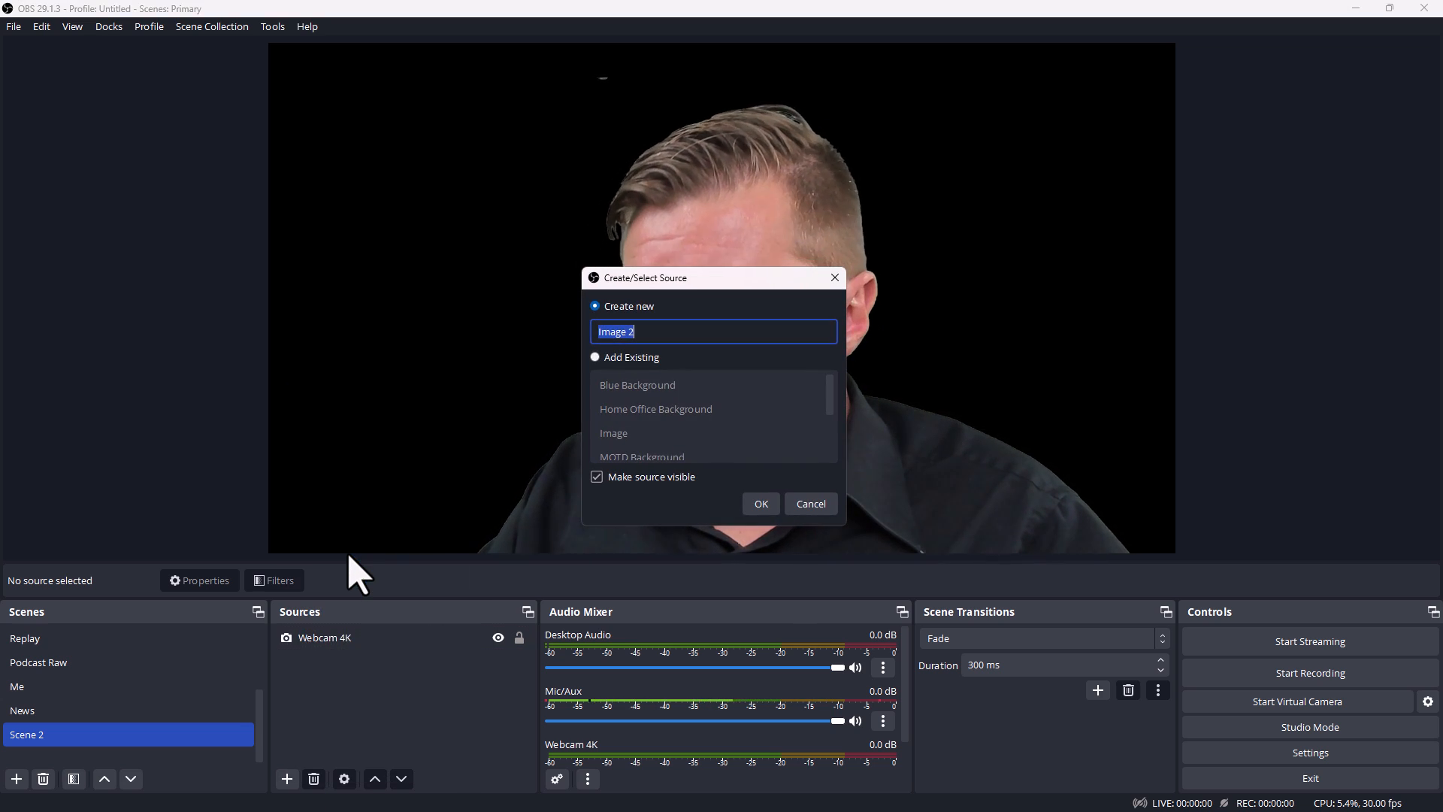
Create Image 2 and load Beach.jpg from D:\Video Backgrounds into it
click(761, 504)
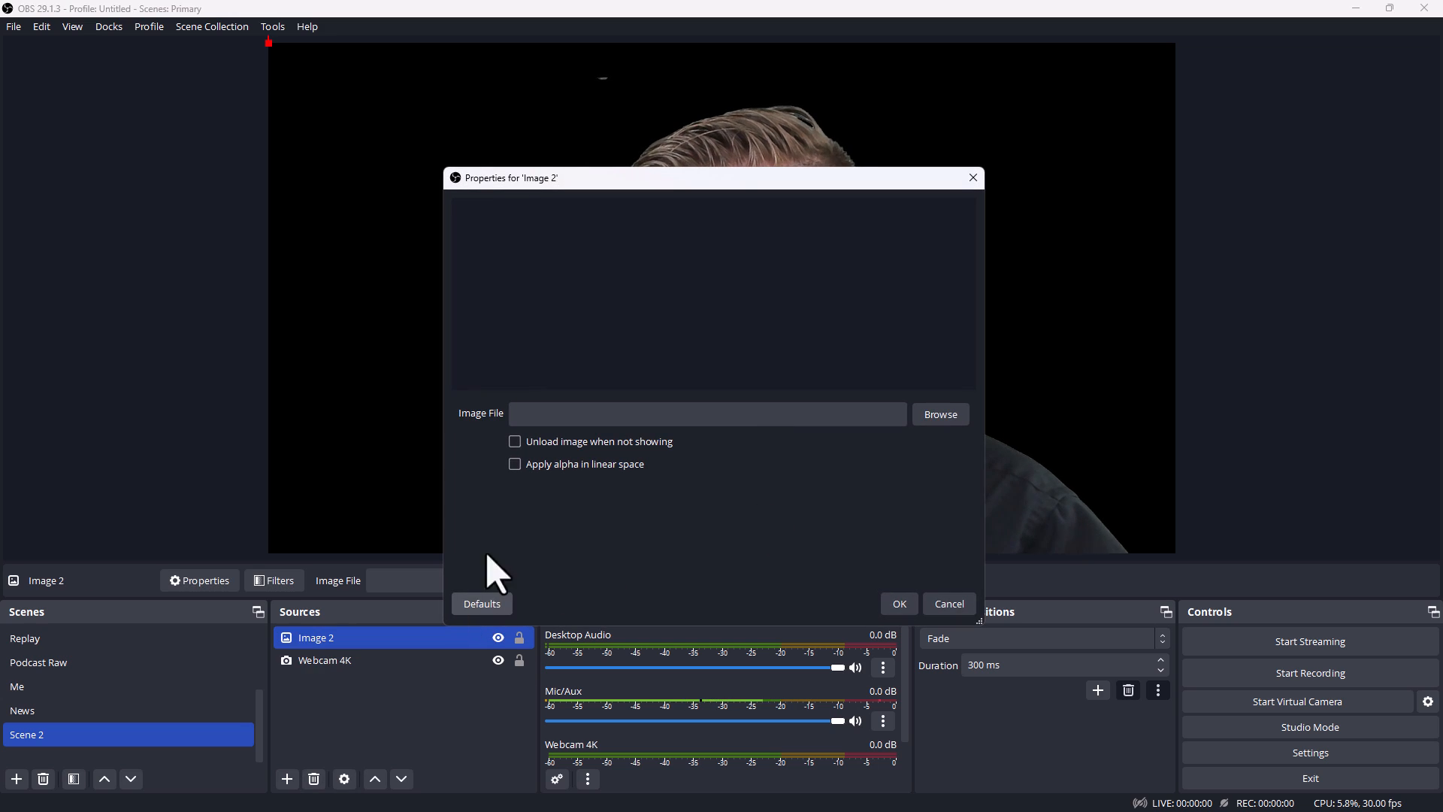
click(940, 414)
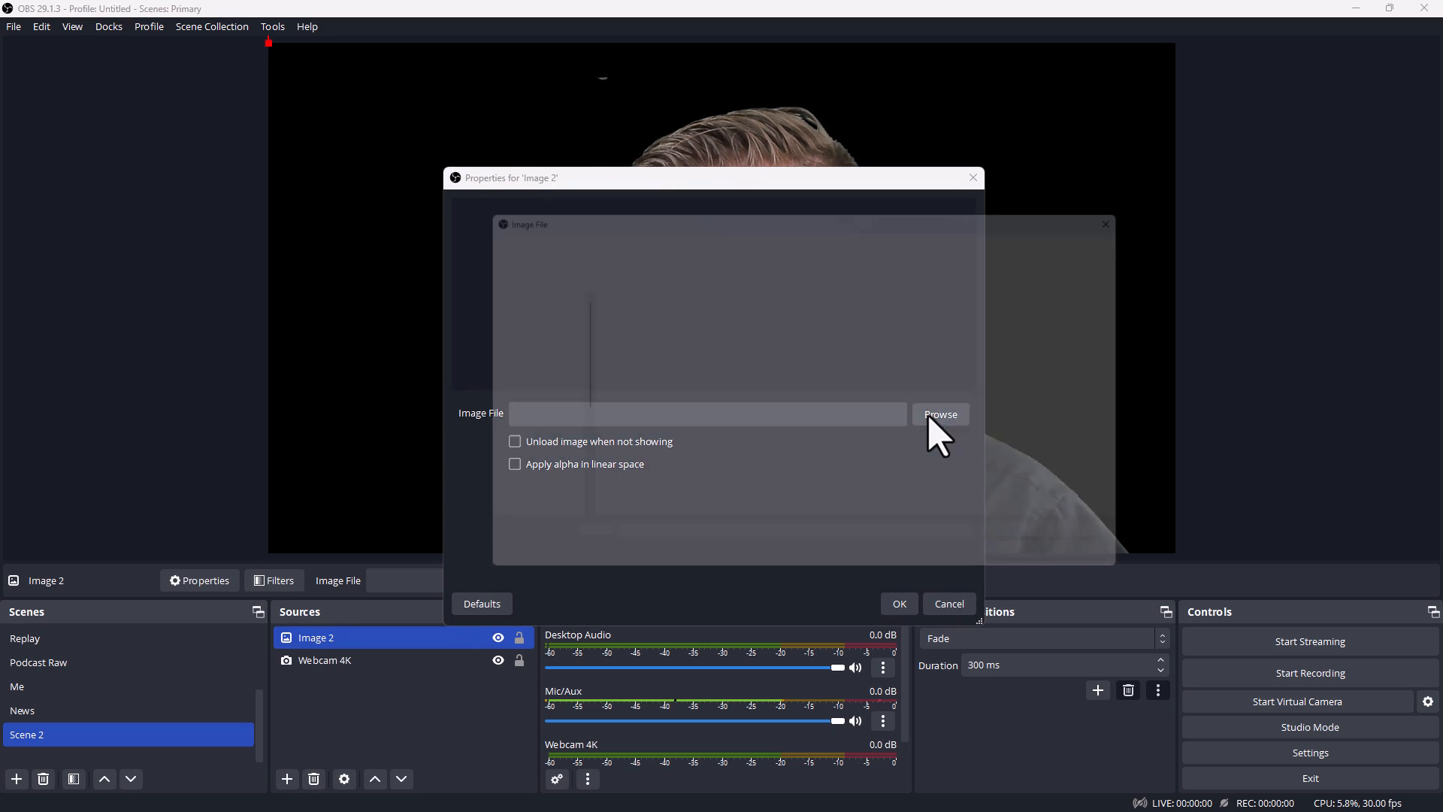
click(940, 415)
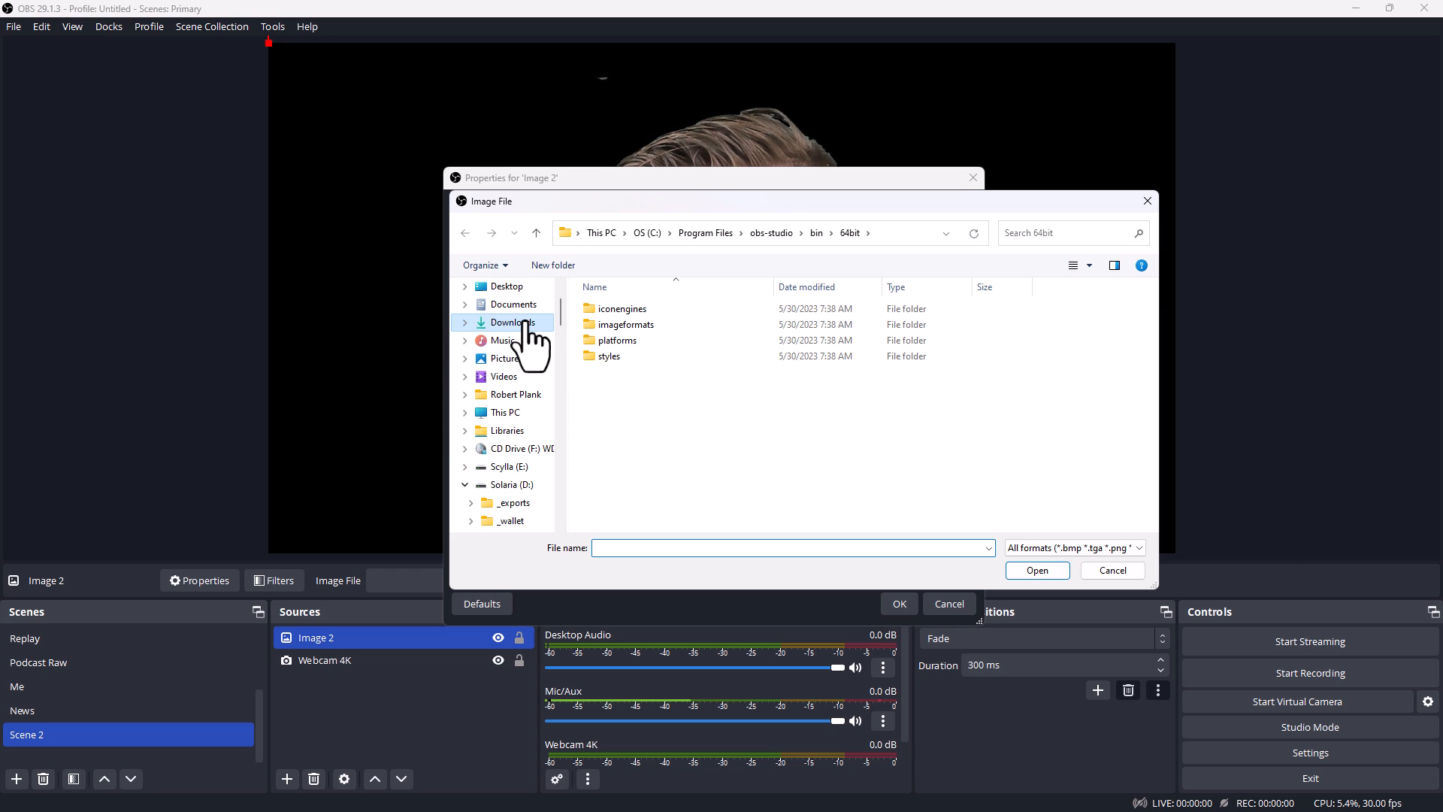
click(502, 322)
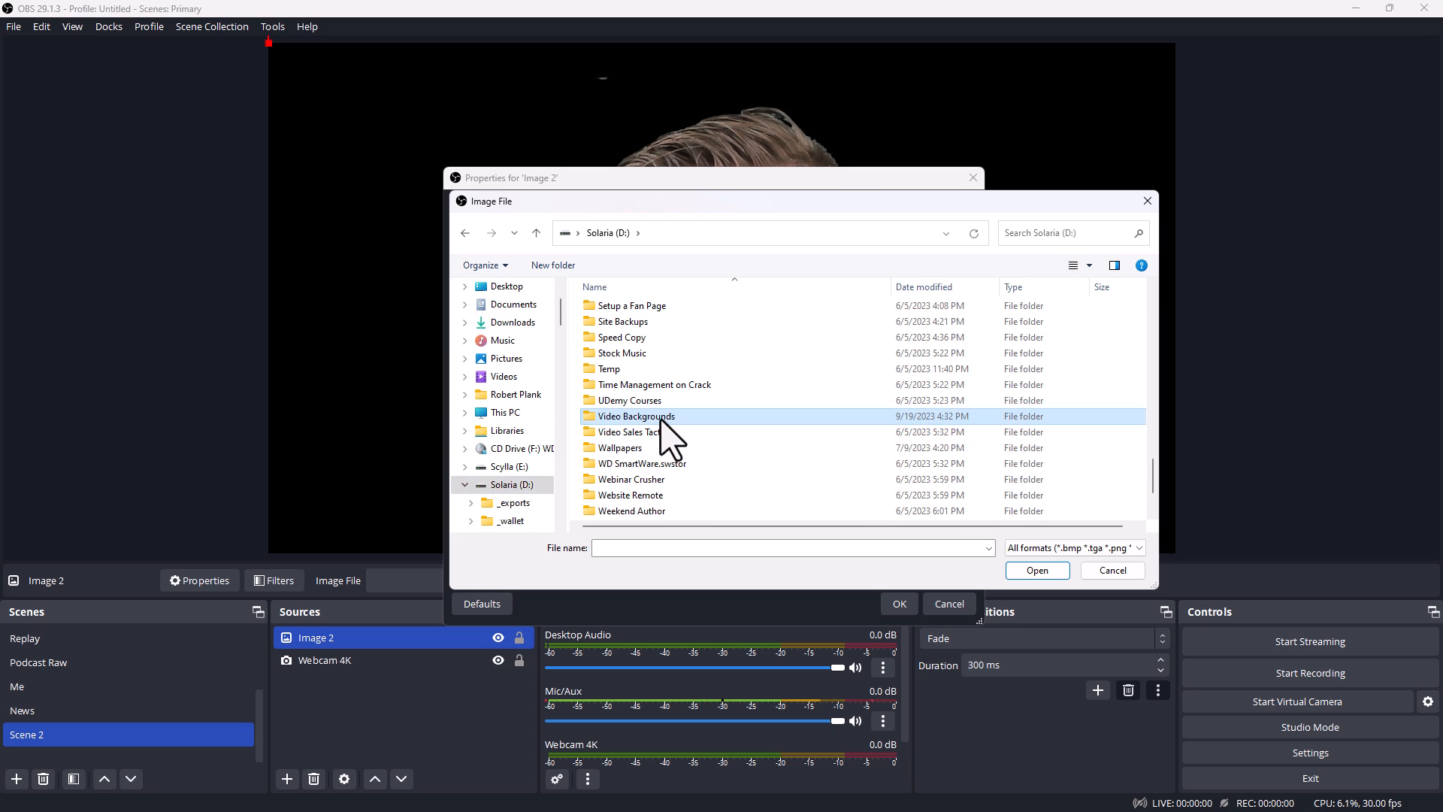
double_click(636, 415)
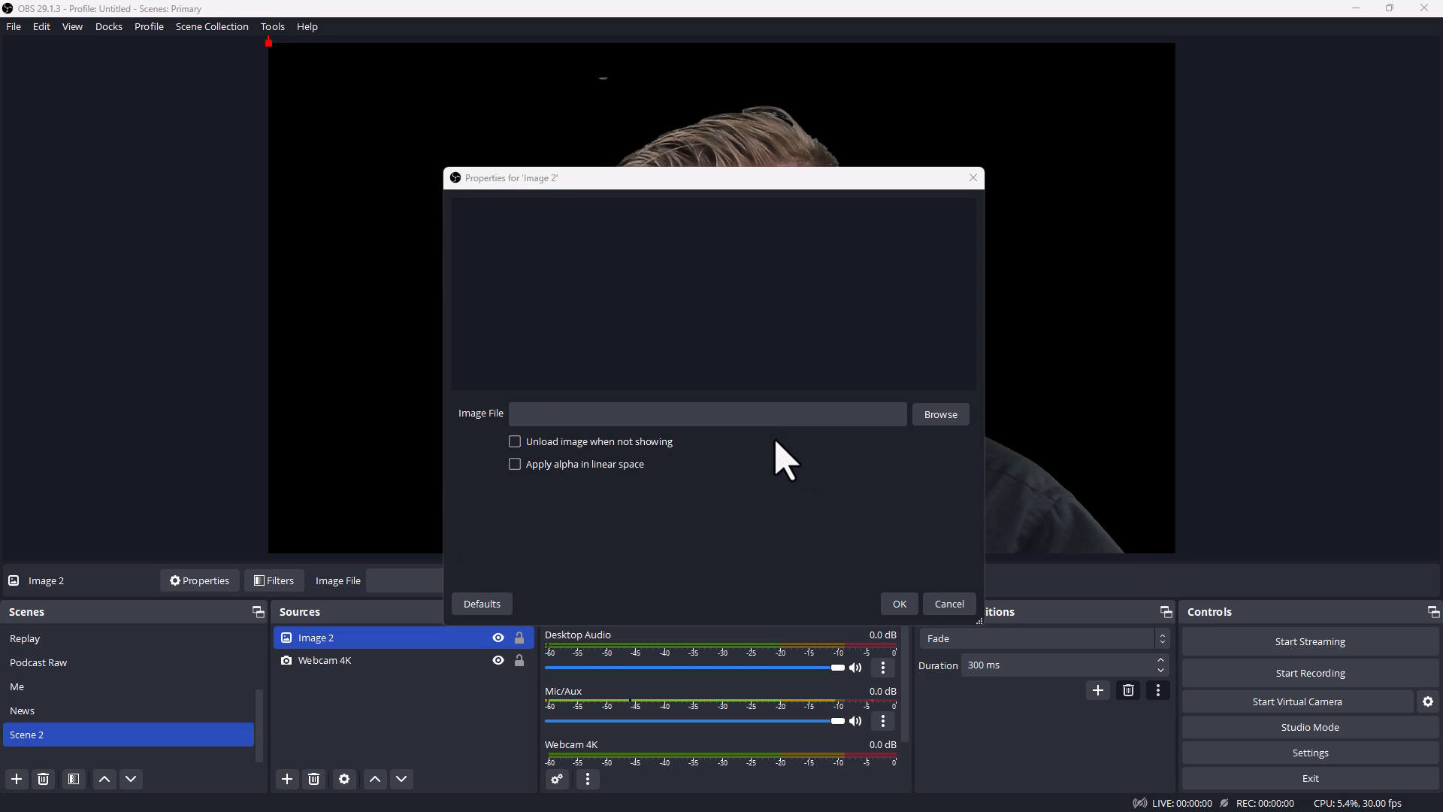
click(899, 605)
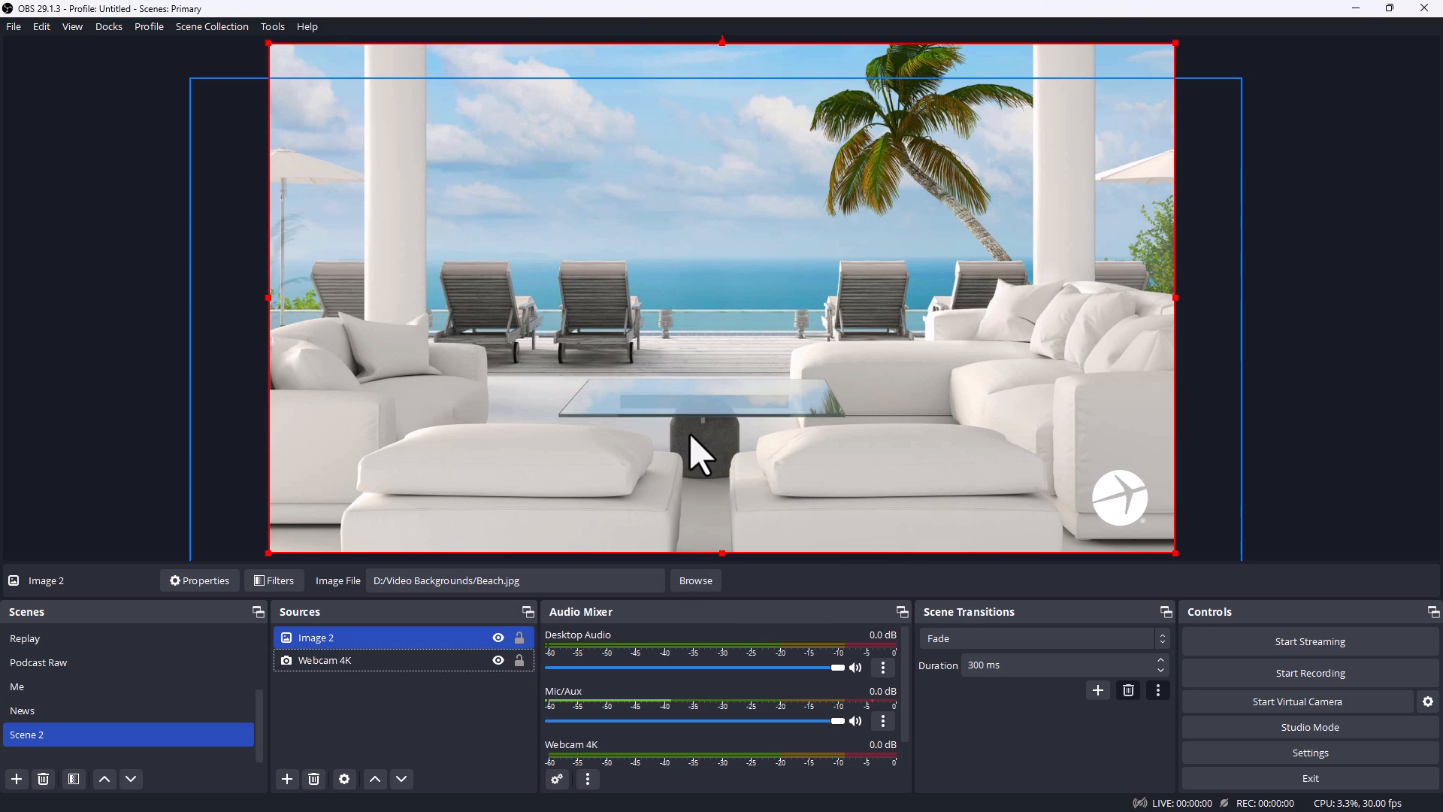
click(436, 708)
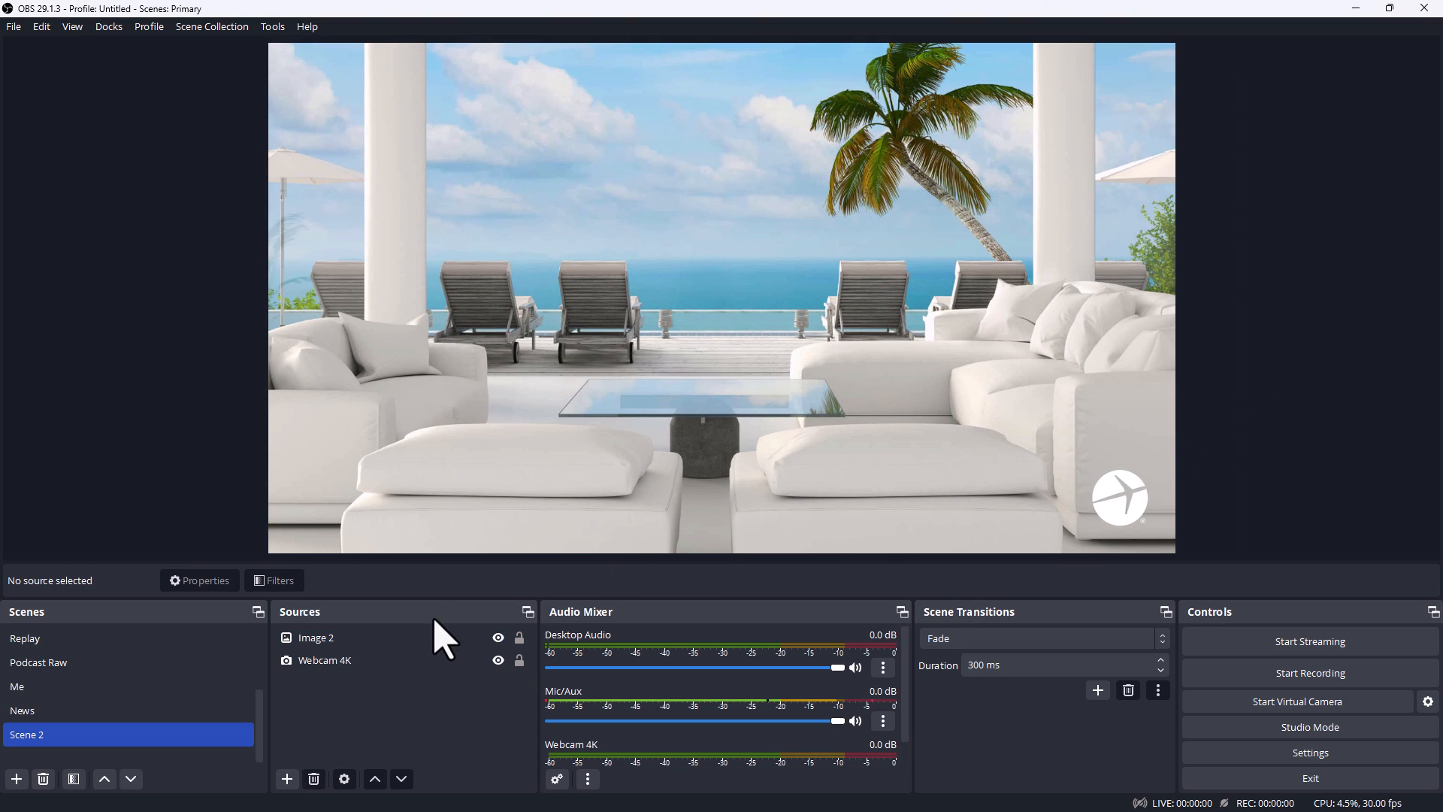
Move Webcam 4K above Image 2, then hide Image 2 with its eye icon
click(316, 637)
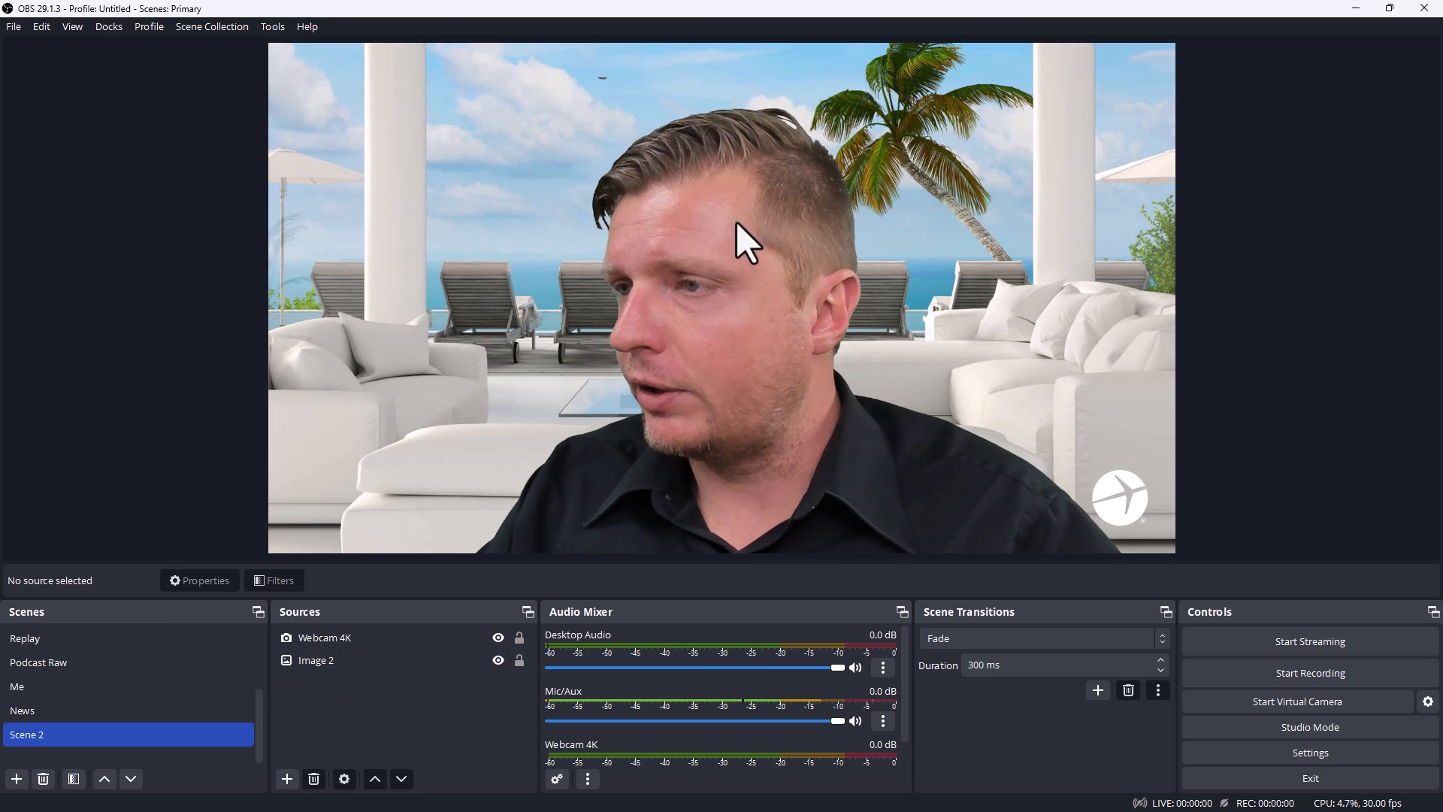
mouse_move(1333, 144)
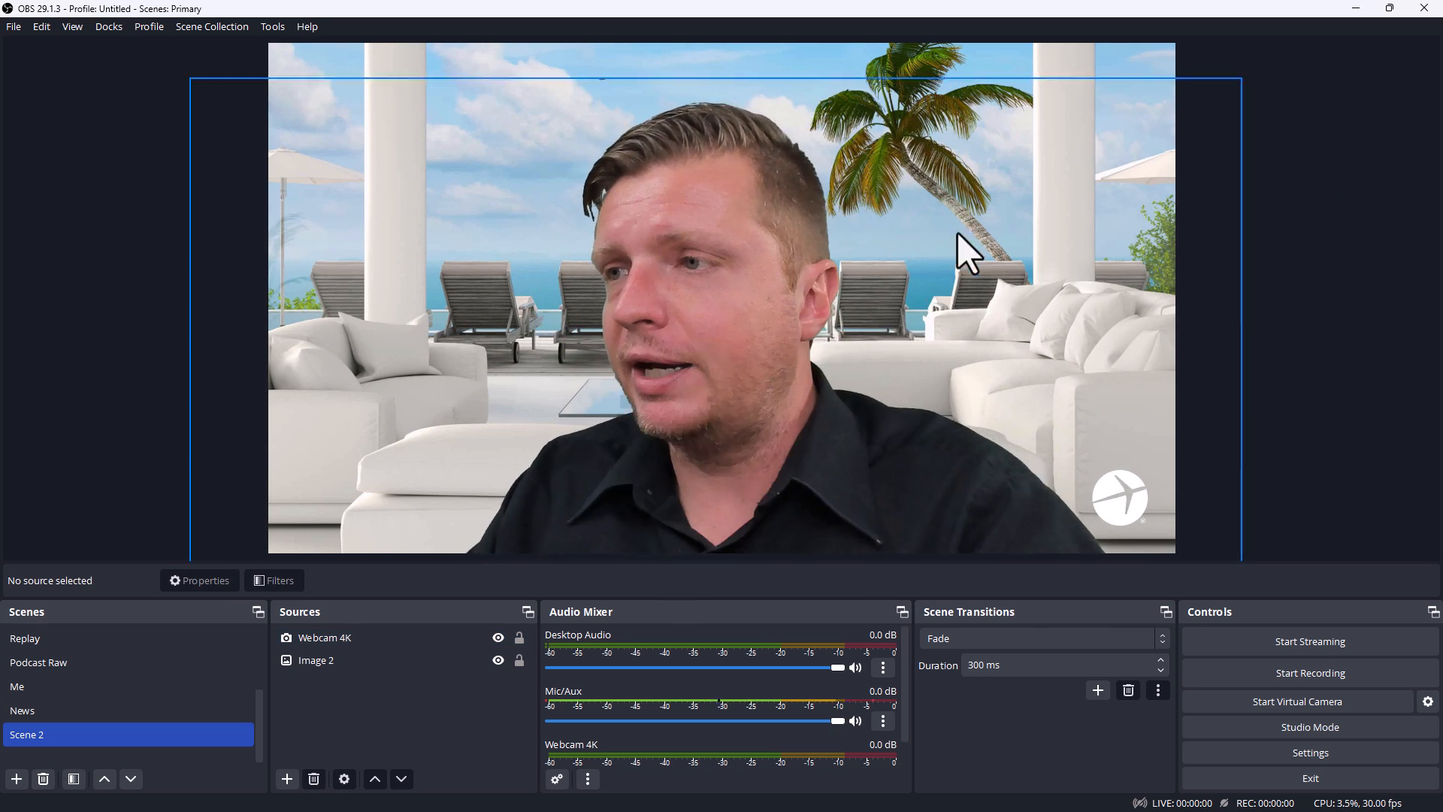
click(324, 637)
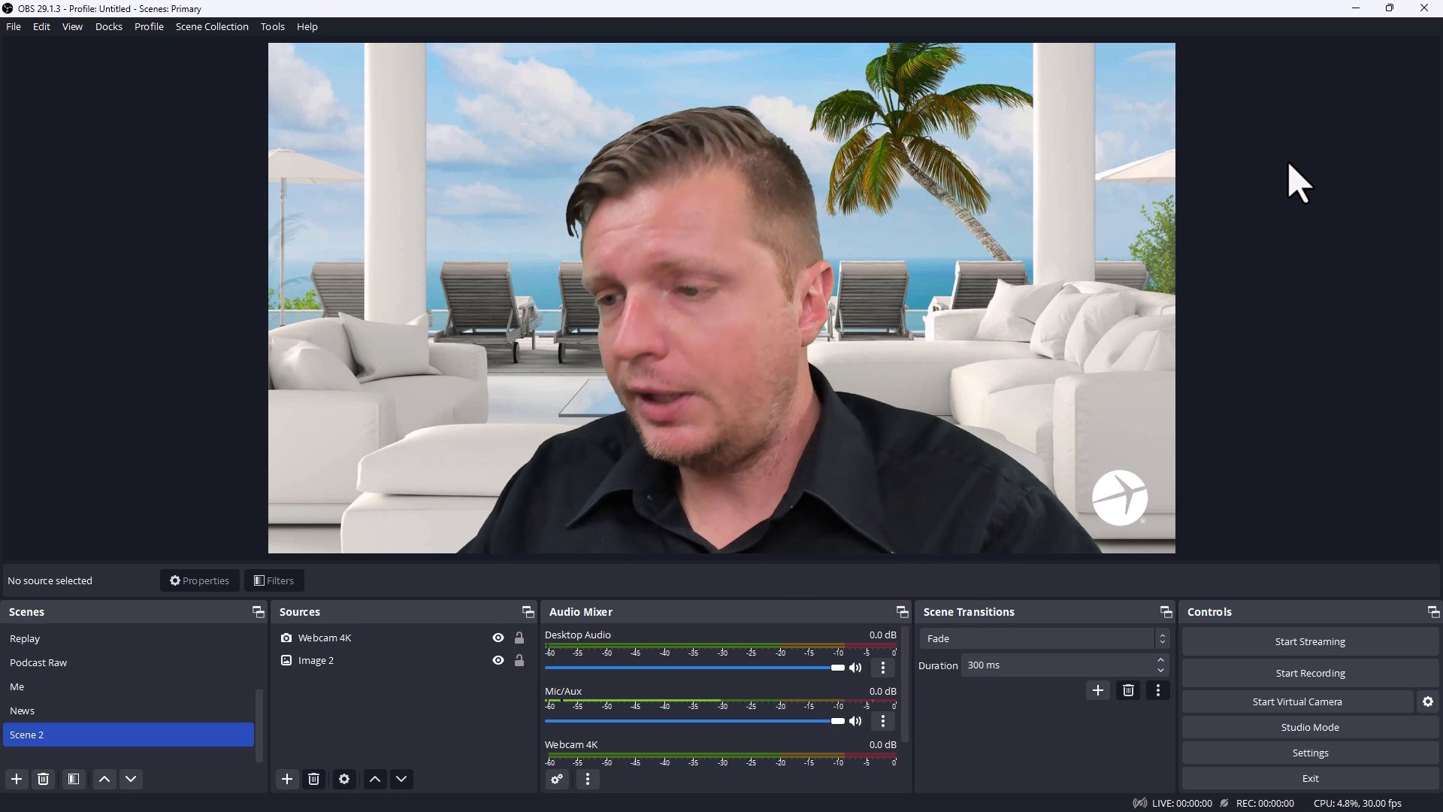
mouse_move(543, 620)
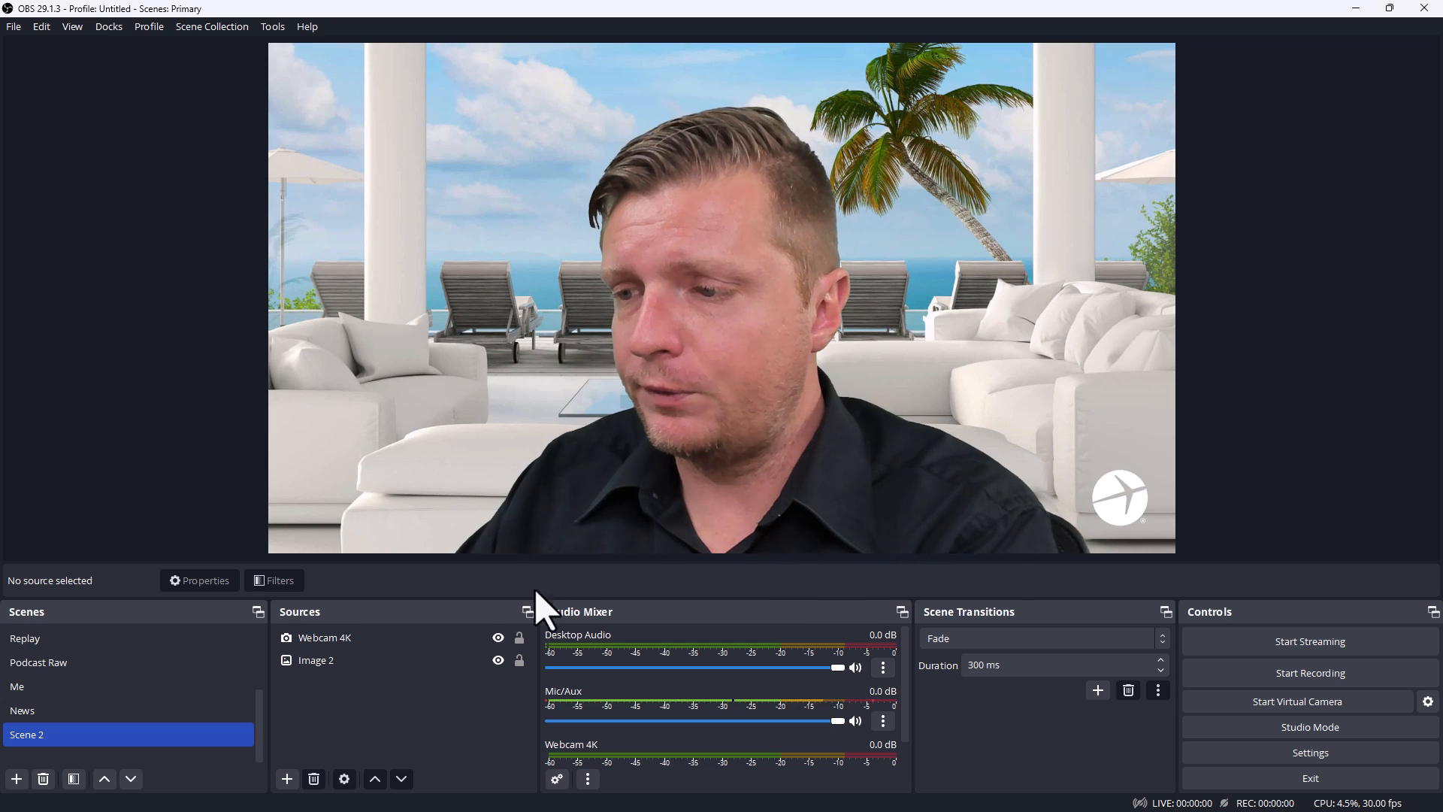
click(315, 660)
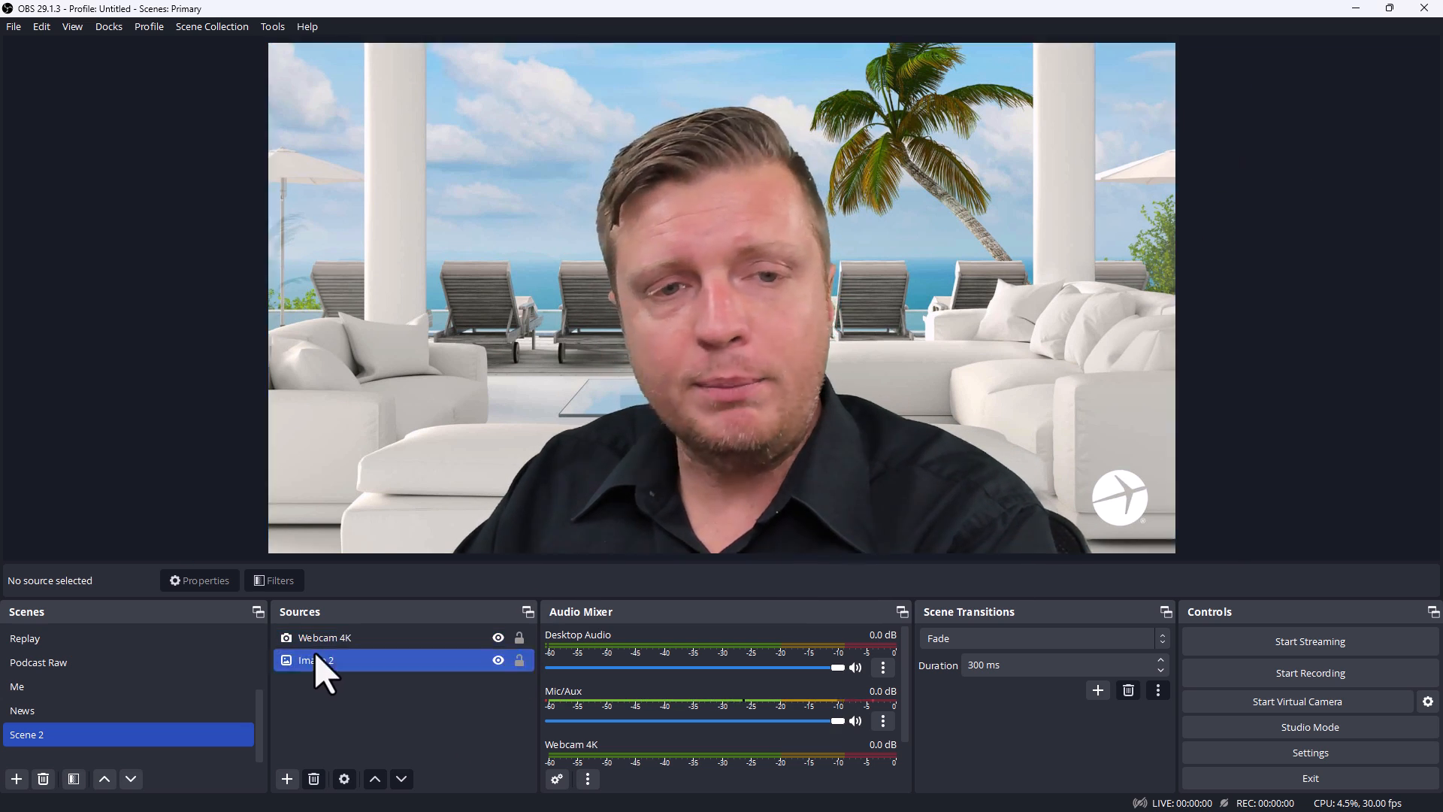
click(498, 660)
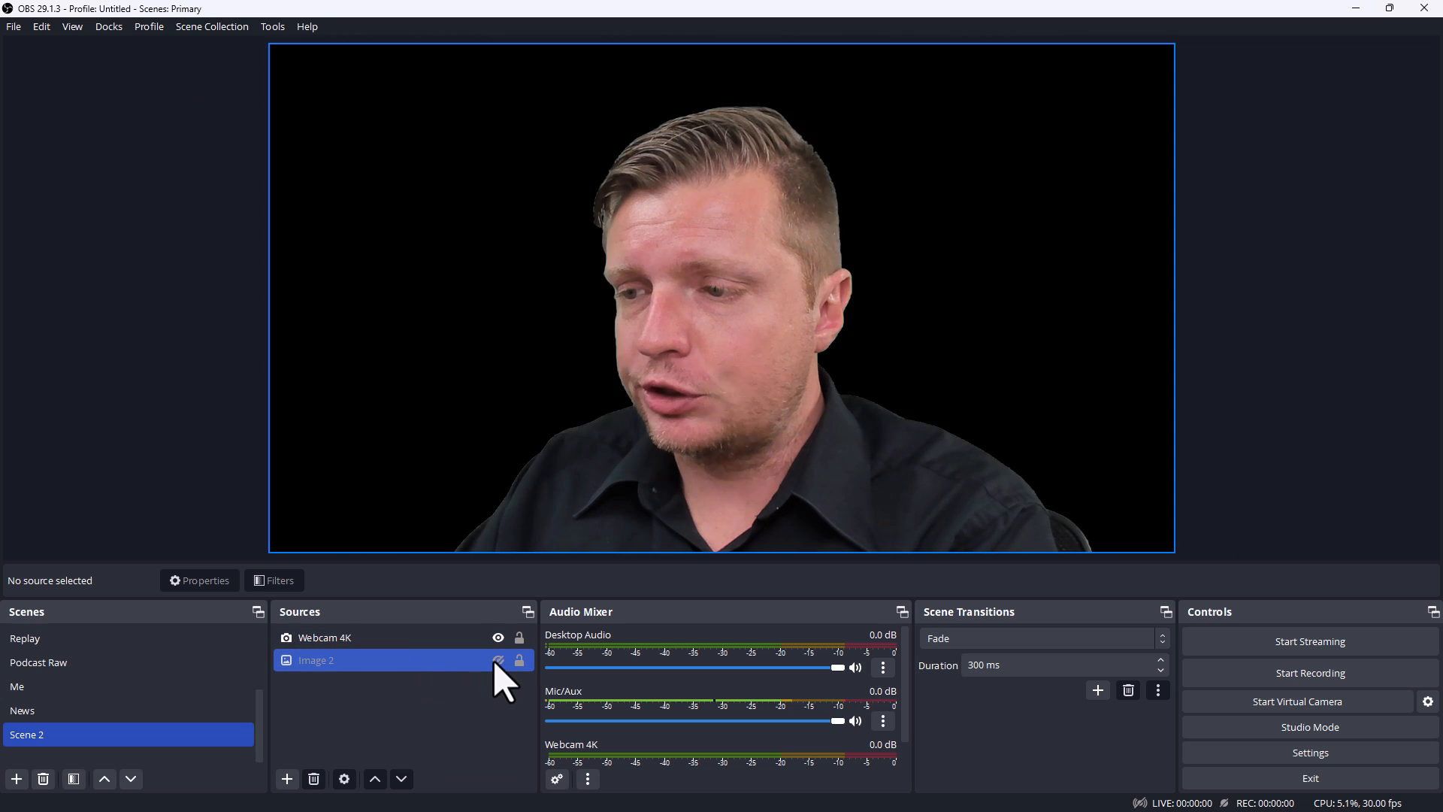
click(497, 660)
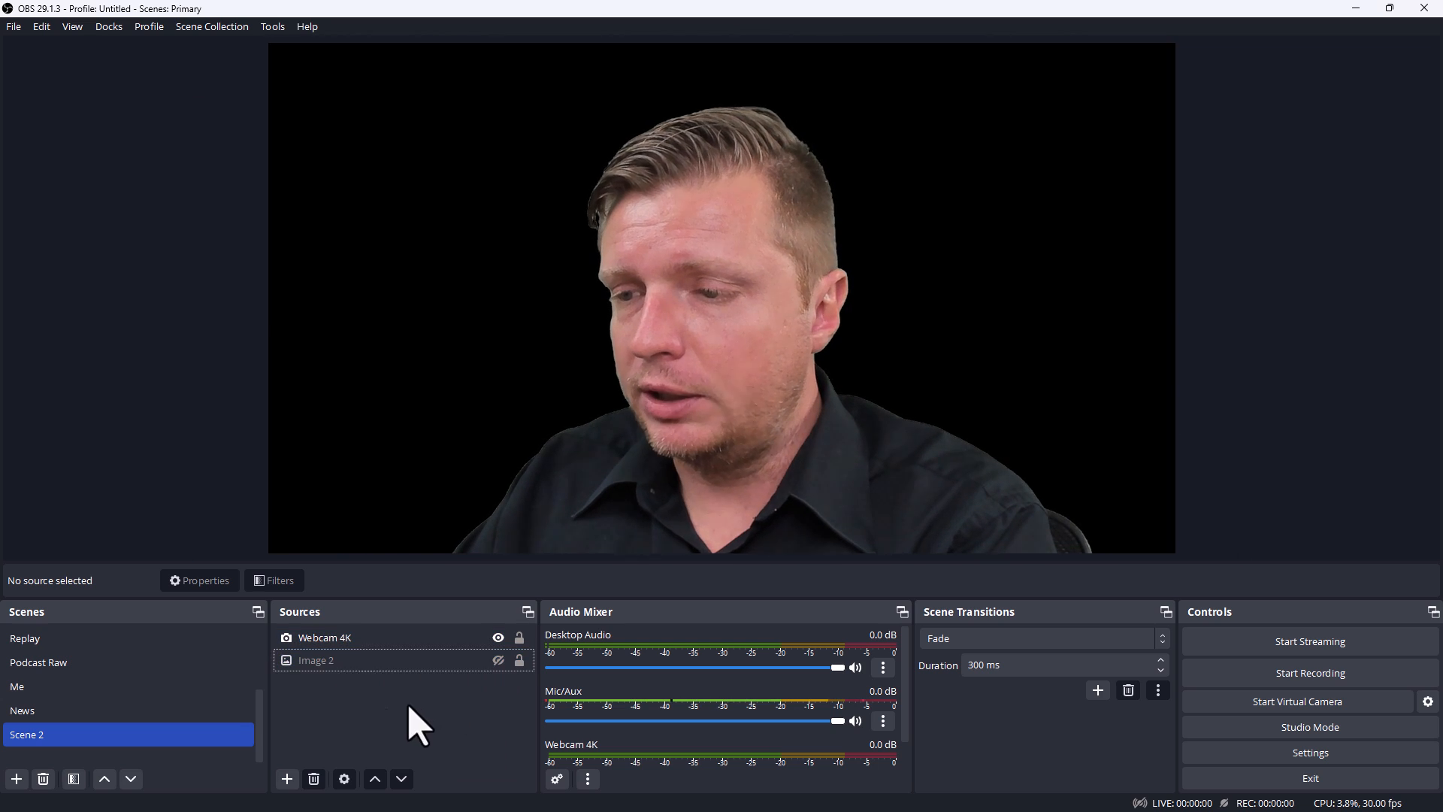
click(286, 779)
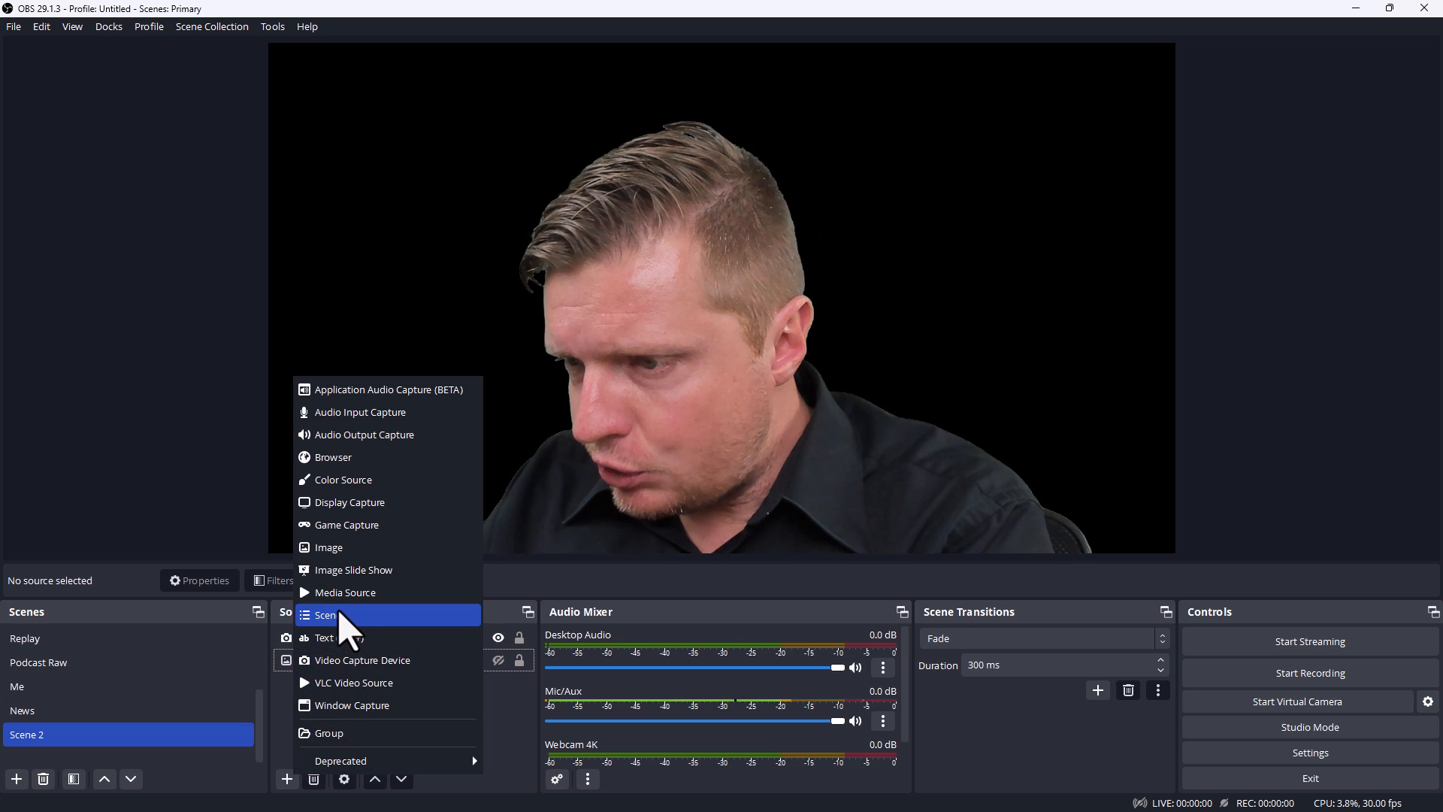
Create a Color Source in Scene 2 and bring up its colour picker
click(342, 480)
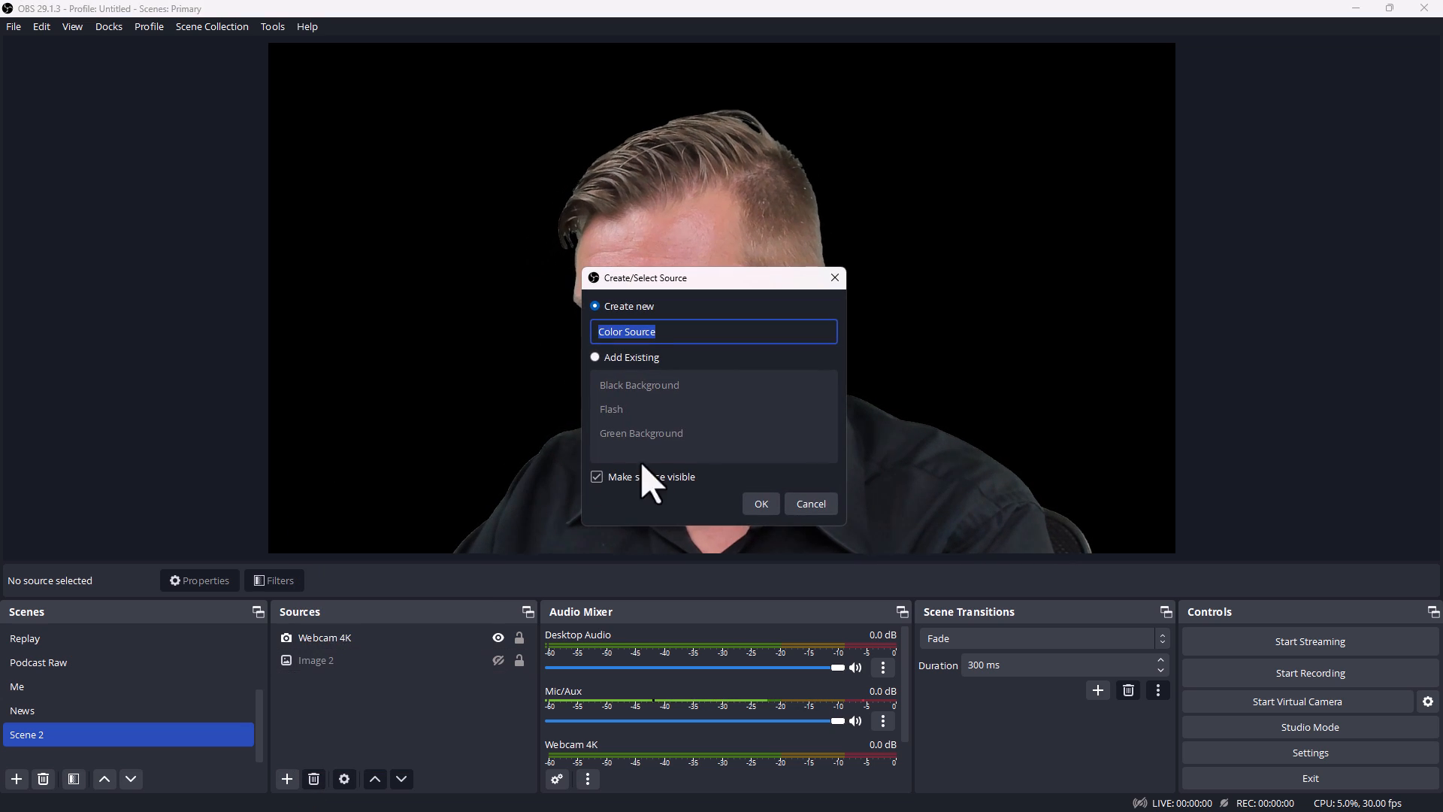
click(761, 504)
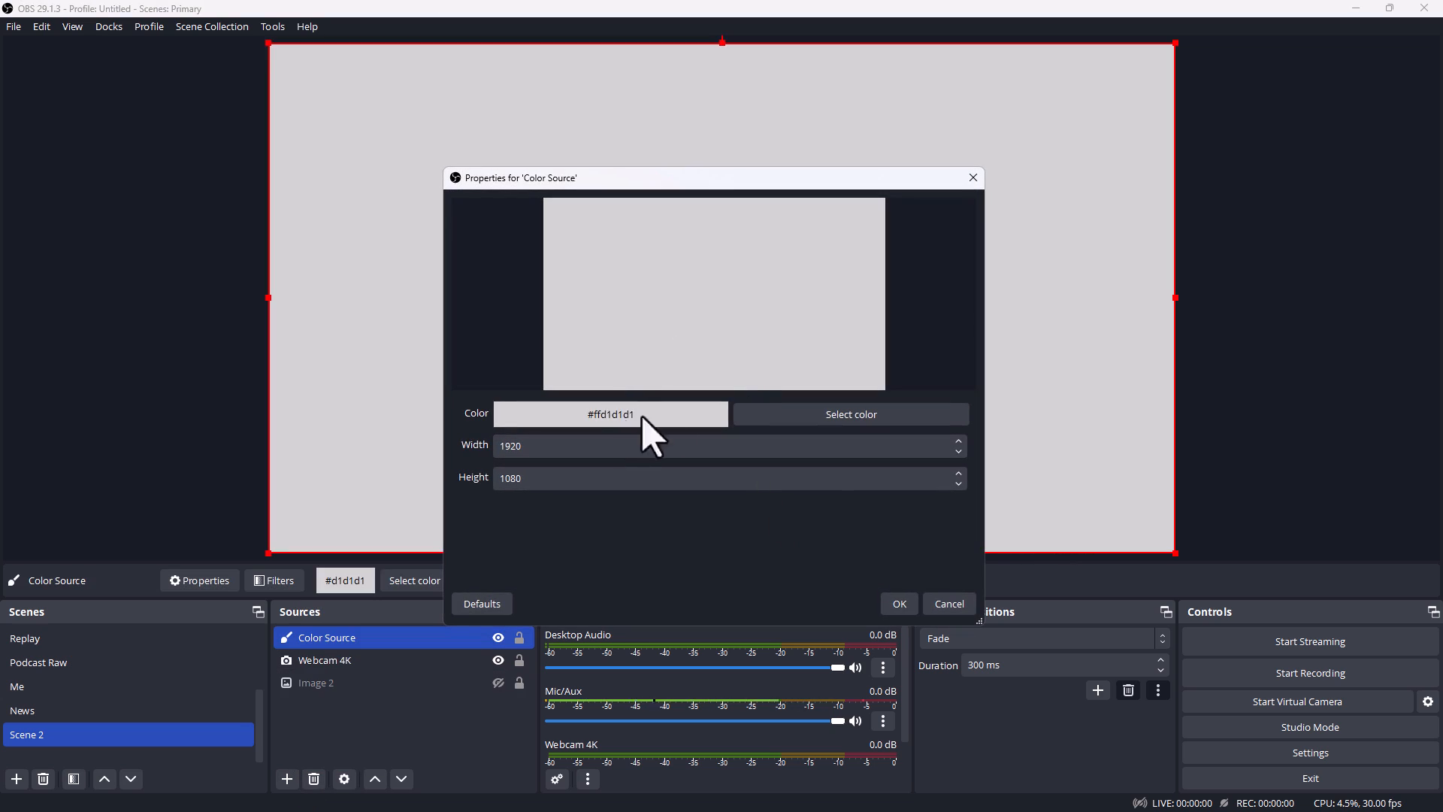
click(851, 415)
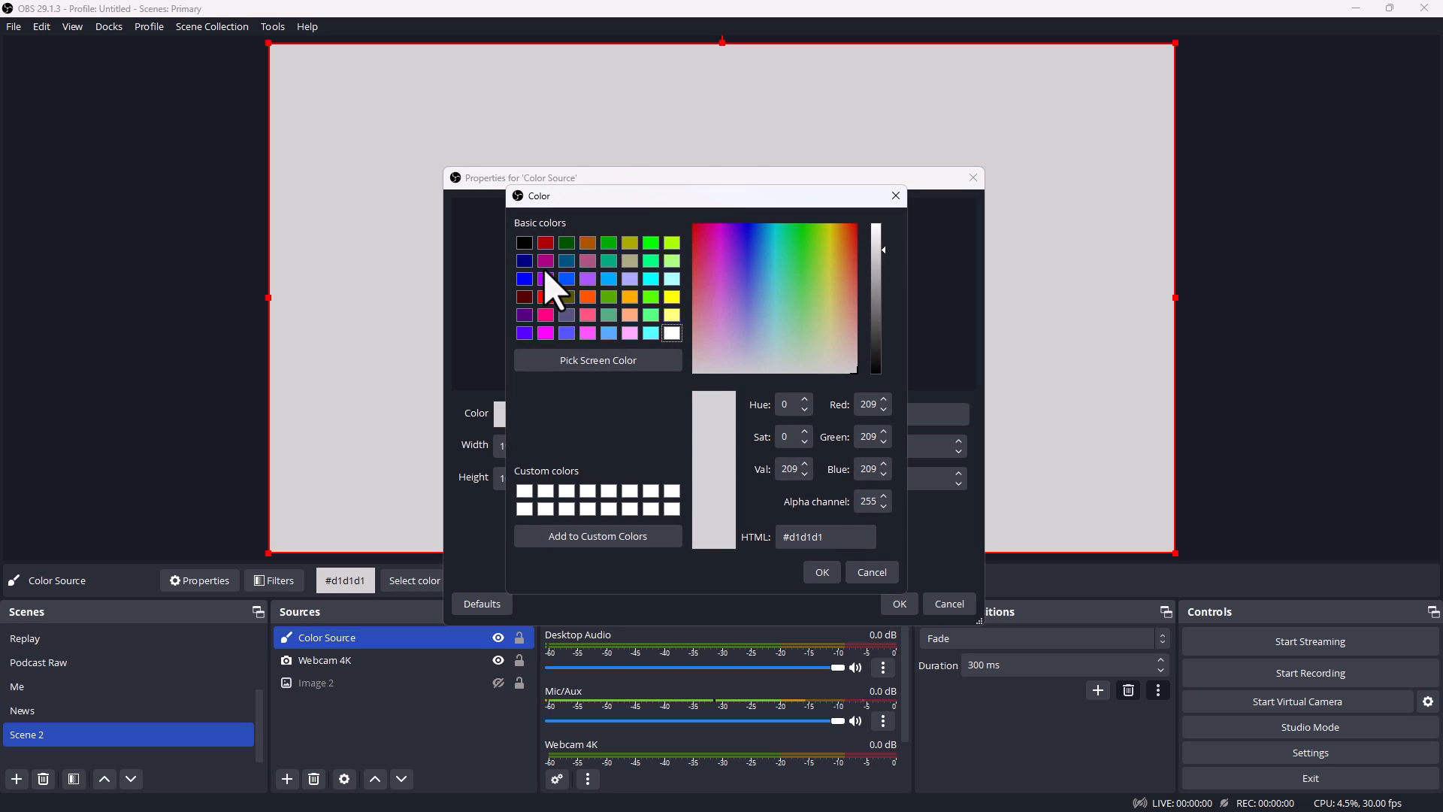
mouse_move(550, 306)
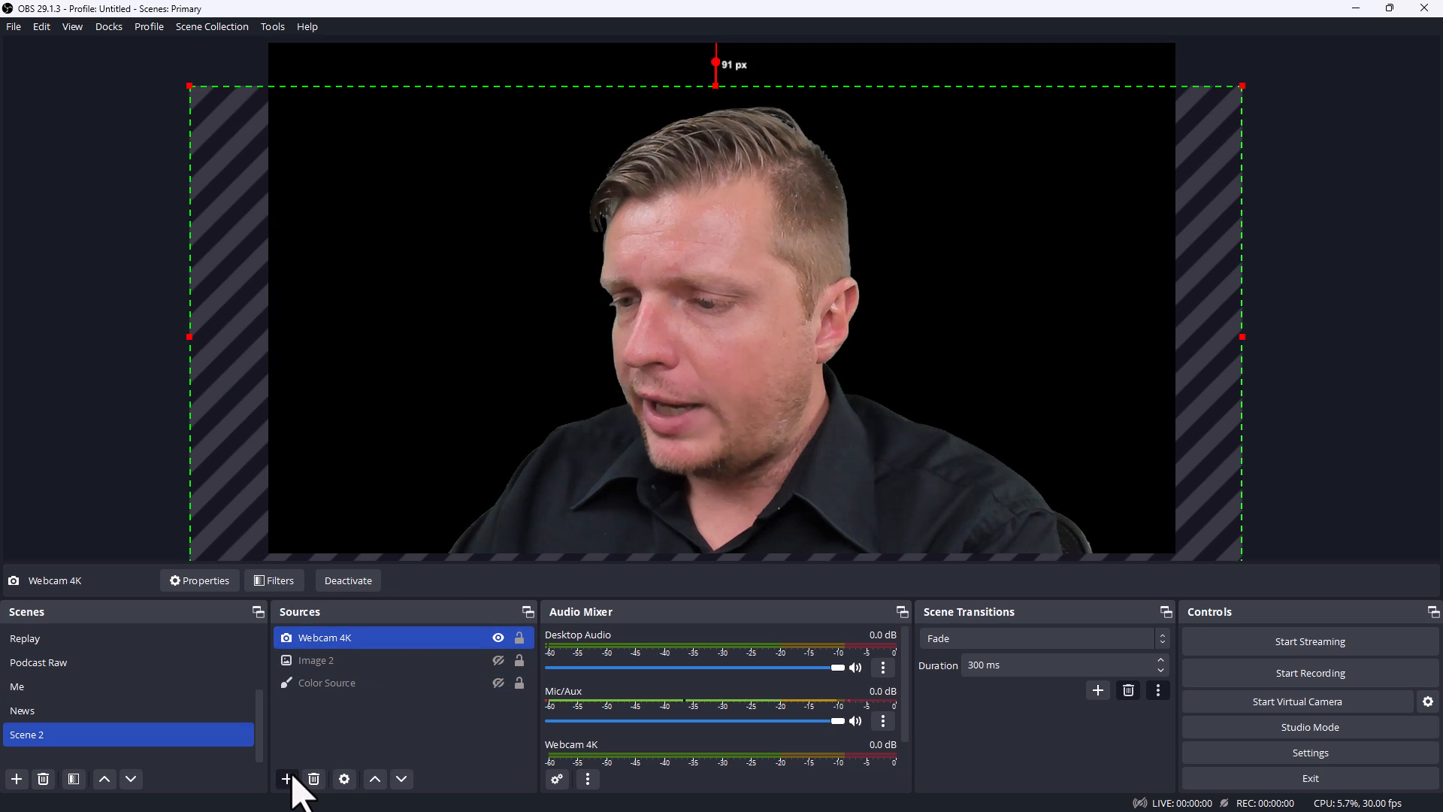
Add Media Source 3 playing News Background.mp4 on loop behind the webcam
click(286, 779)
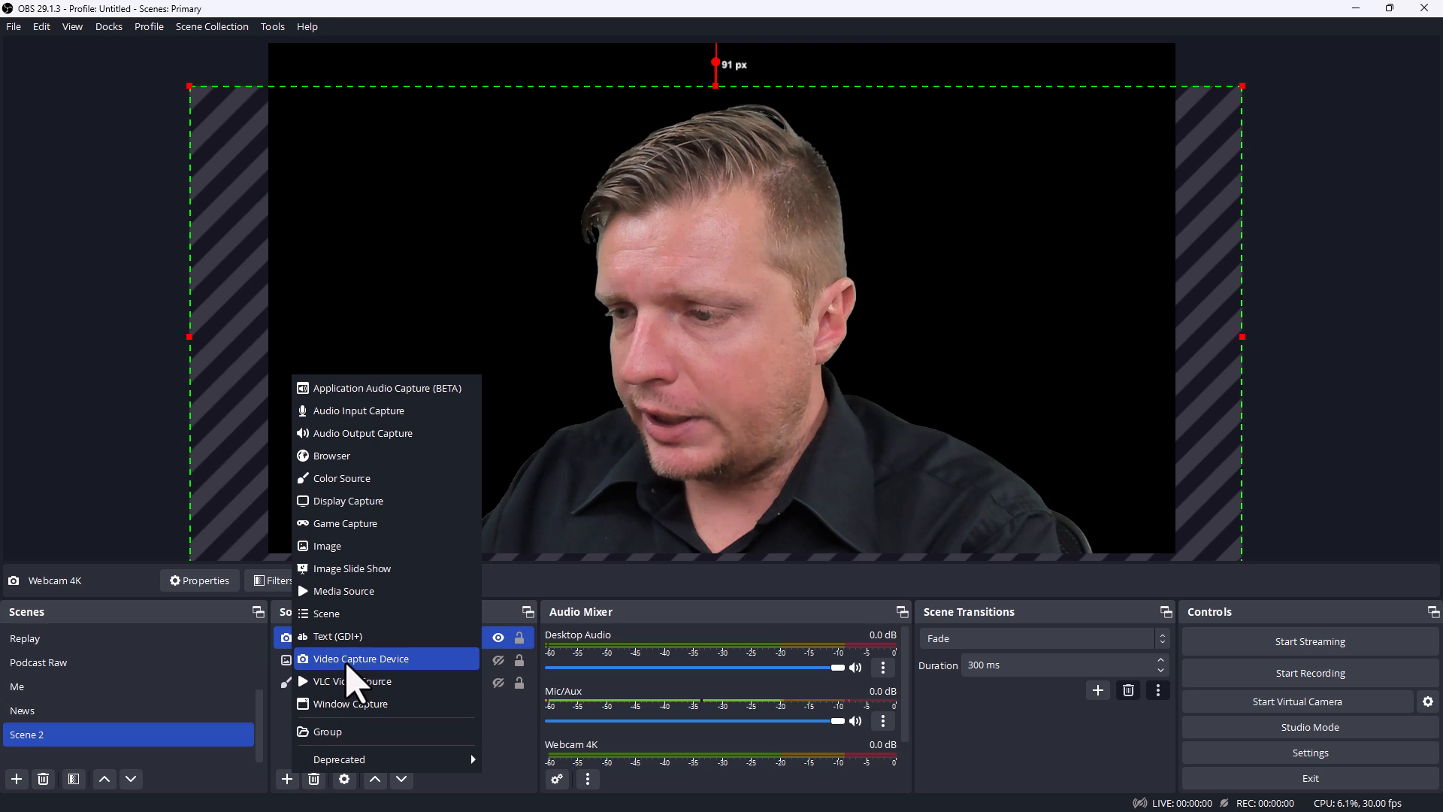
mouse_move(352, 591)
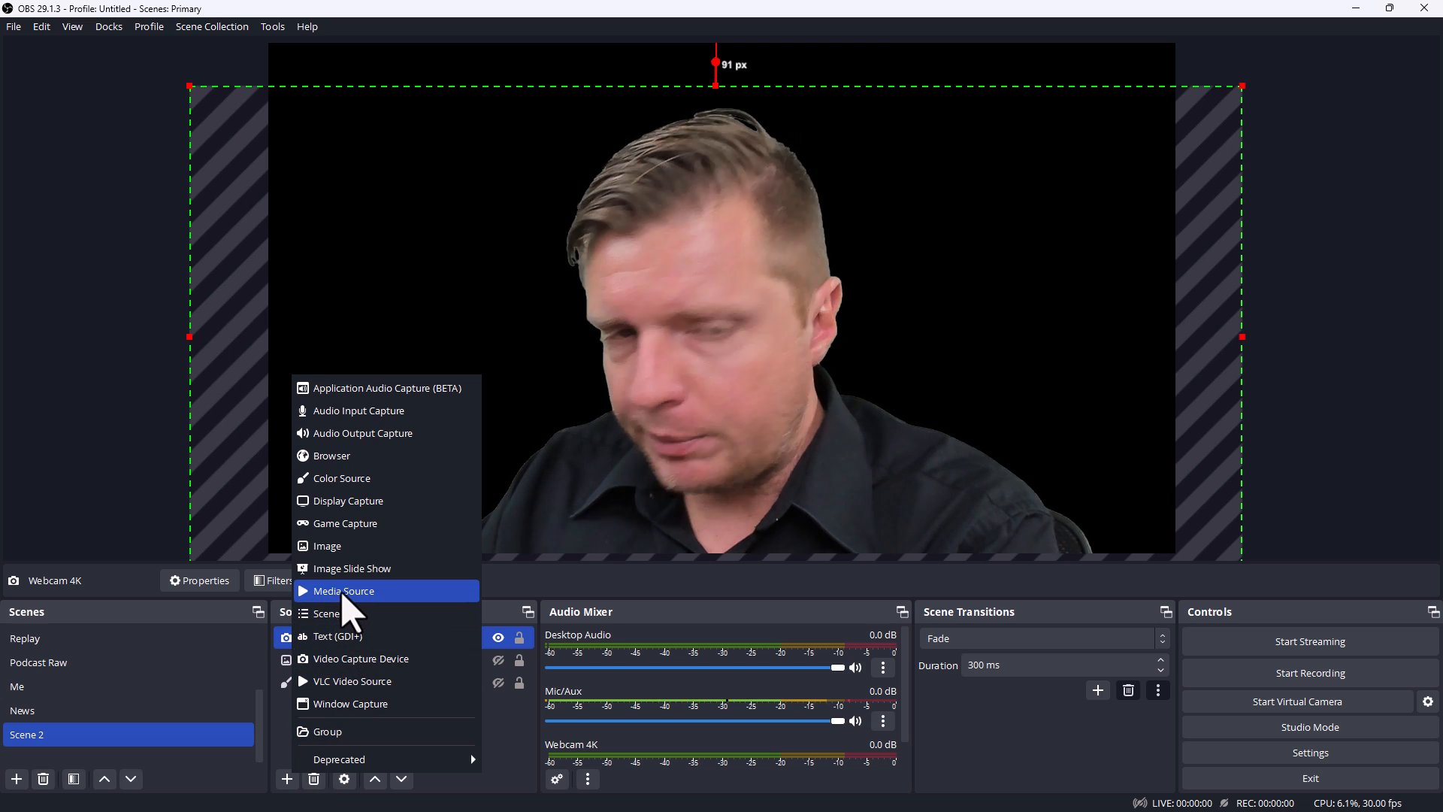
click(343, 591)
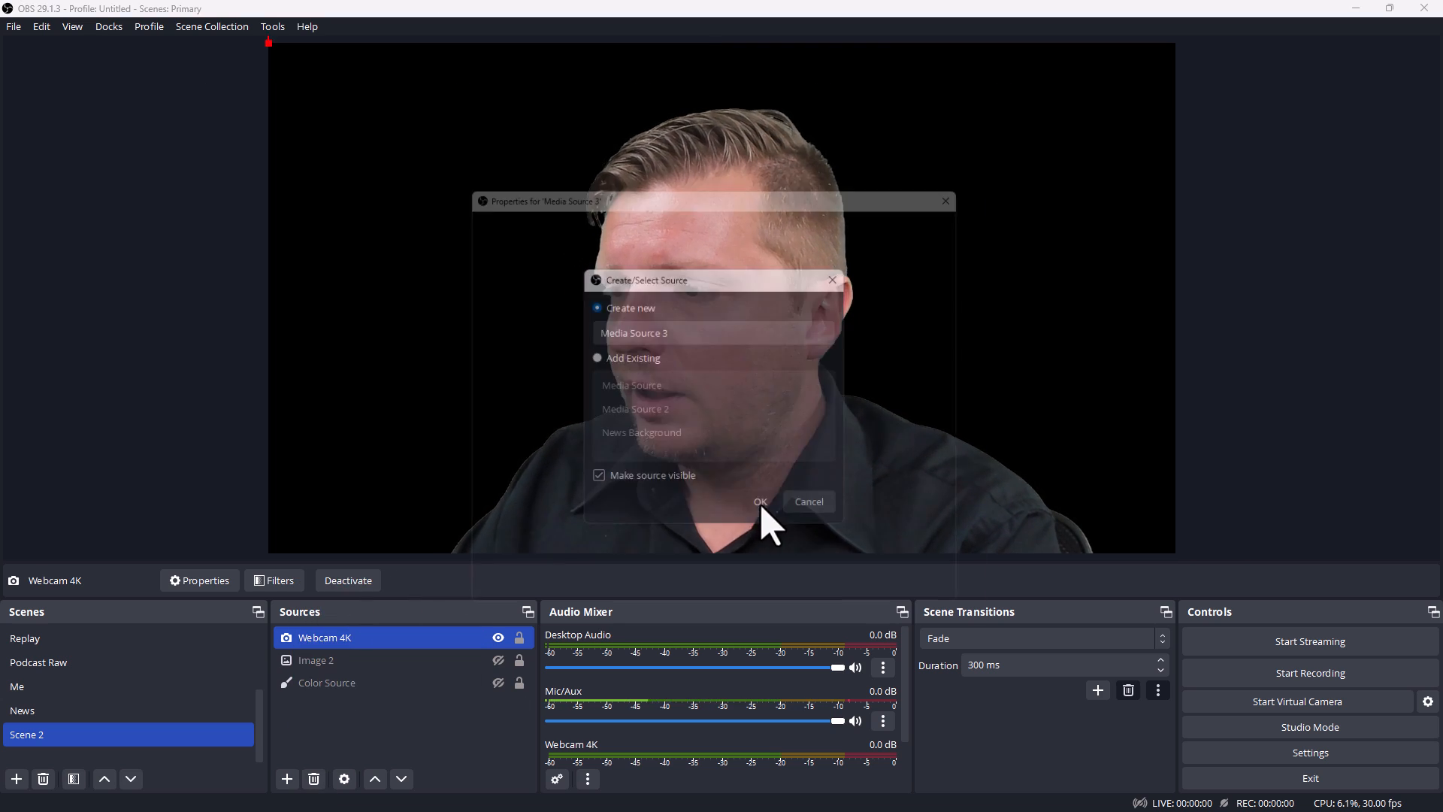
click(760, 502)
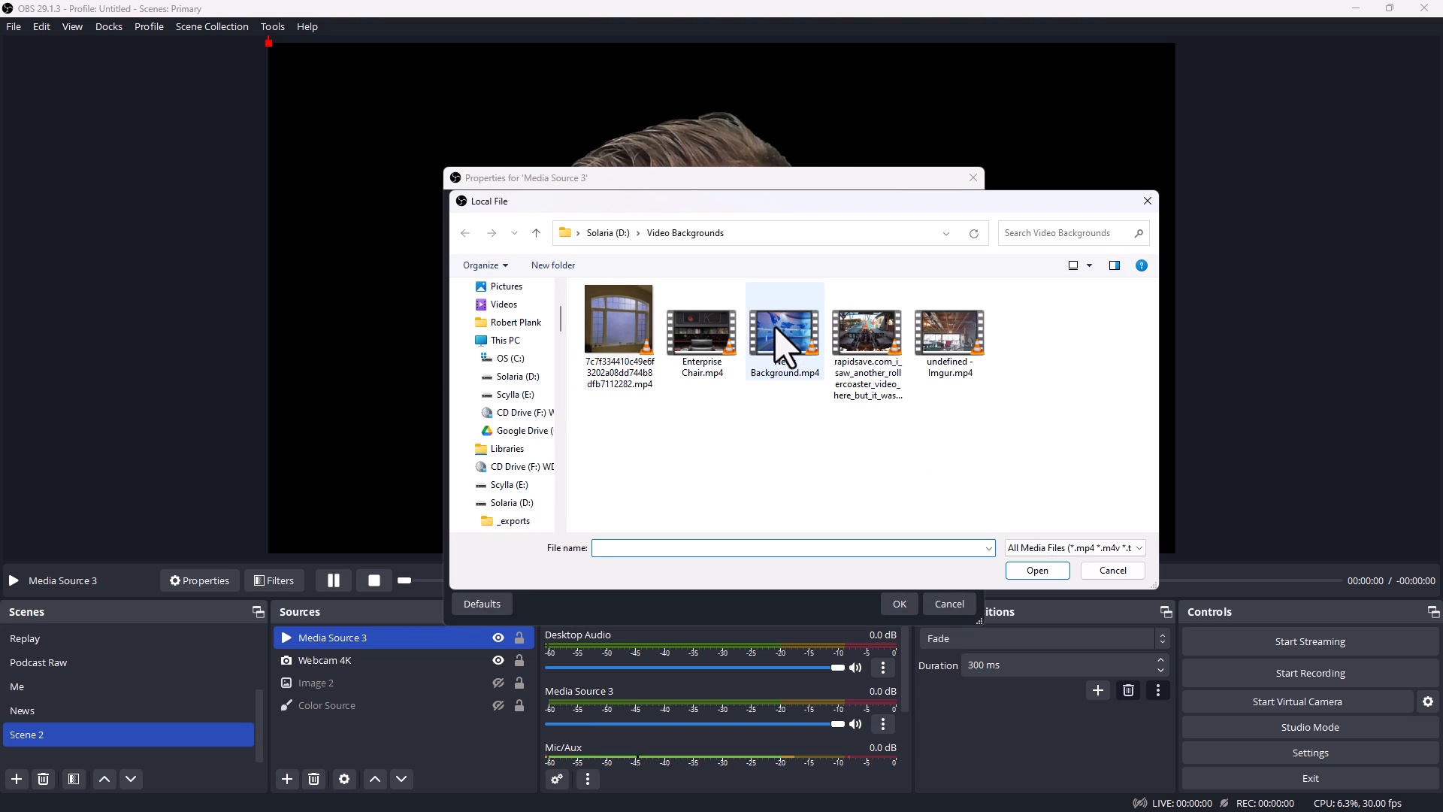
double_click(785, 330)
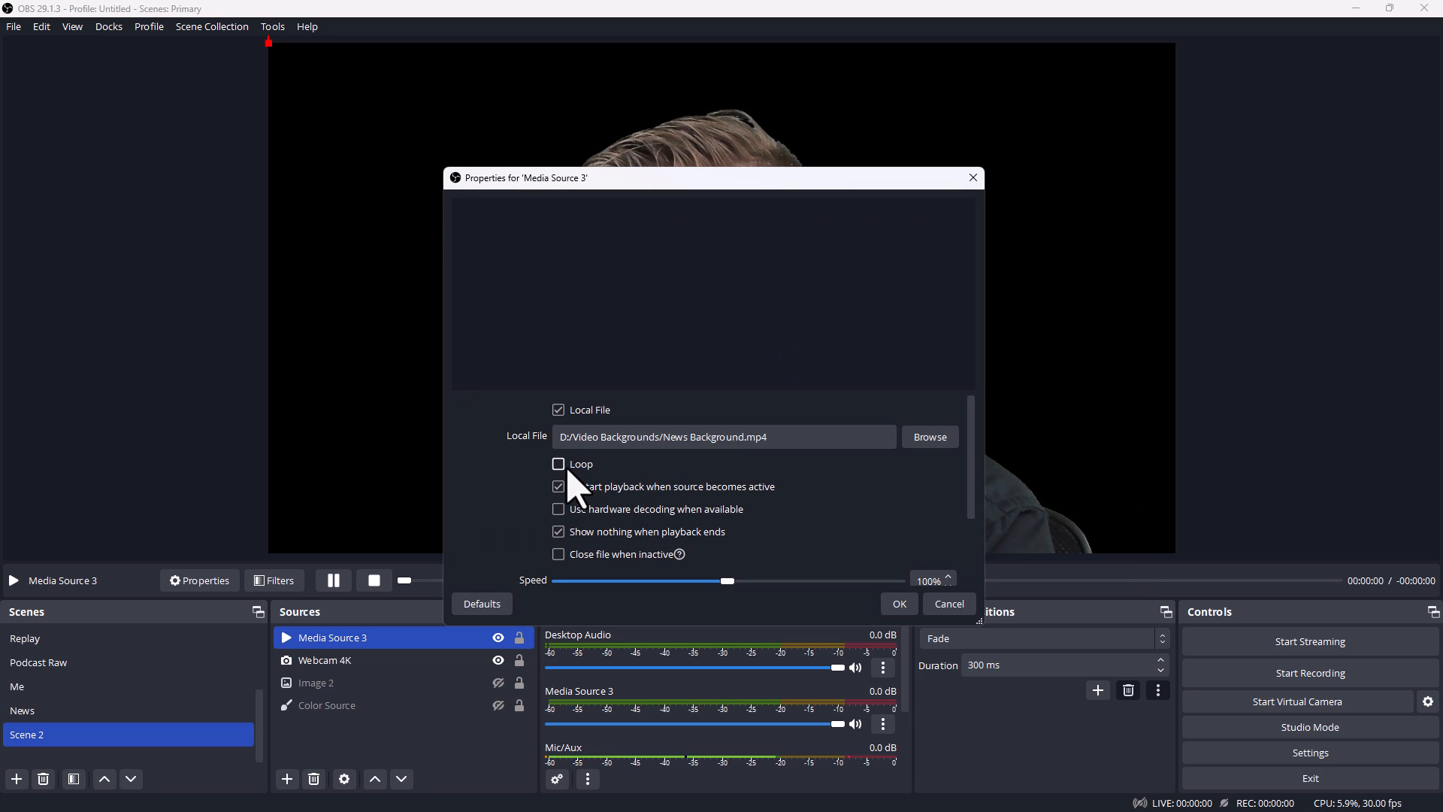
click(899, 605)
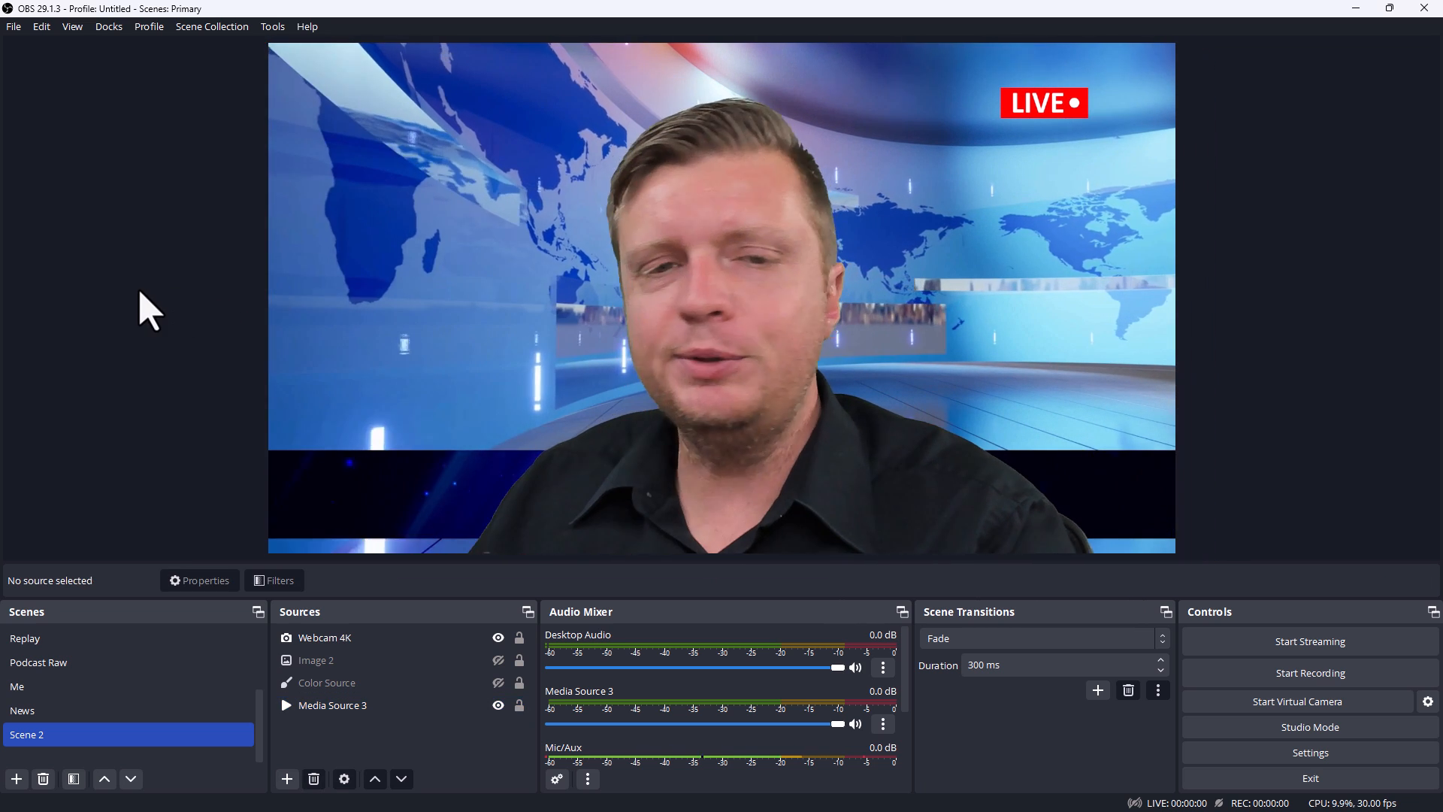
Select Webcam 4K and bring up its Properties showing the Logitech BRIO device
click(326, 682)
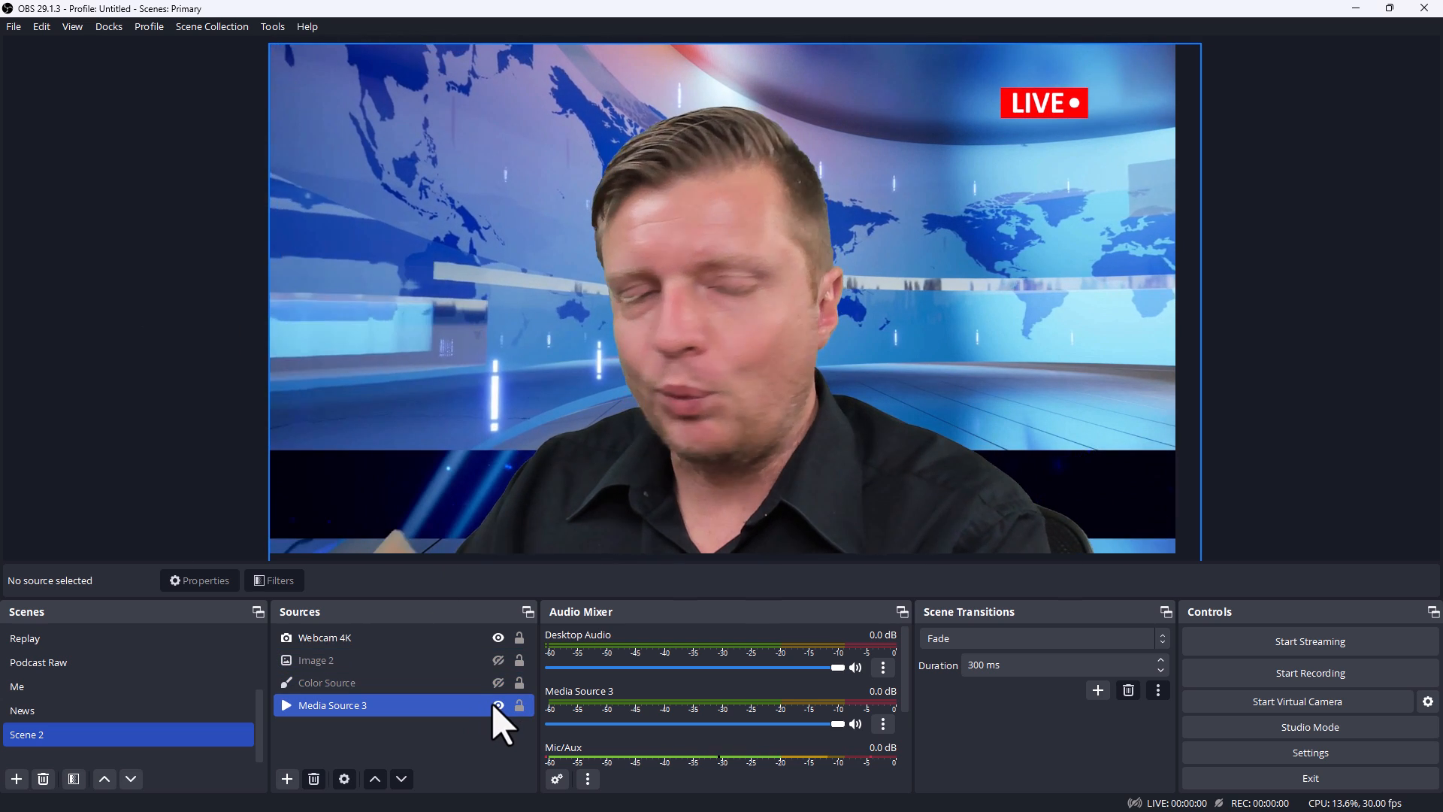
click(324, 638)
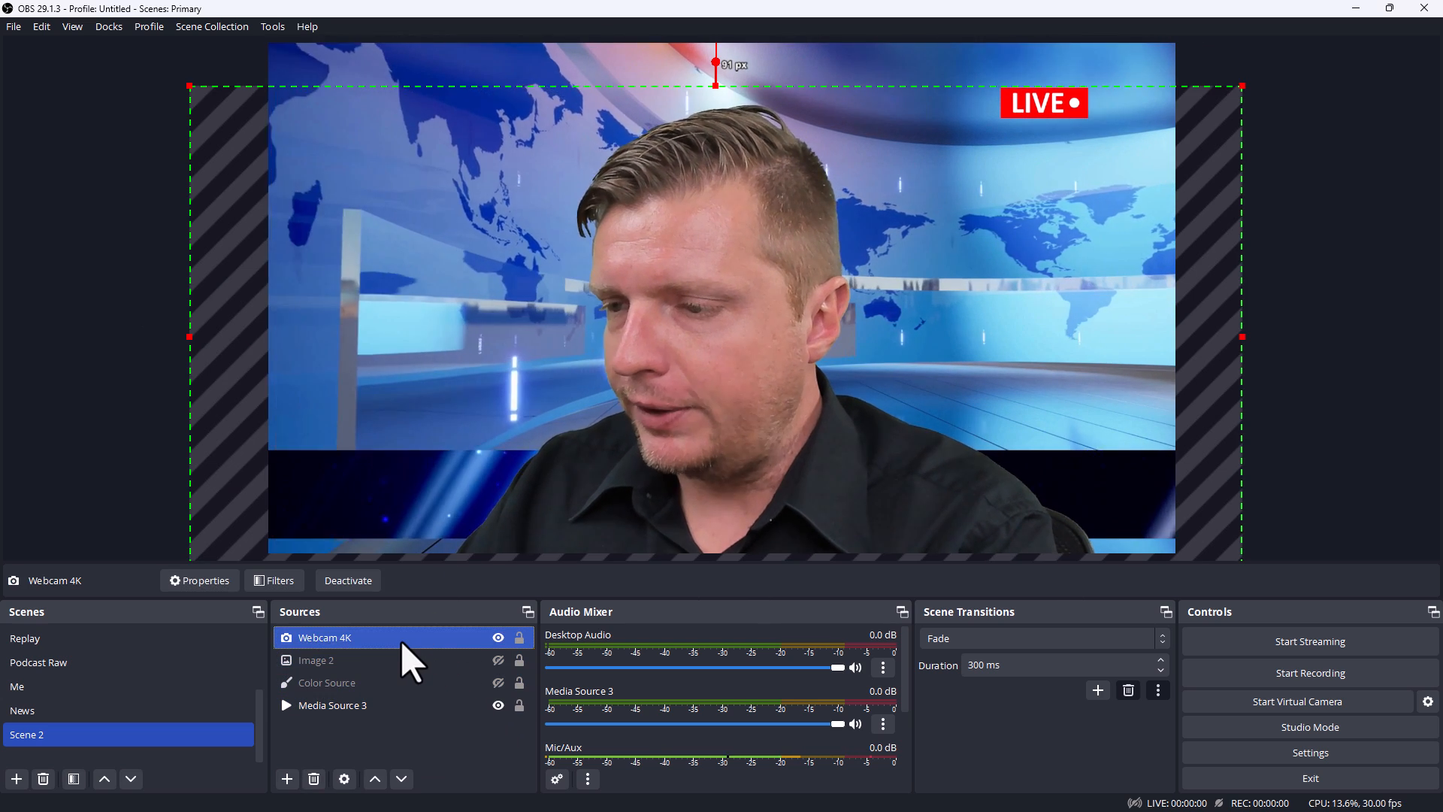
right_click(325, 637)
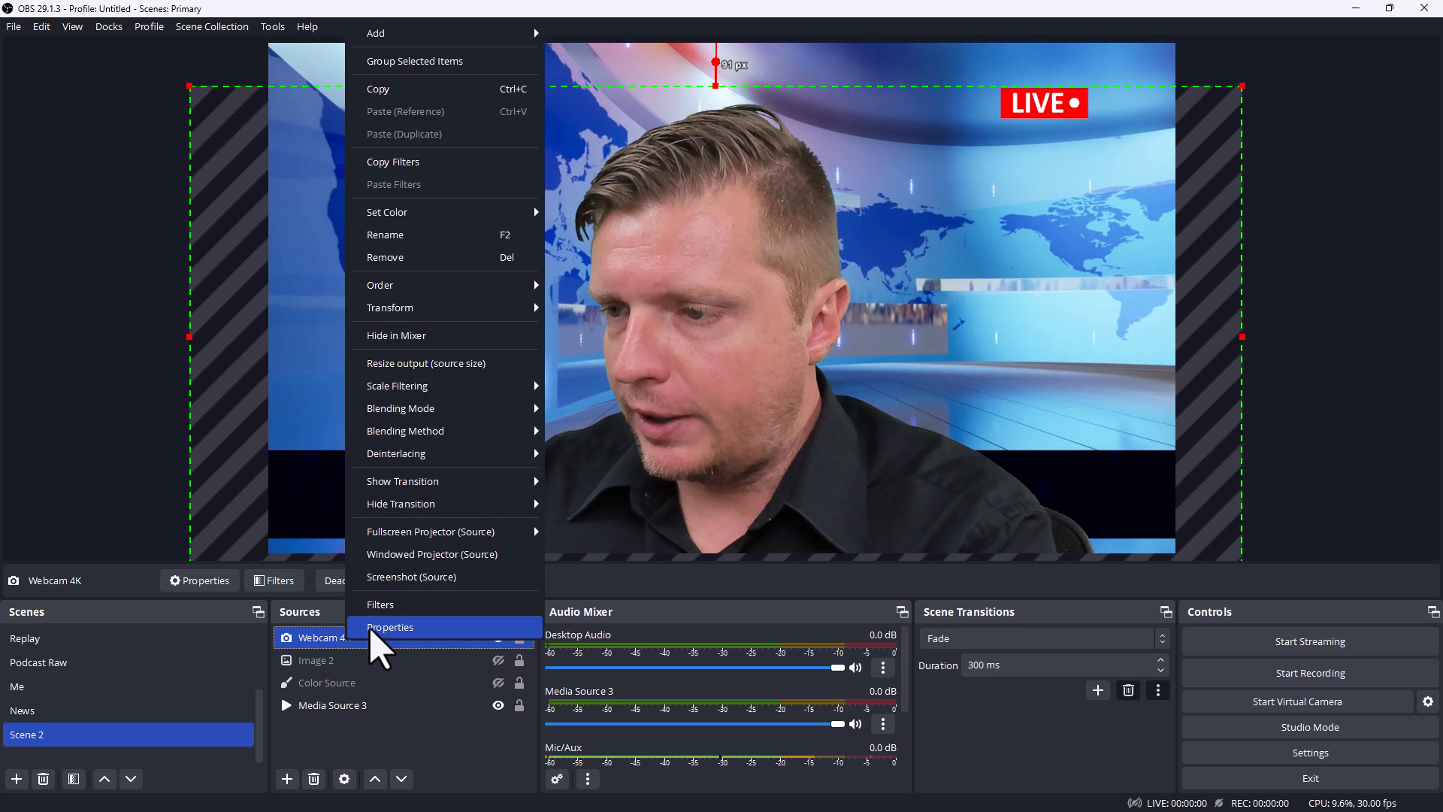
click(389, 627)
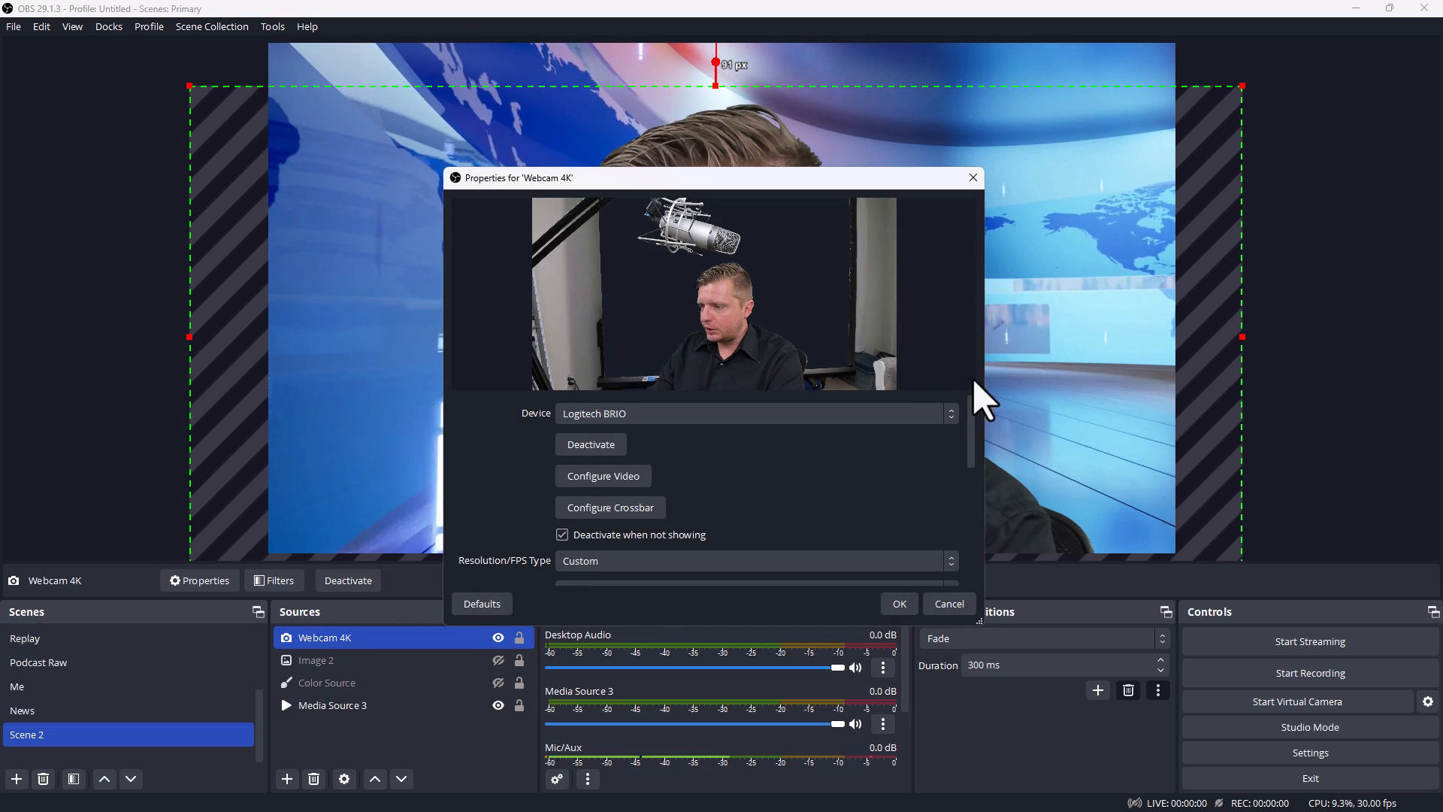
scroll(down, 3)
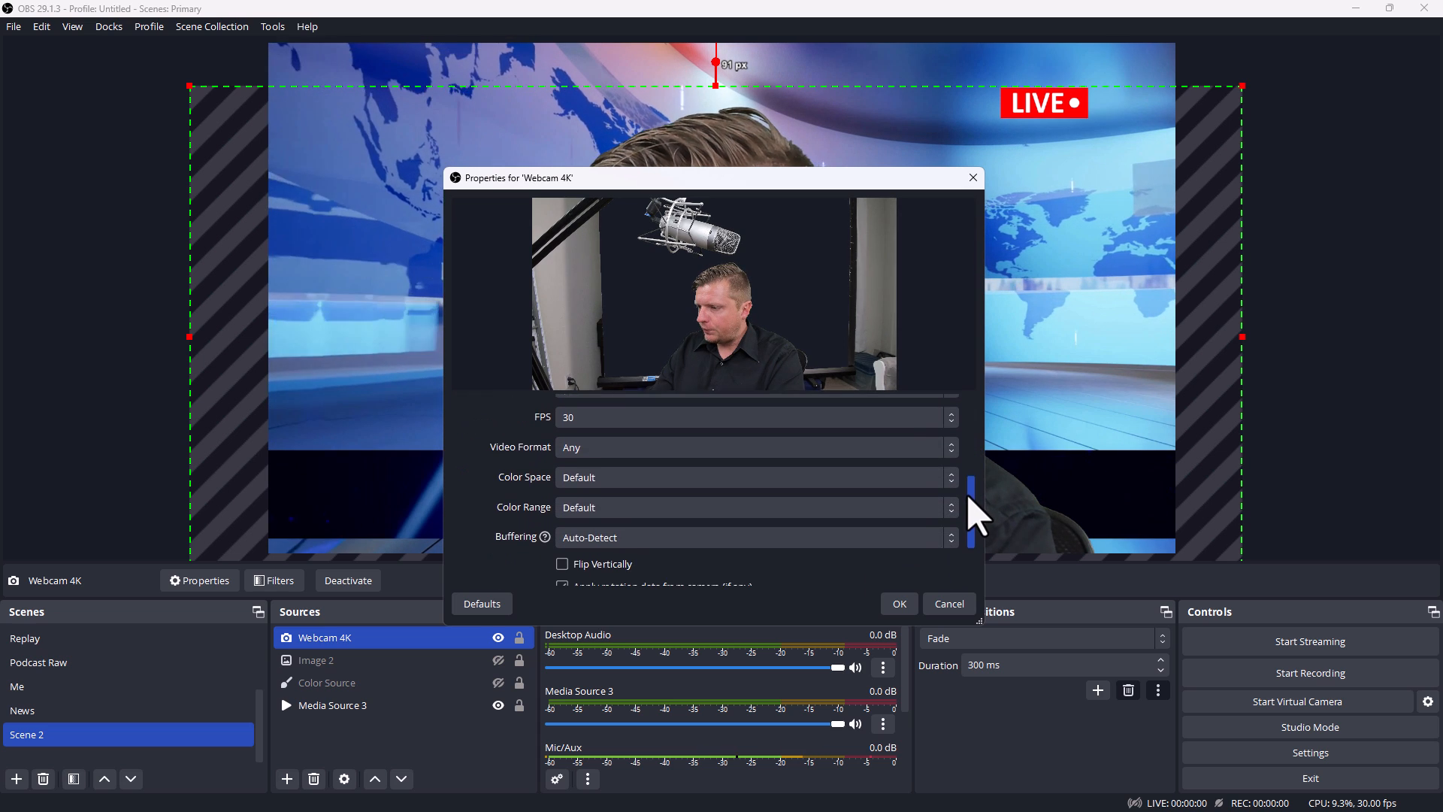
scroll(down, 3)
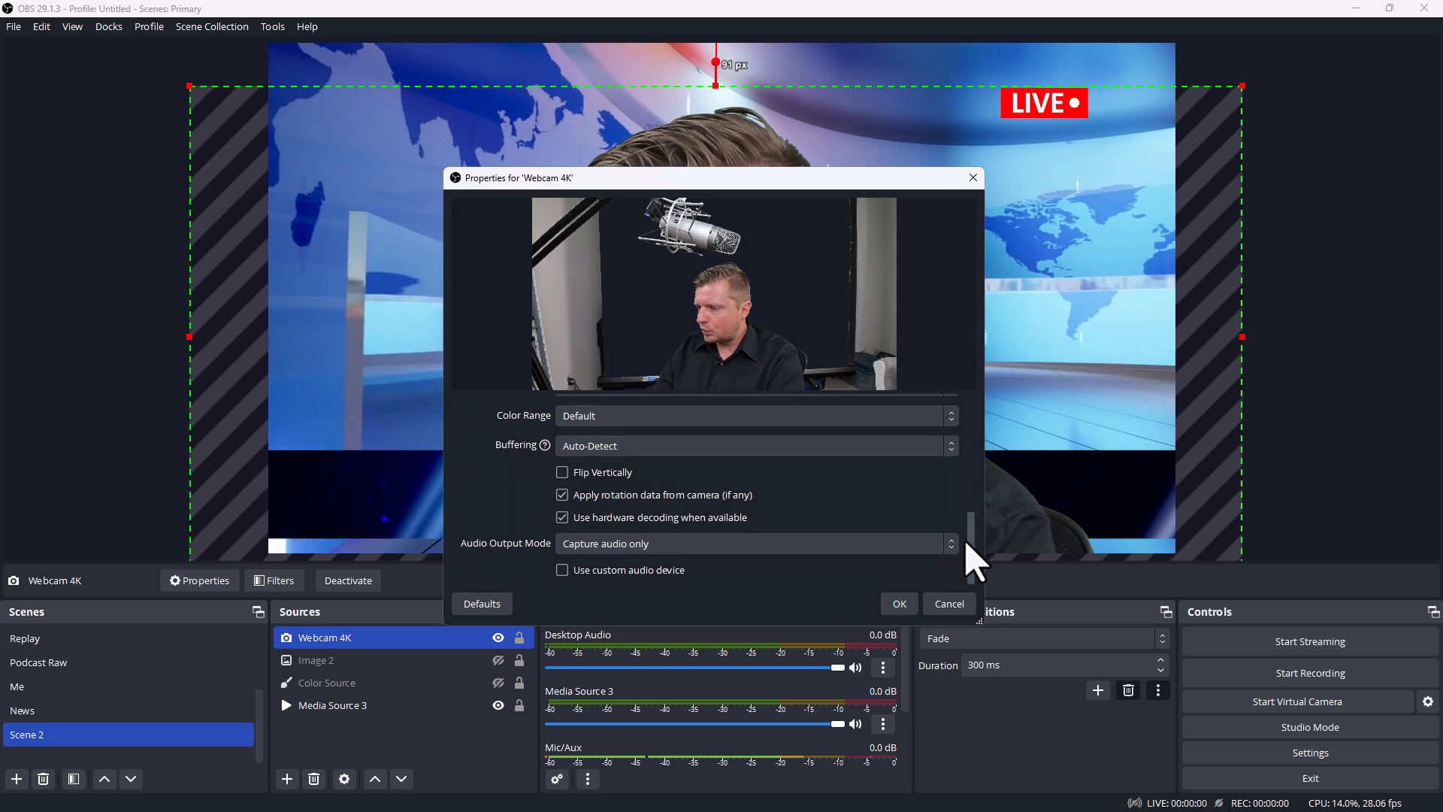
right_click(325, 638)
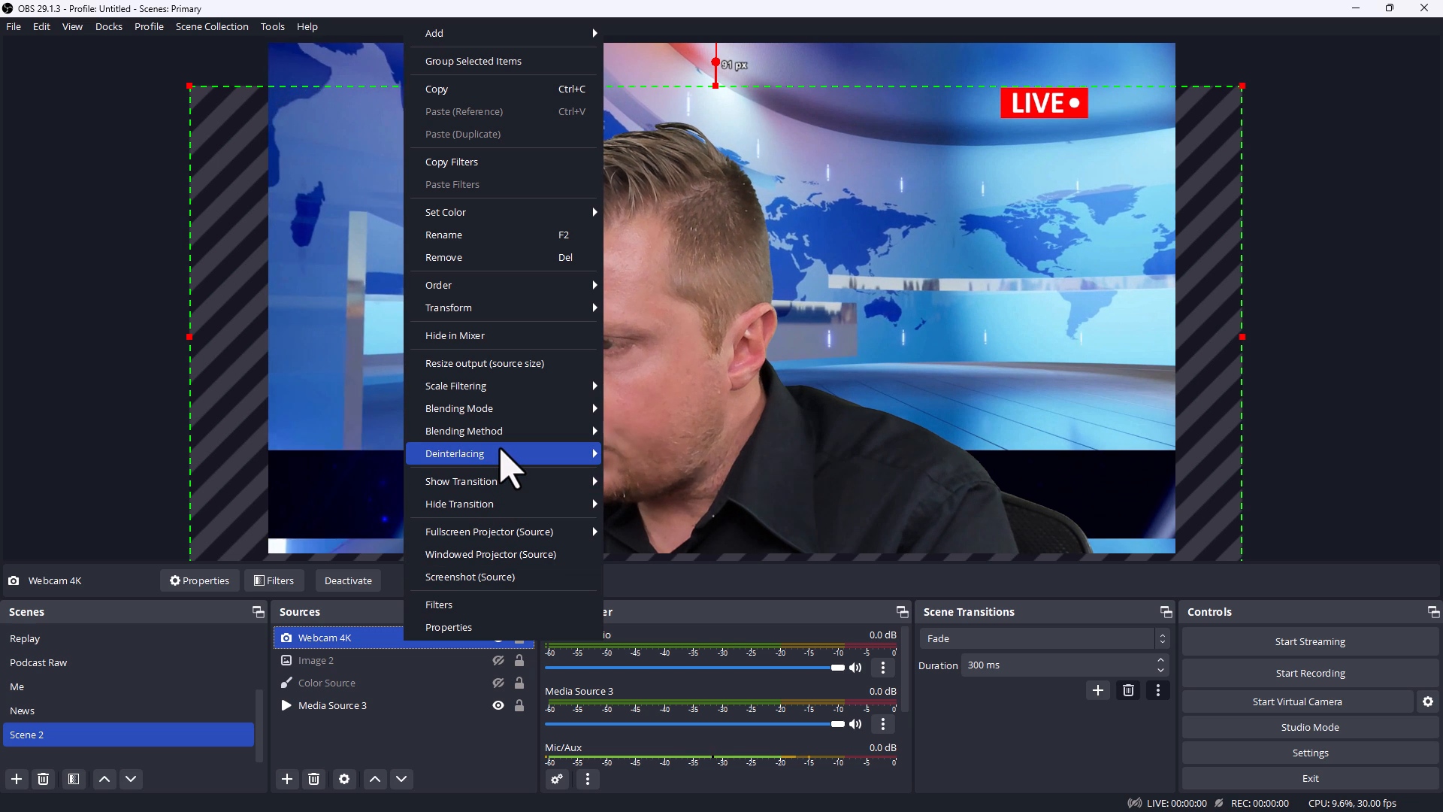
mouse_move(450, 627)
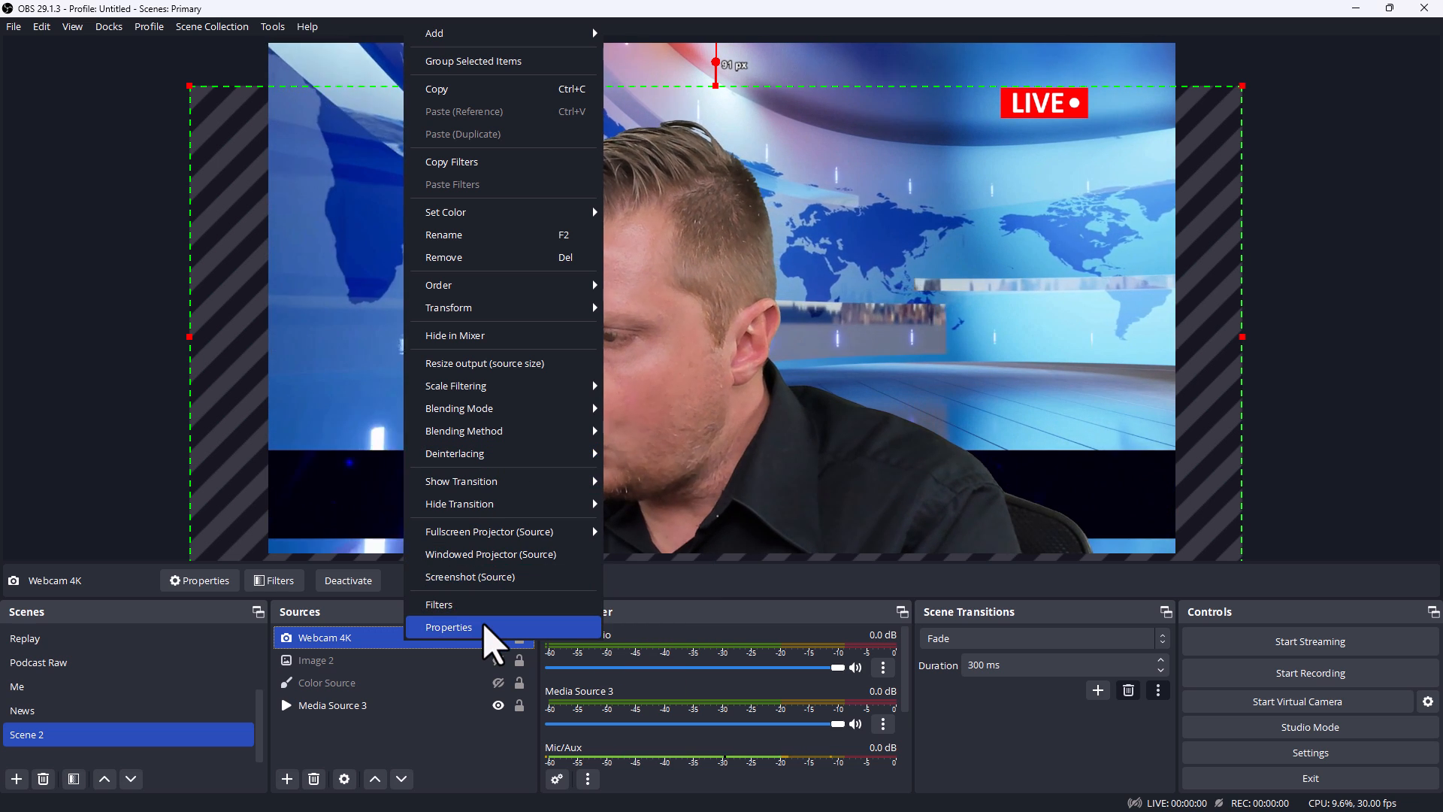
click(450, 627)
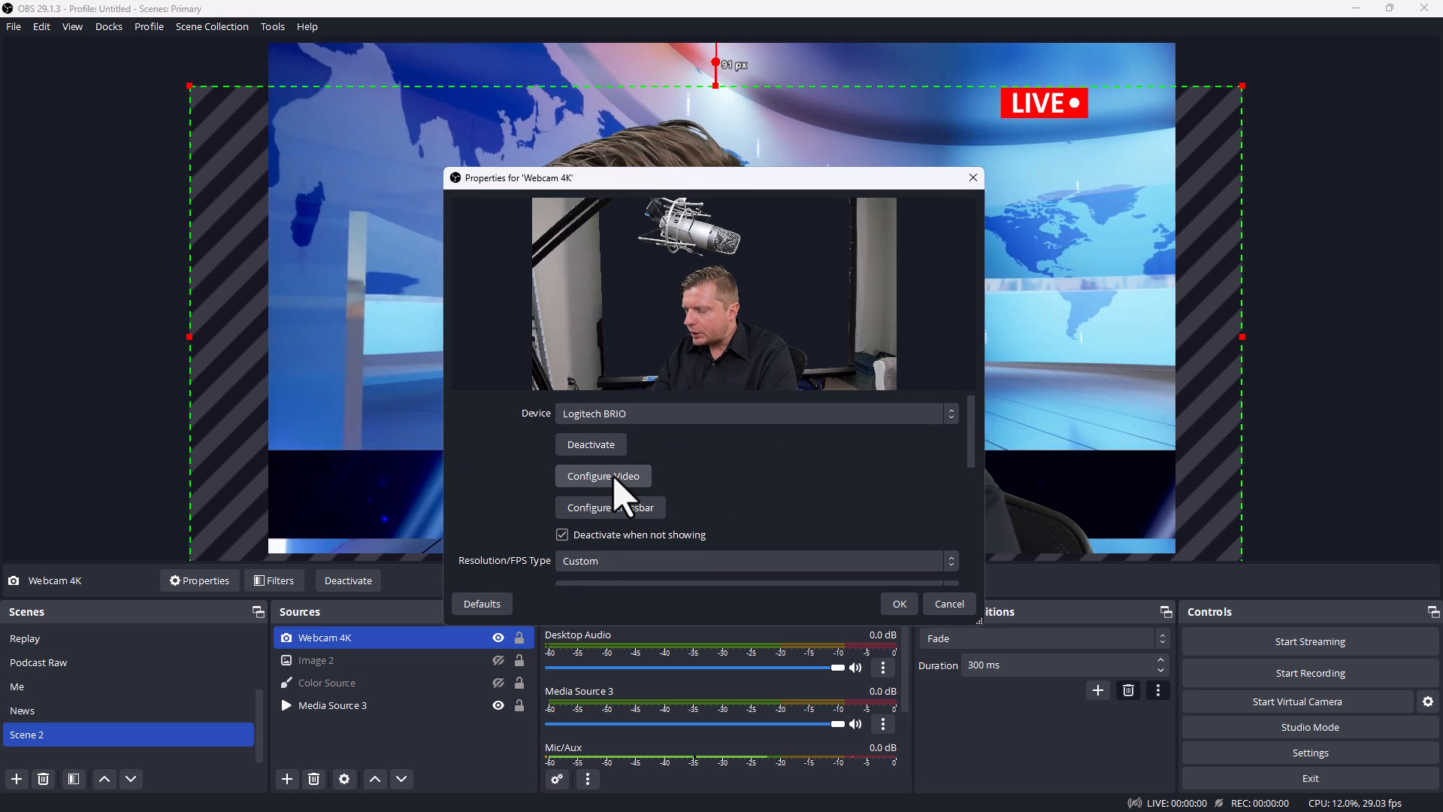
In Configure Video's Camera Control, untick Low Light Compensation and close the webcam properties
click(603, 476)
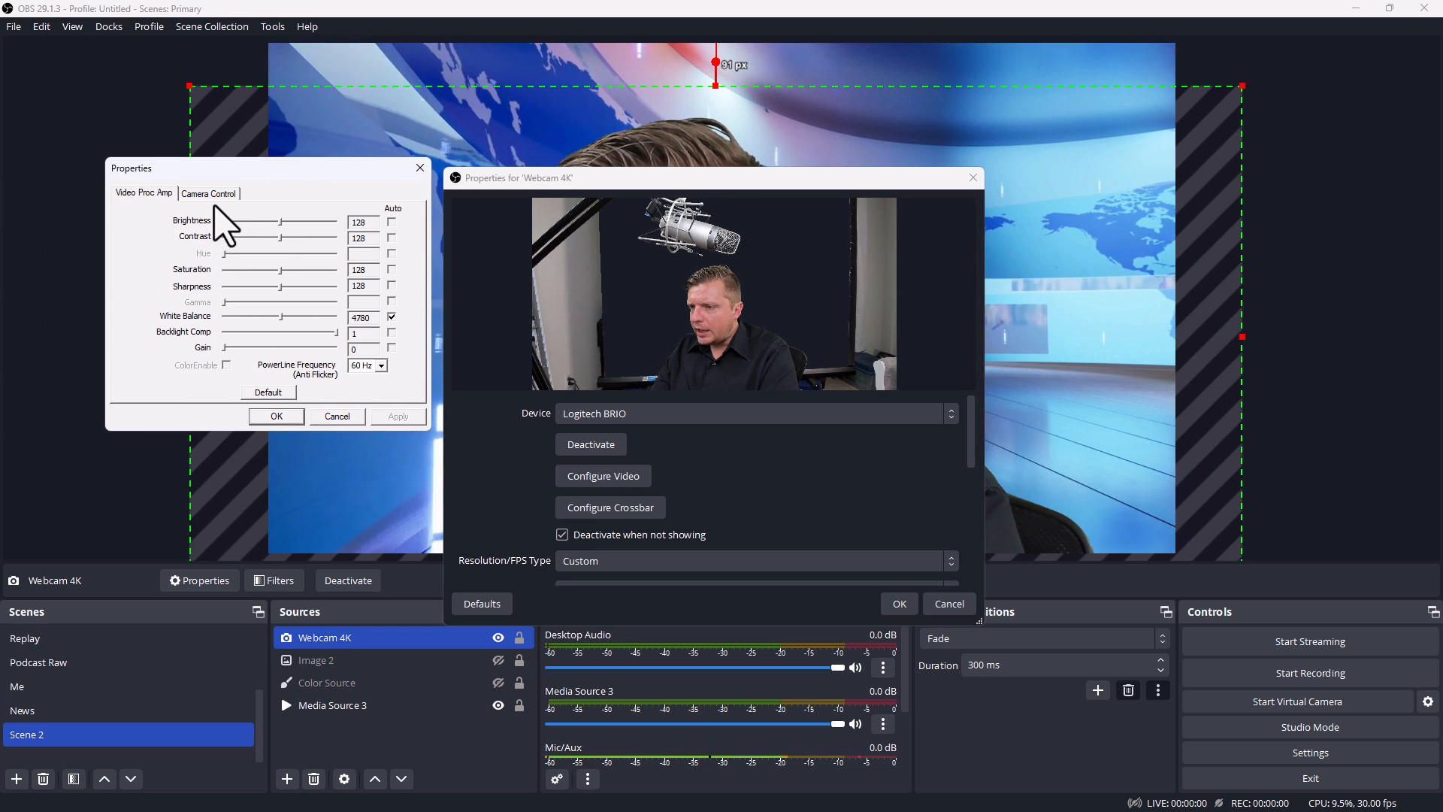
click(208, 192)
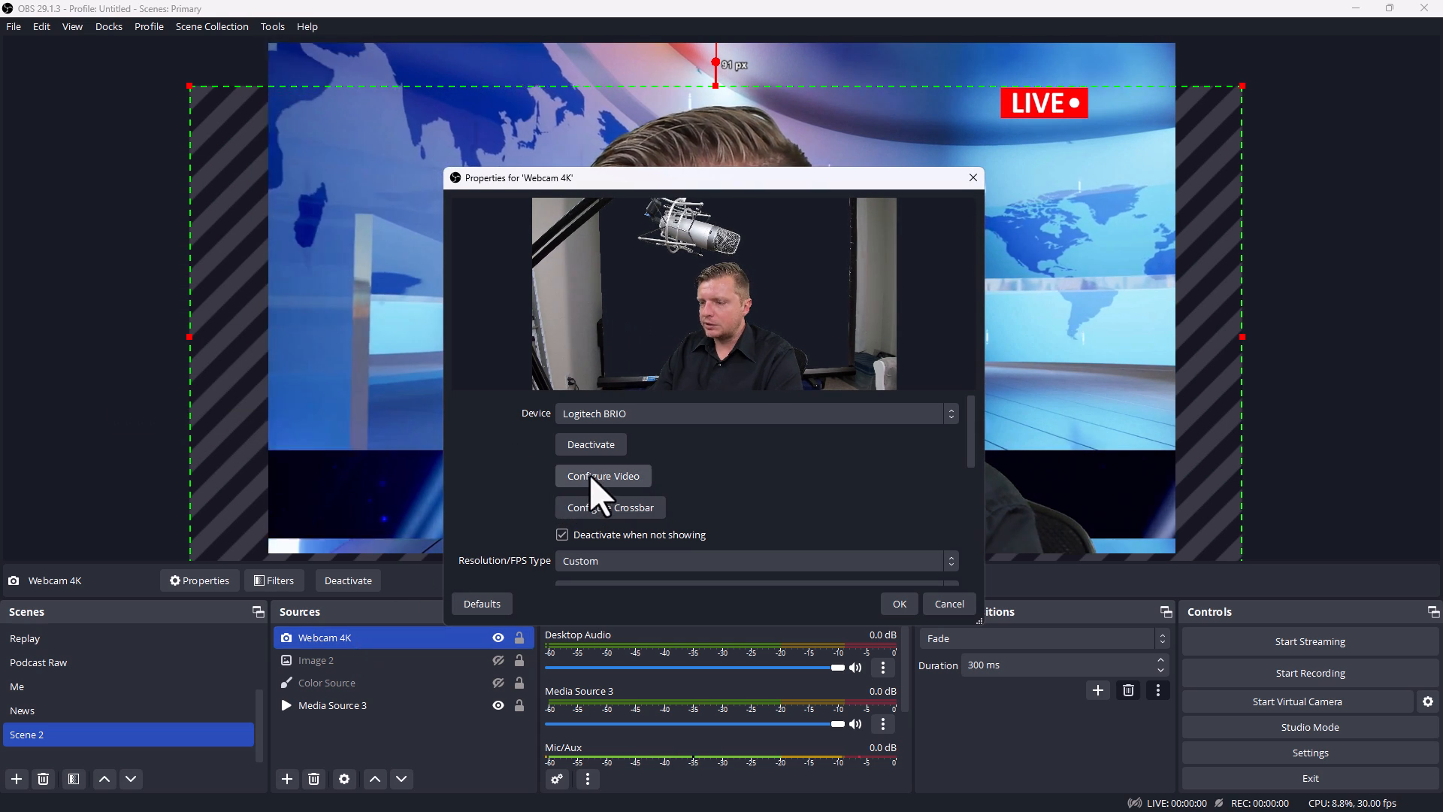
click(603, 476)
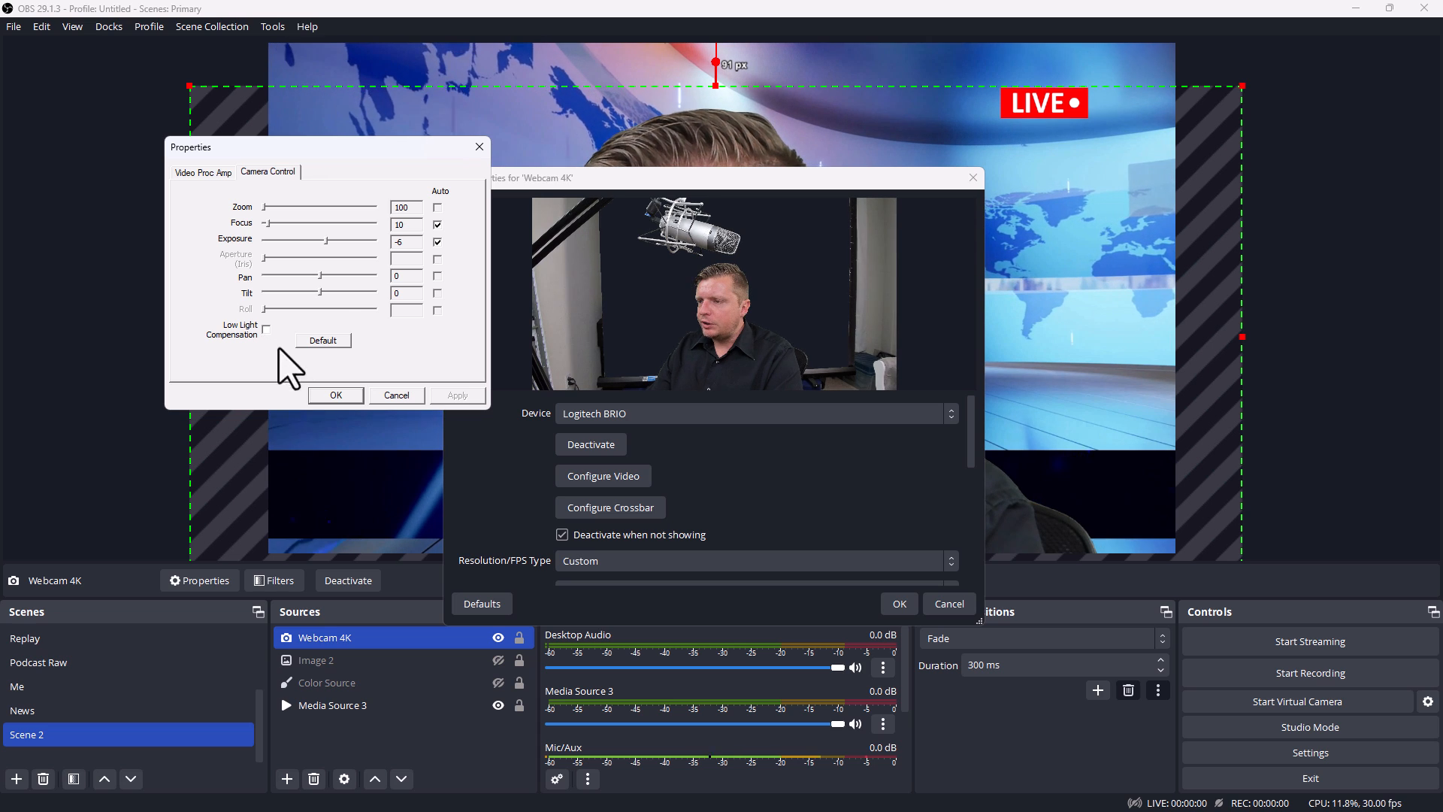
click(335, 394)
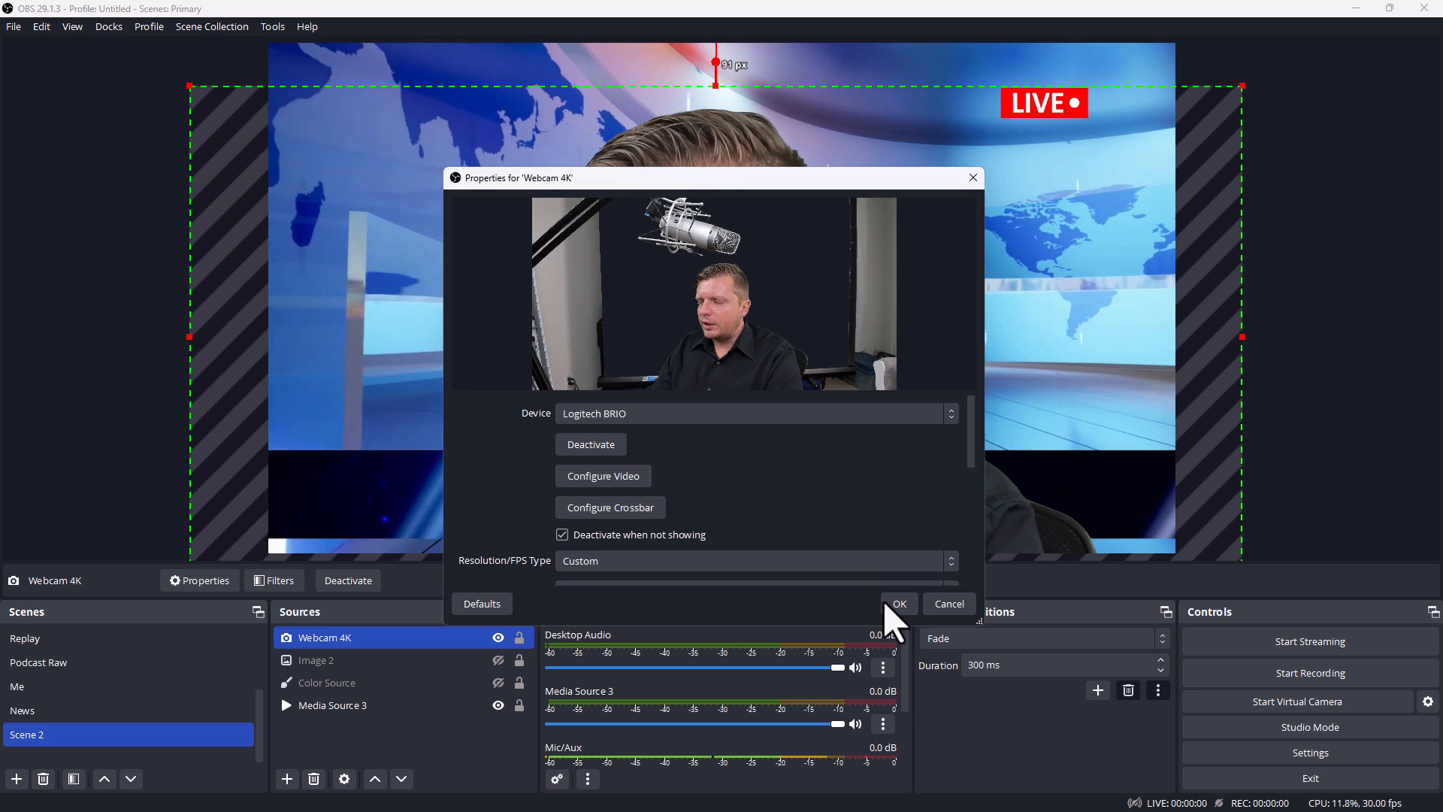
click(899, 605)
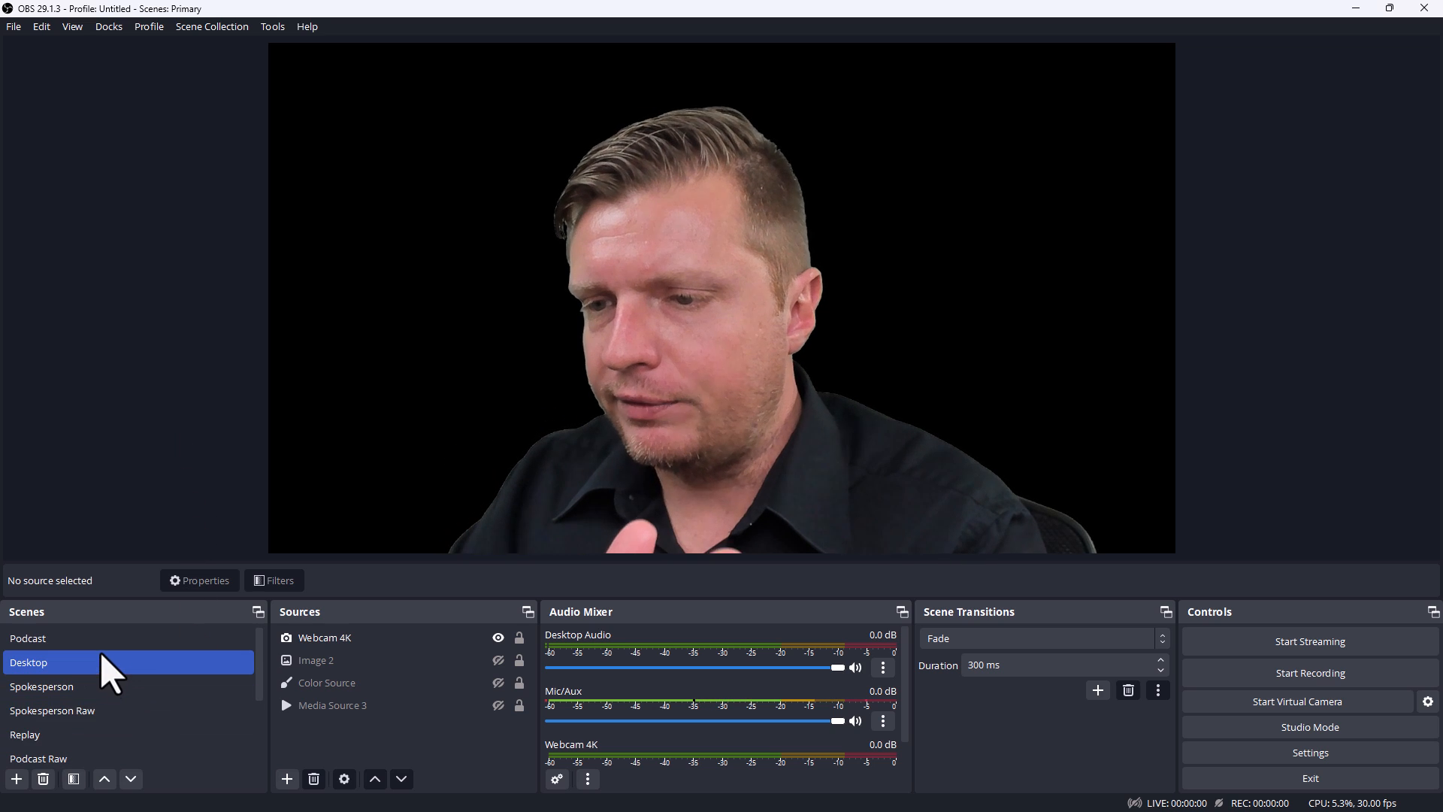
In Podcast, hide MOTD Background and show Blue Background, then switch to Spokesperson Raw
click(28, 637)
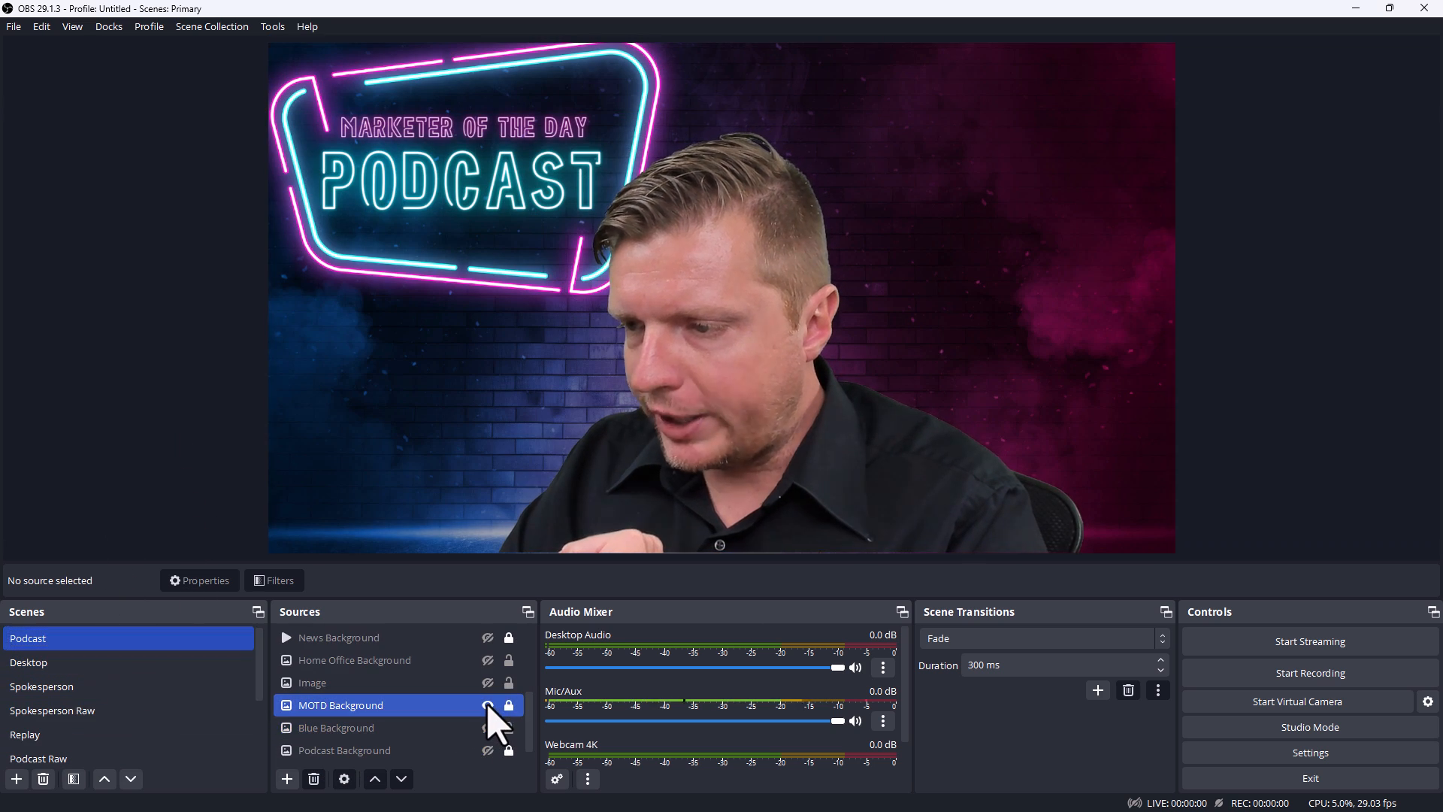
click(487, 682)
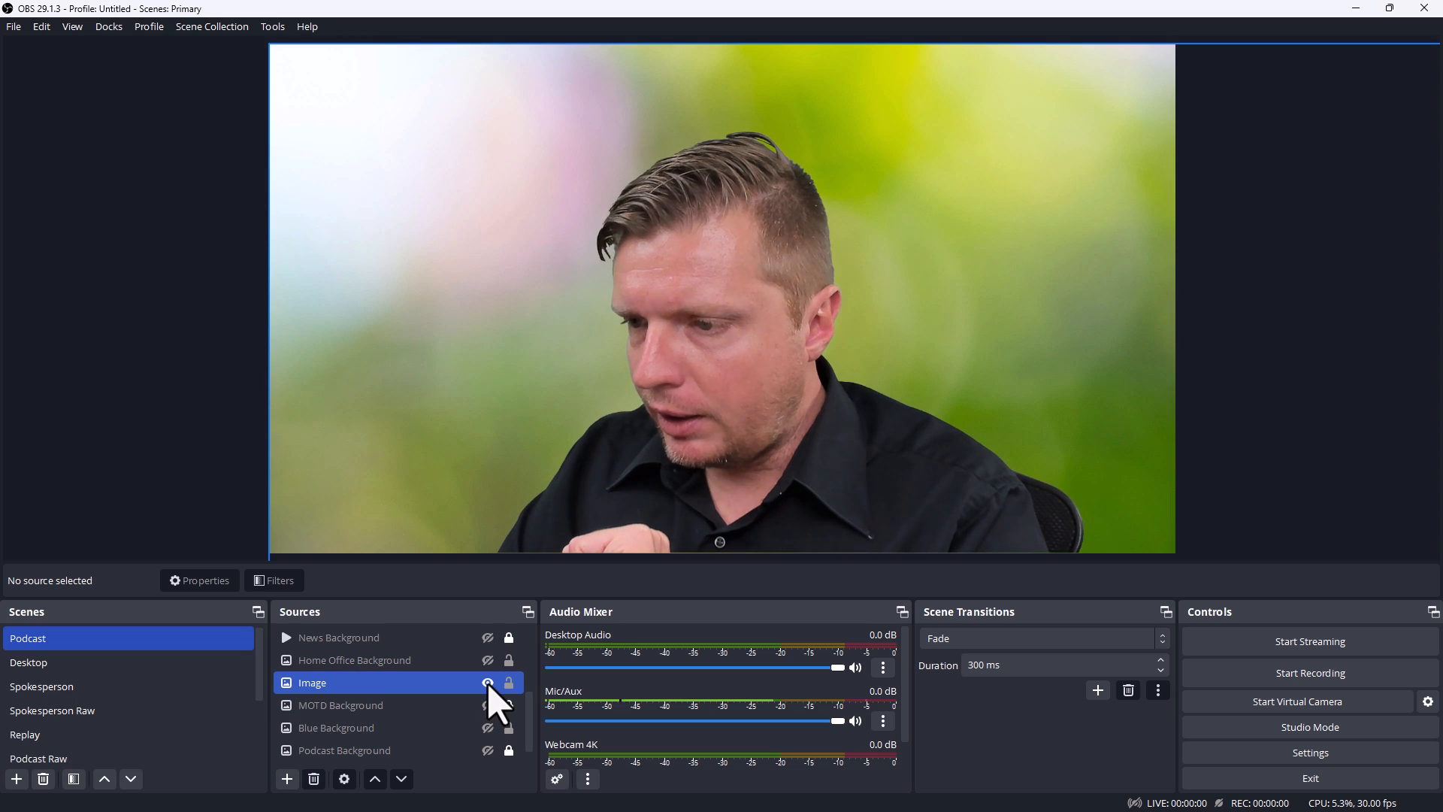
click(335, 728)
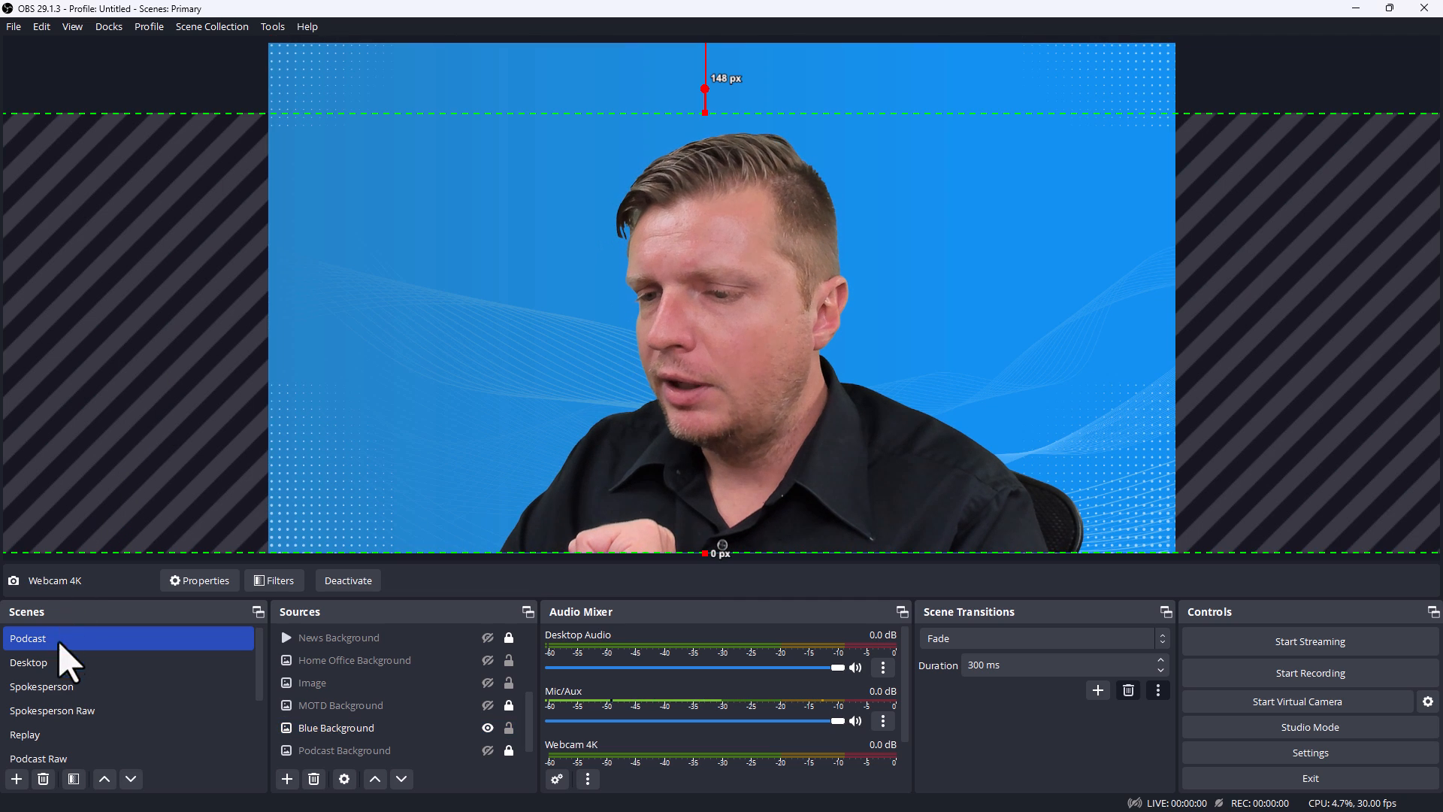
click(52, 710)
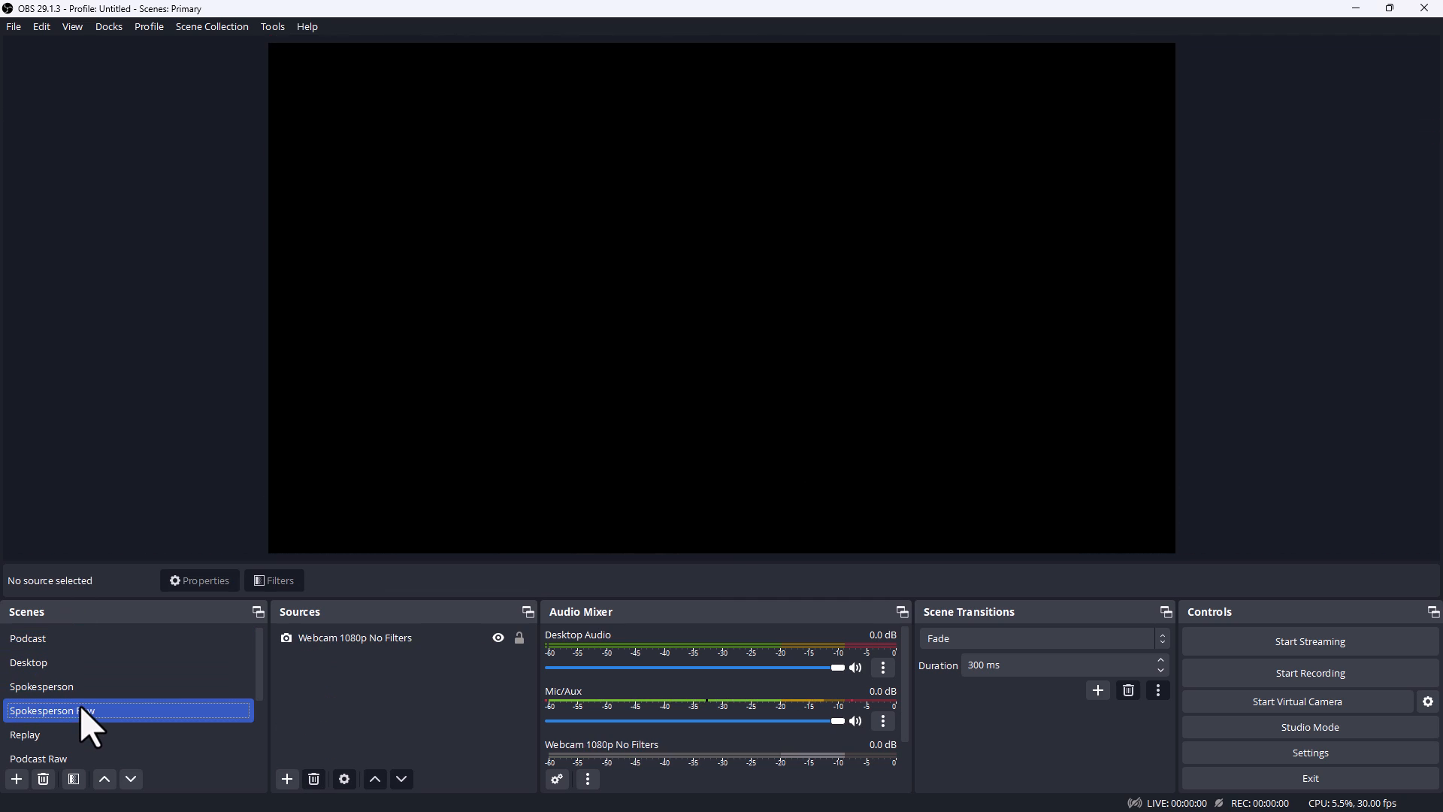
In Spokesperson, toggle Webcam 1080p on and off over blue, then start recording
click(42, 686)
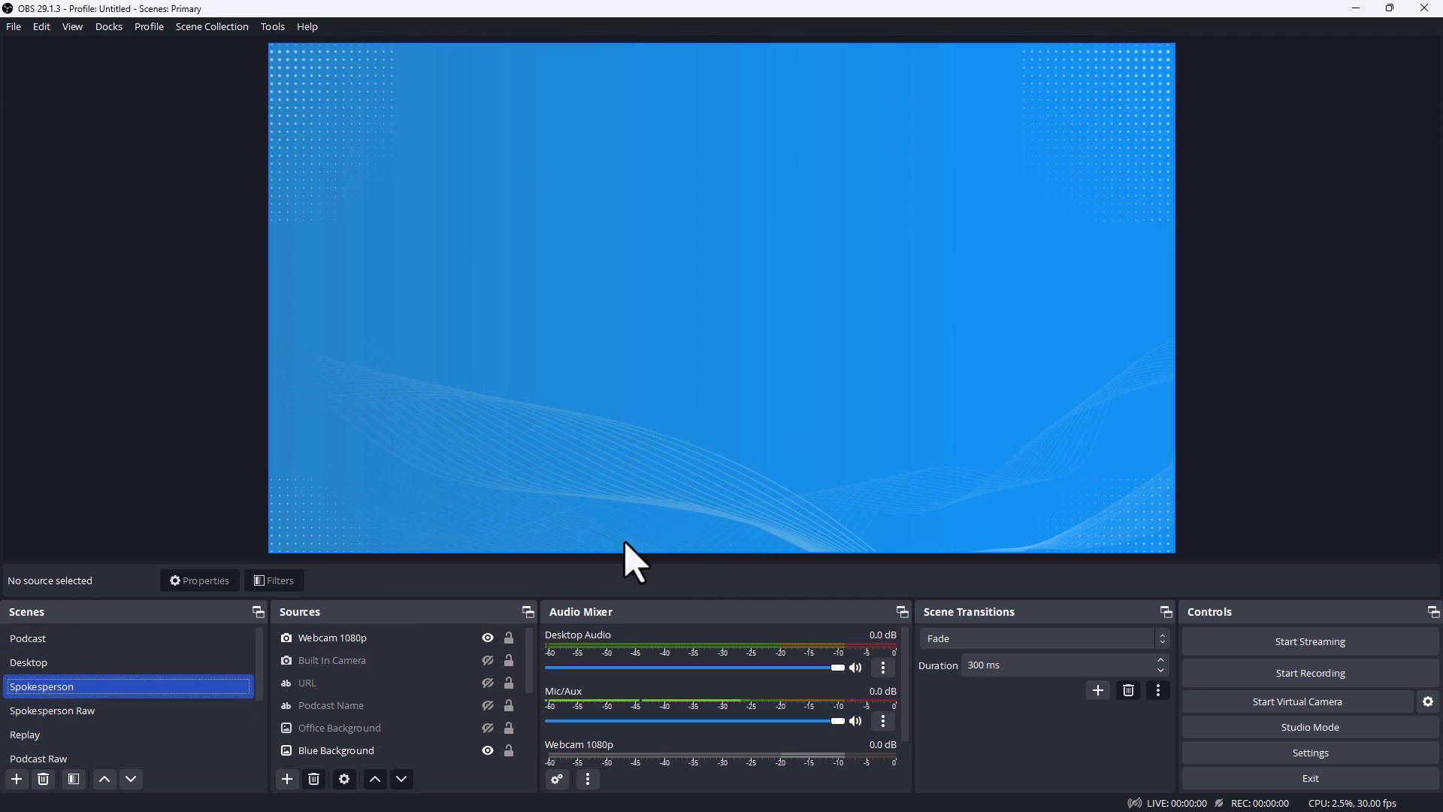
mouse_move(1129, 421)
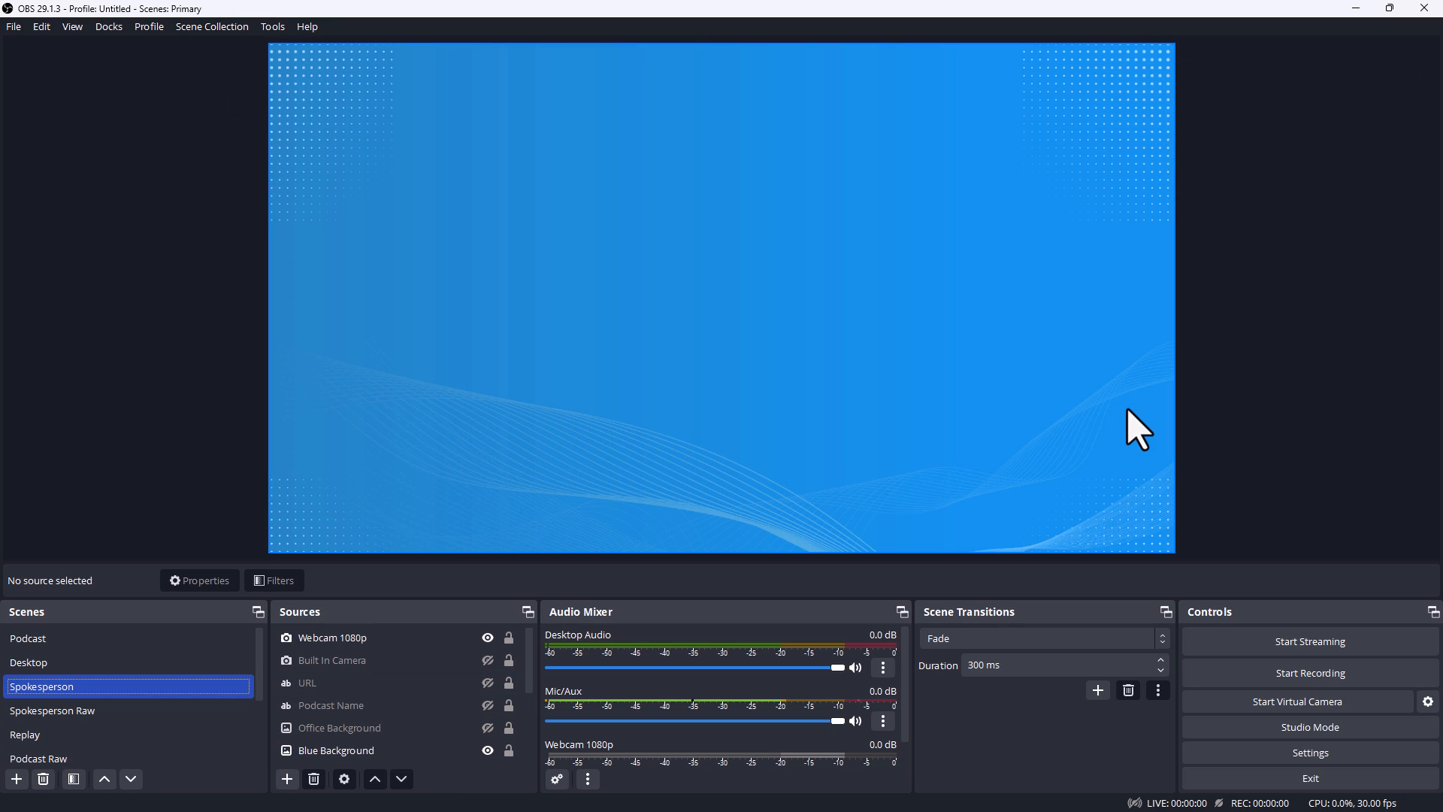
click(361, 638)
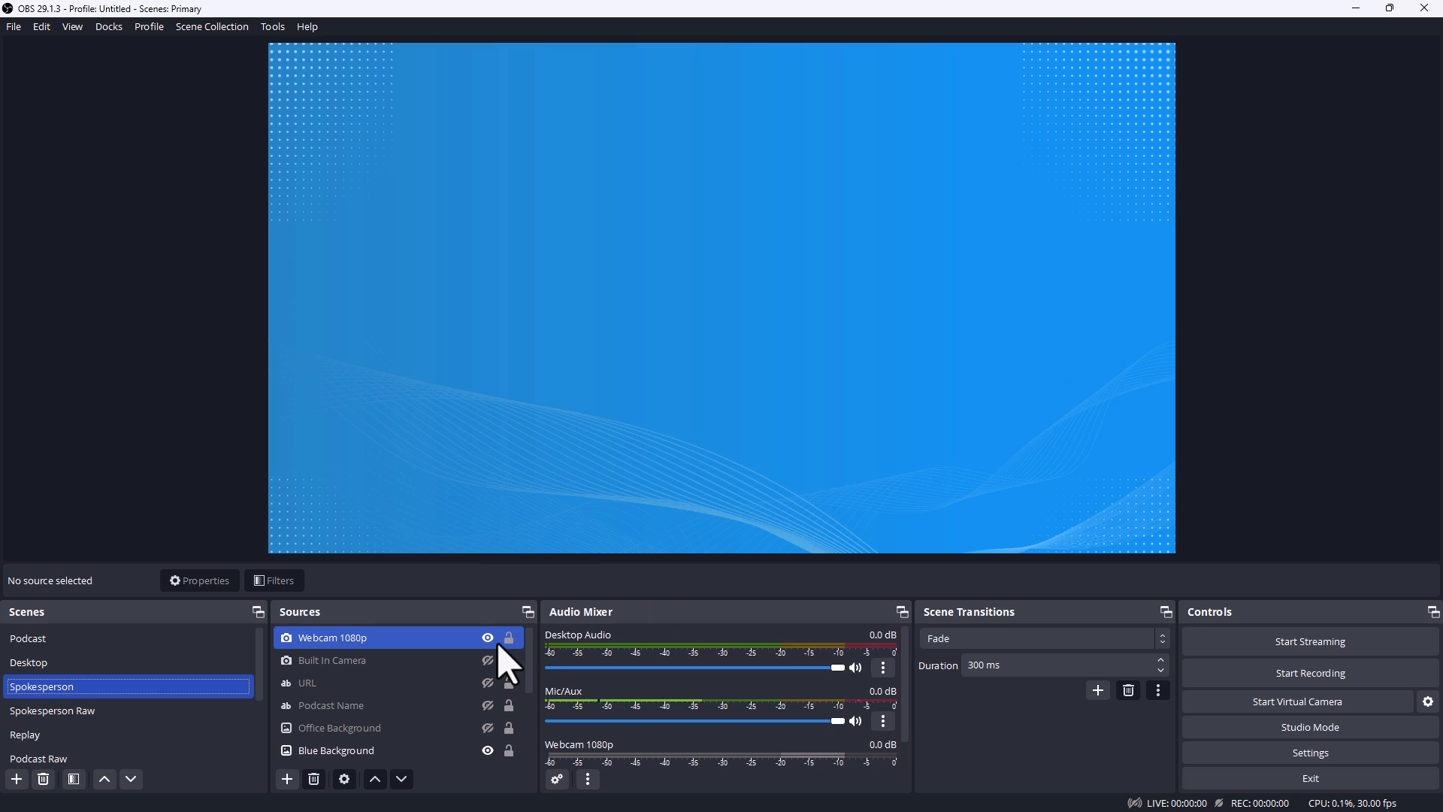
click(487, 637)
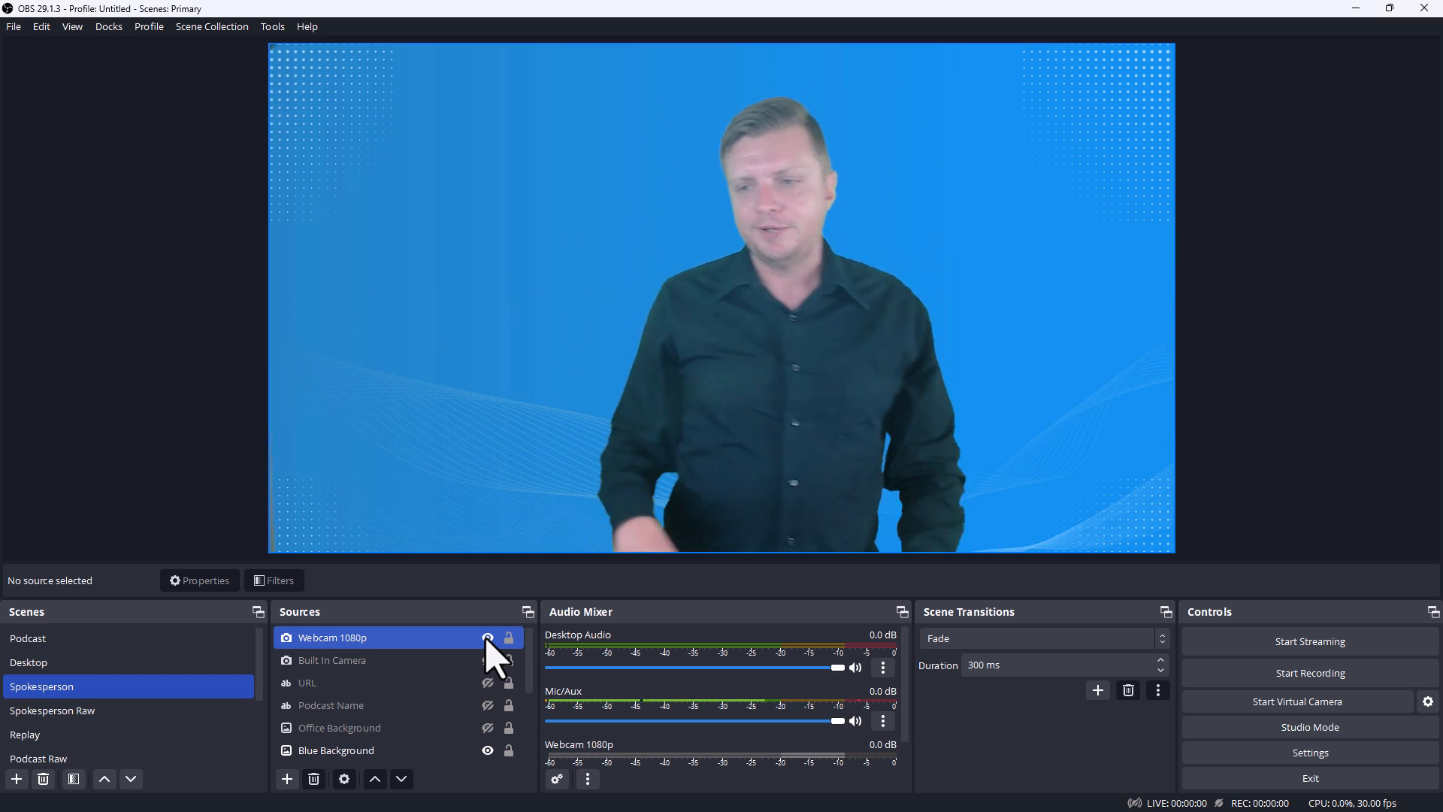
click(487, 637)
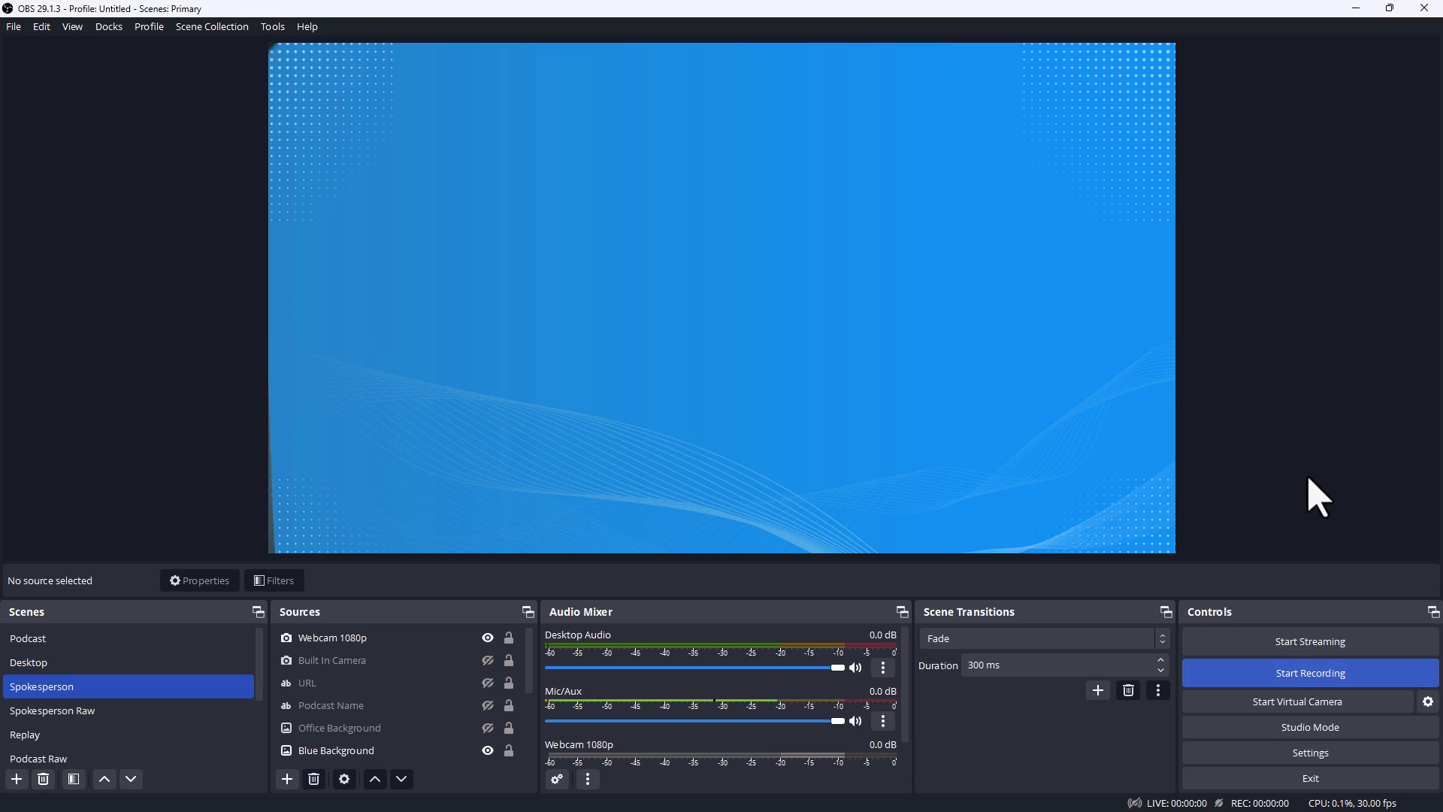
click(1311, 673)
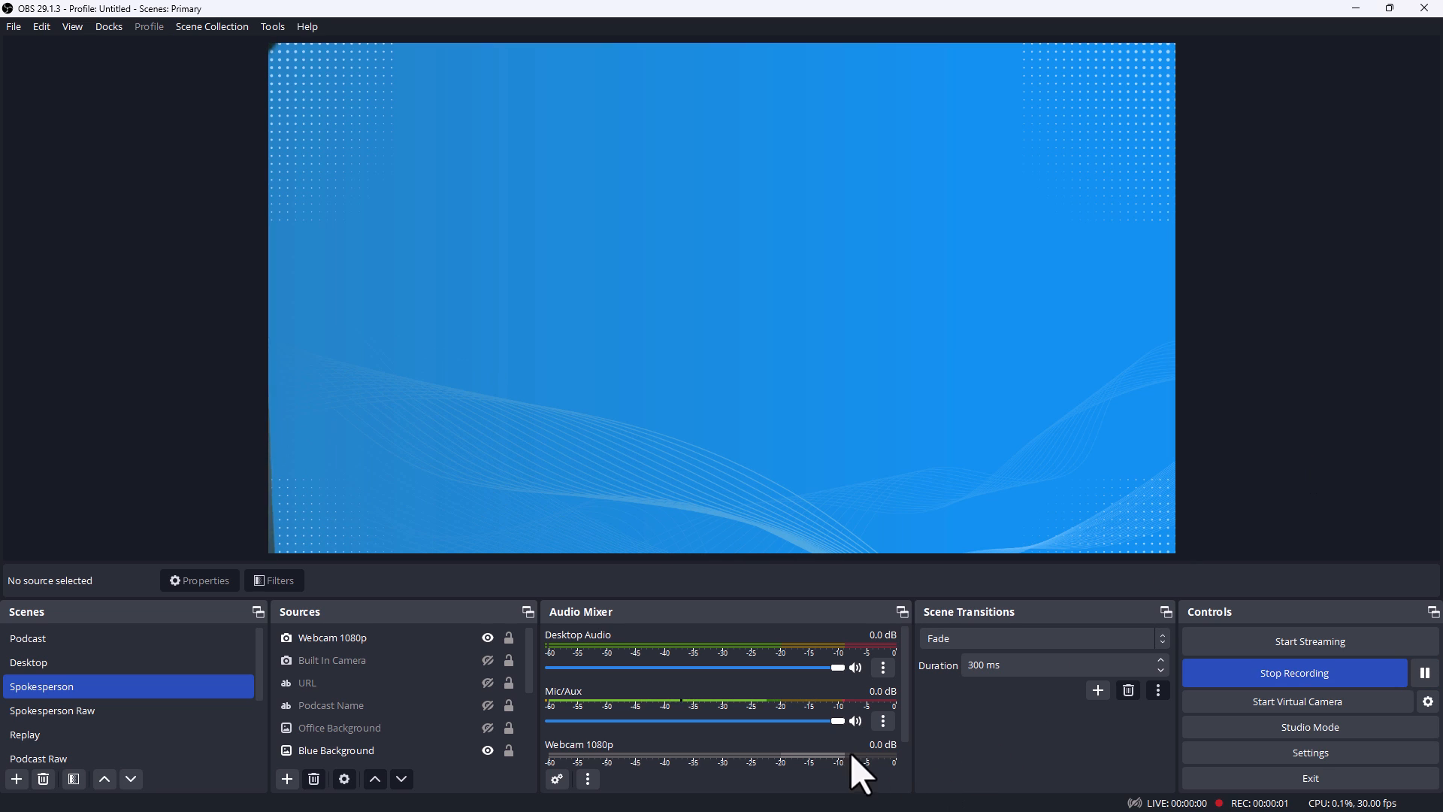